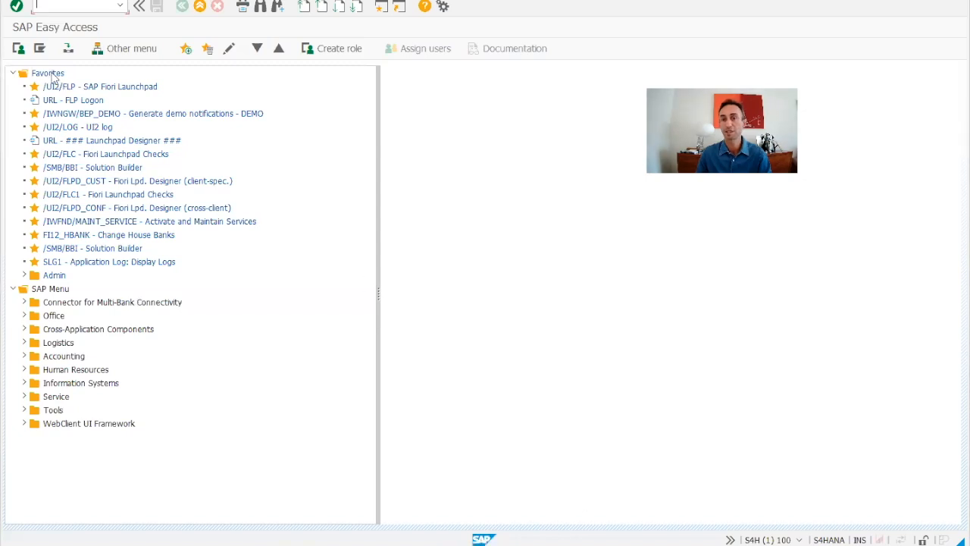
# - Add a web-address favourite named FIORI LIBRARY pointing to the fioriappslibrary.hana.ondemand.com viewer URL
pyautogui.rightClick(47, 72)
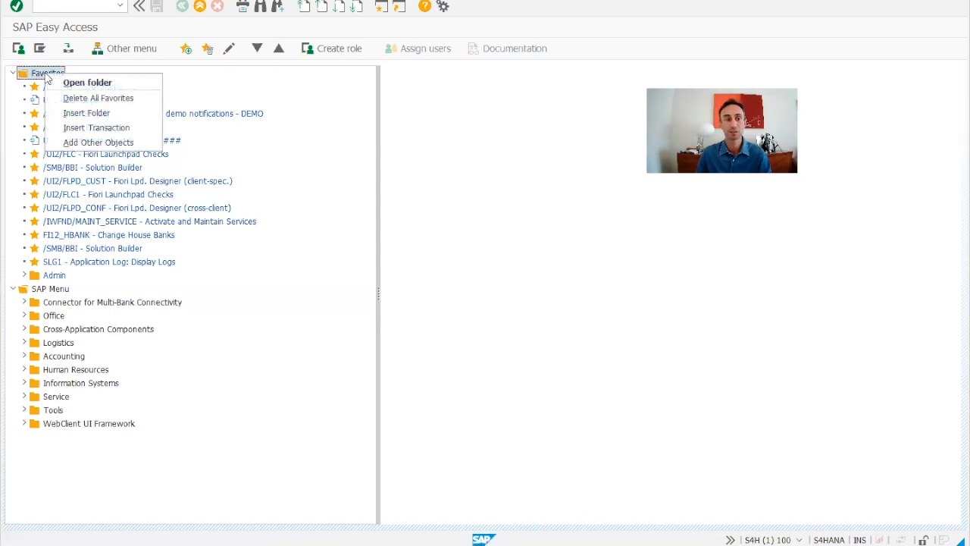
pyautogui.moveTo(97, 142)
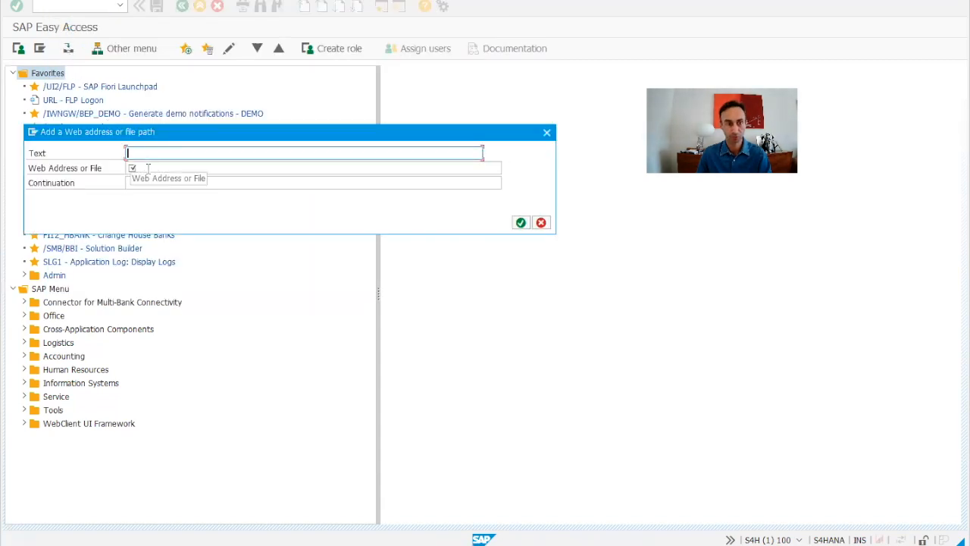
pyautogui.write('https://fioriappslibrary.hana.ondemand.com/sap/fix/externalViewer/')
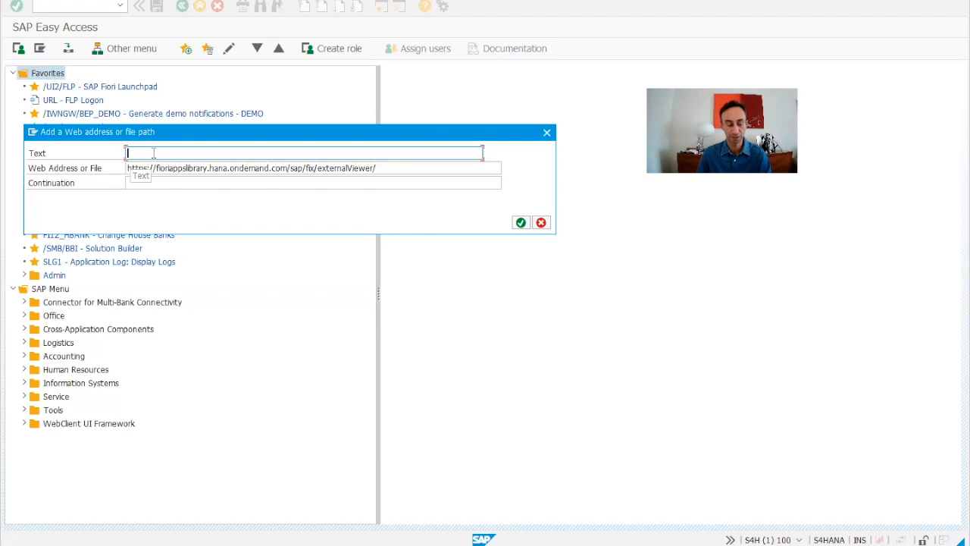
pyautogui.write('FIORI')
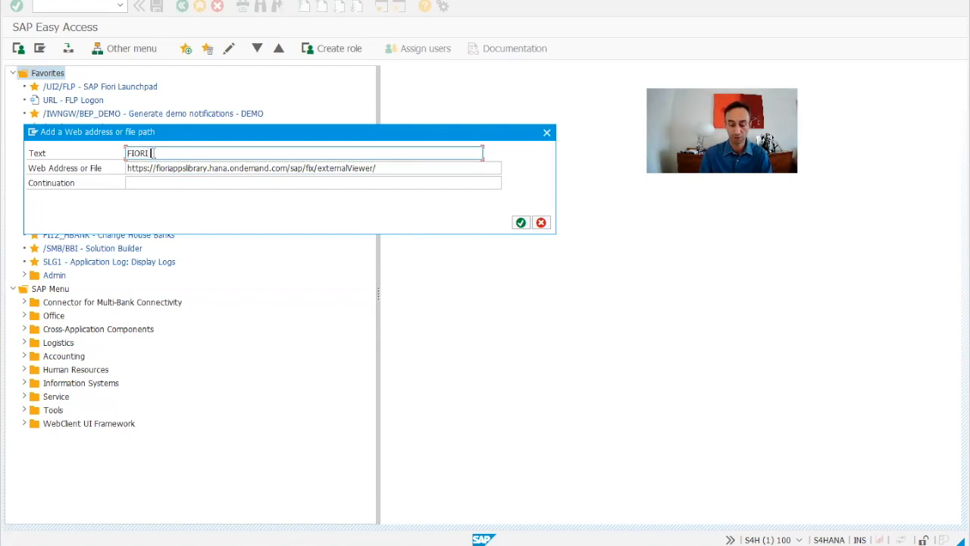
pyautogui.write('LIBRA')
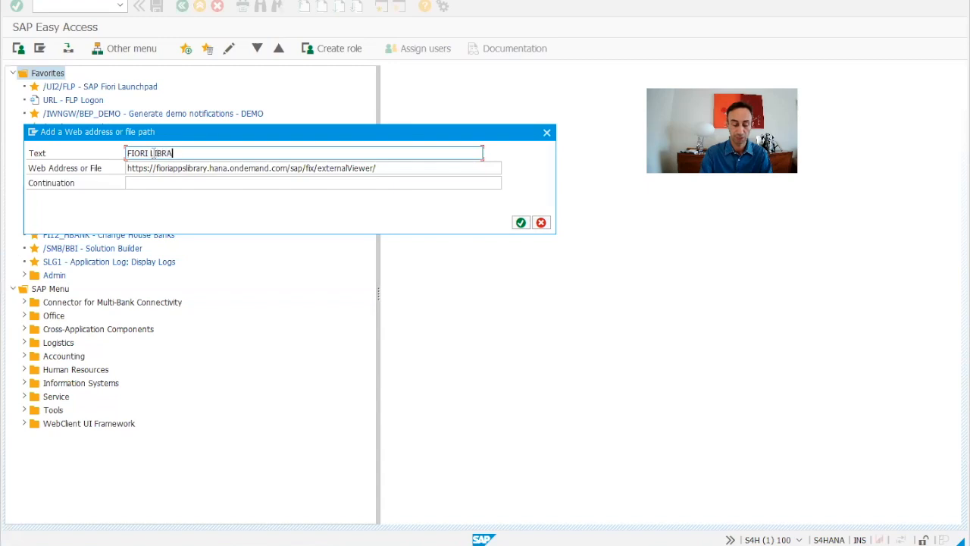
pyautogui.click(521, 221)
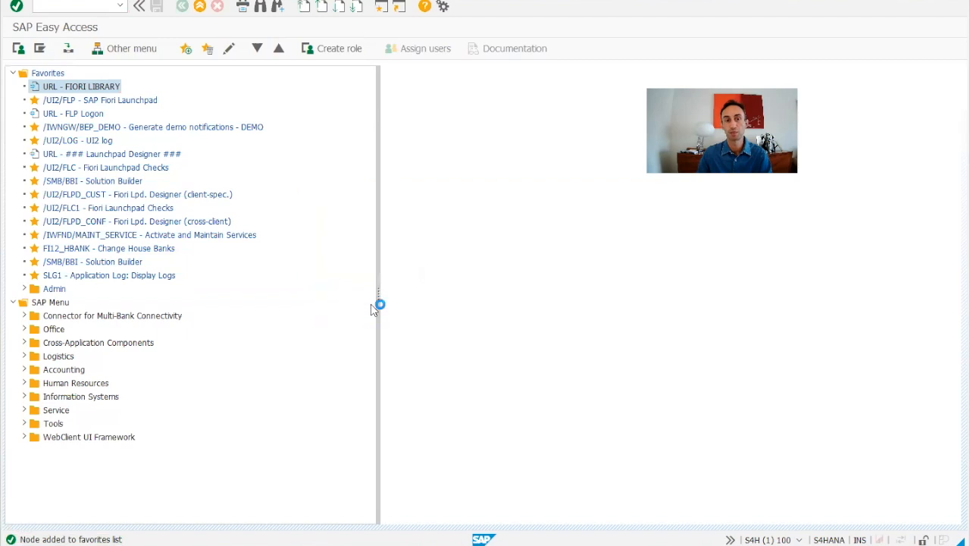
# - Launch the FIORI LIBRARY favourite in the browser and dismiss the translation offer
pyautogui.doubleClick(81, 85)
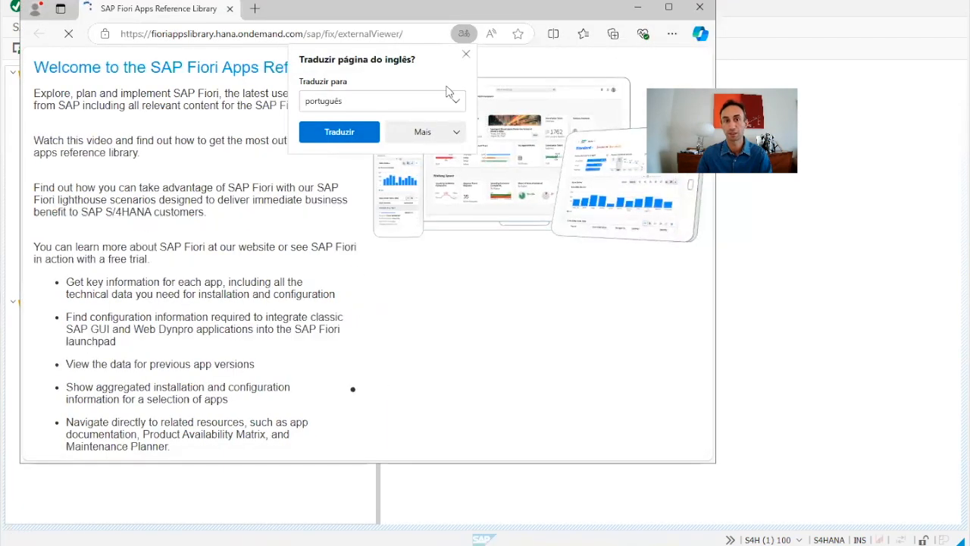
pyautogui.click(464, 55)
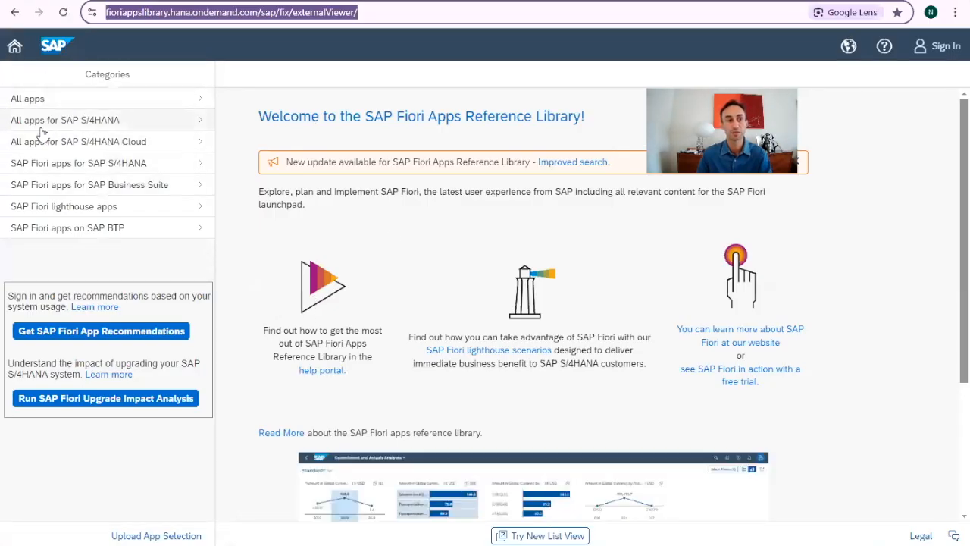
pyautogui.moveTo(105, 127)
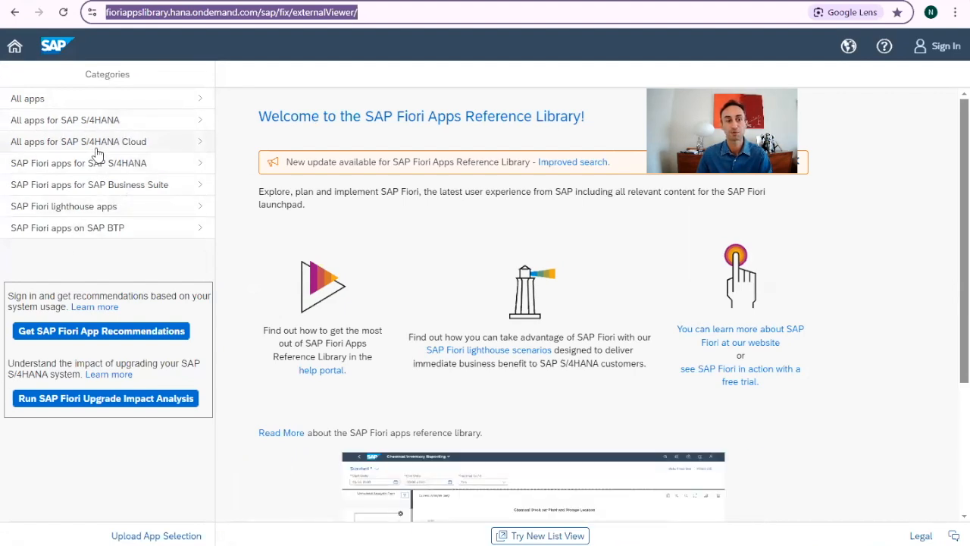
pyautogui.moveTo(102, 164)
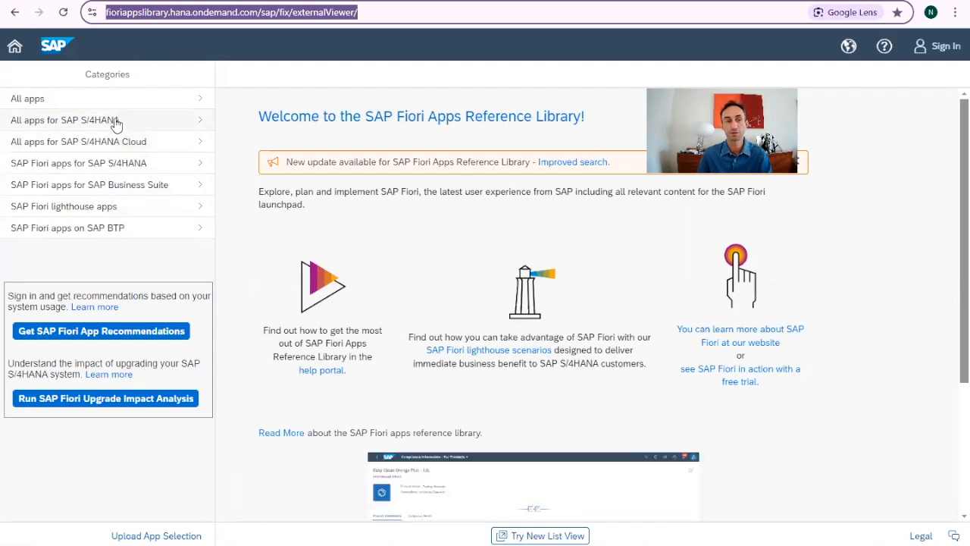
pyautogui.moveTo(130, 127)
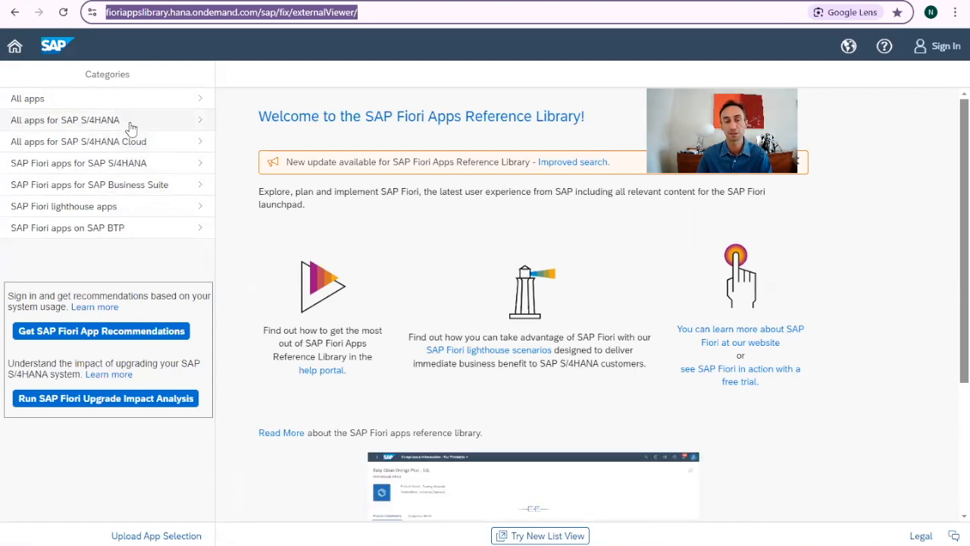
pyautogui.moveTo(139, 127)
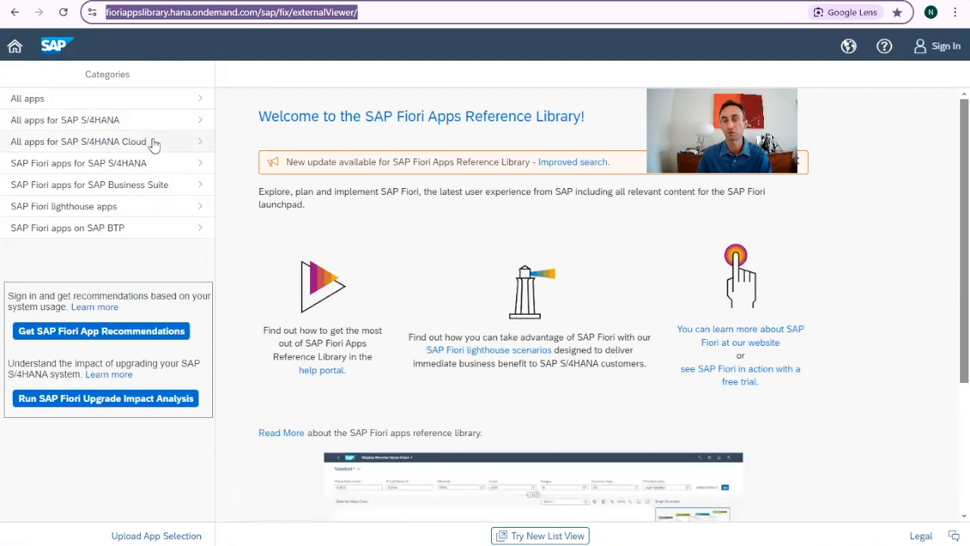
pyautogui.moveTo(85, 144)
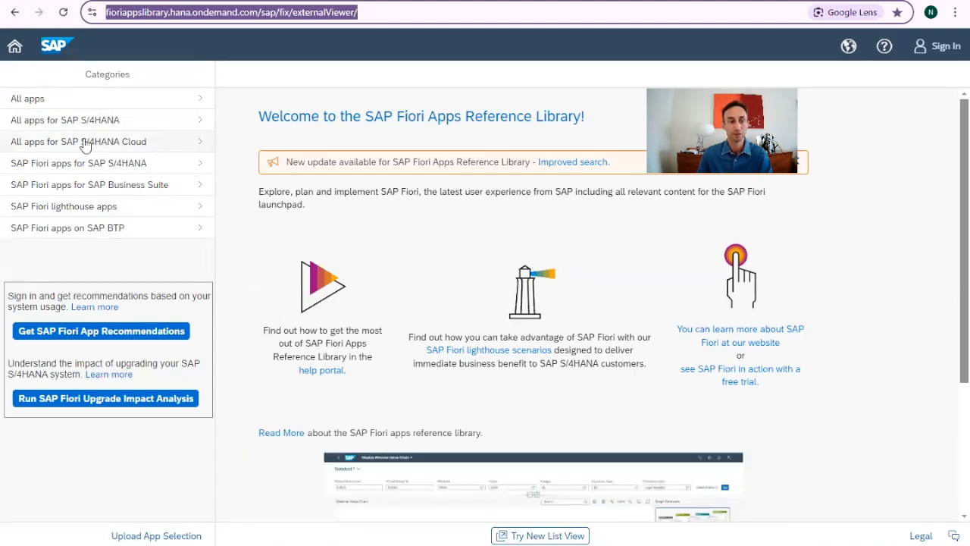
# - Show the All apps list and filter it by F110 to the six payment apps
pyautogui.click(27, 98)
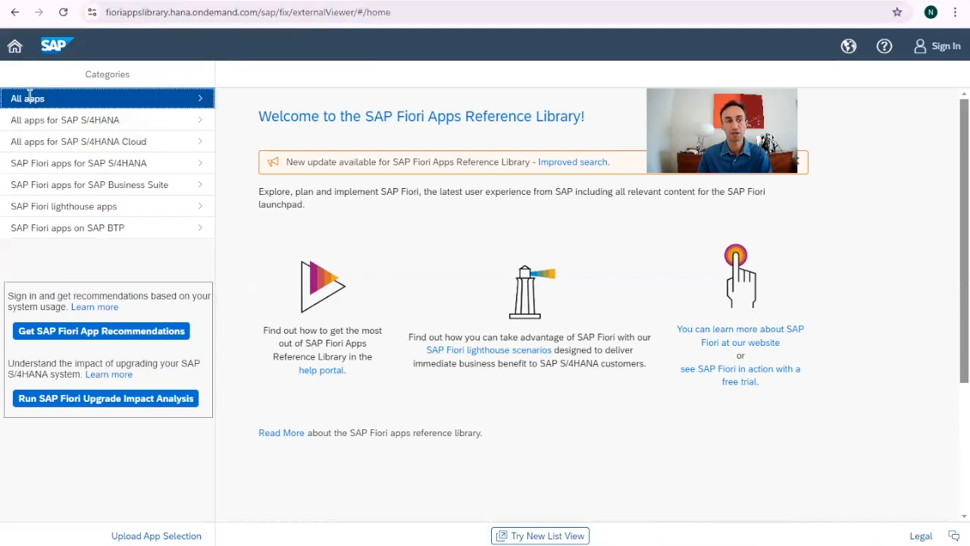
pyautogui.click(27, 97)
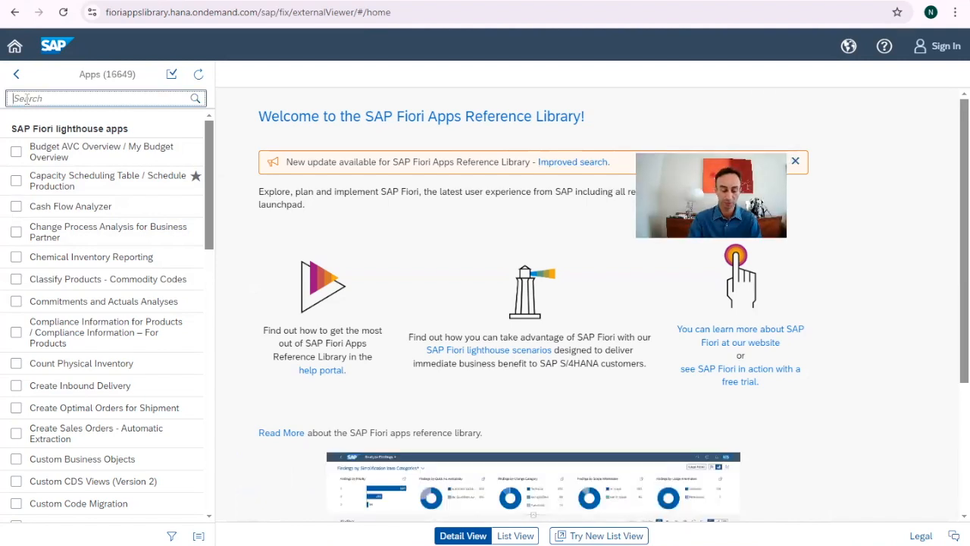
pyautogui.write('f111')
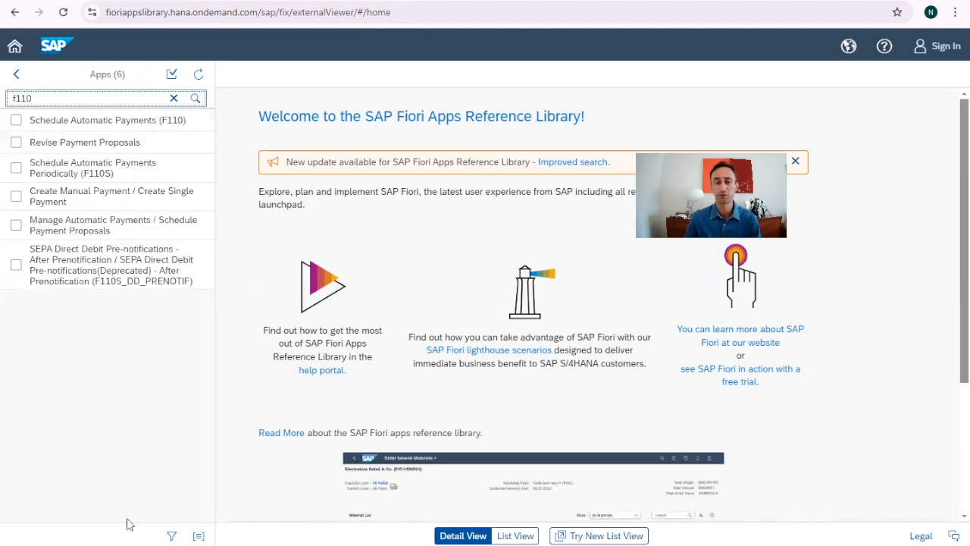
pyautogui.moveTo(159, 468)
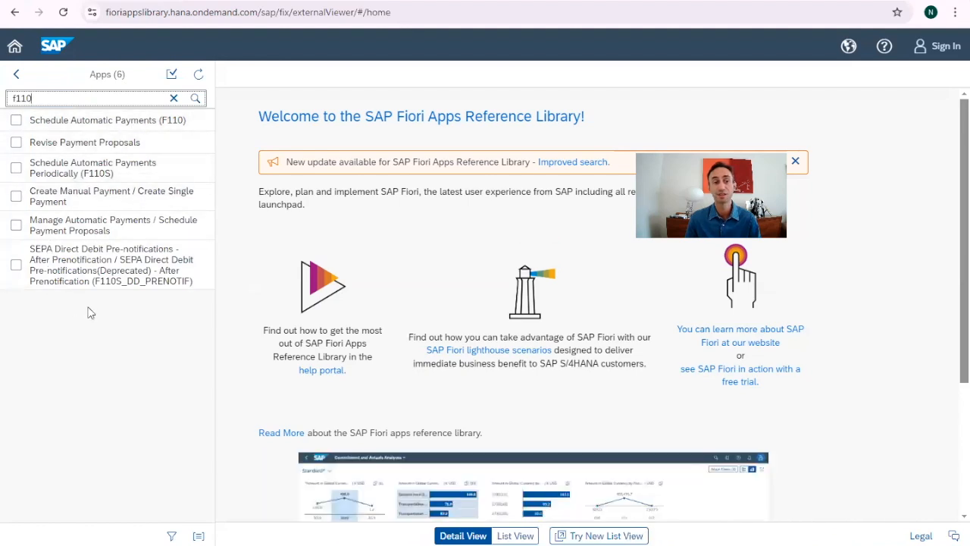
pyautogui.moveTo(149, 124)
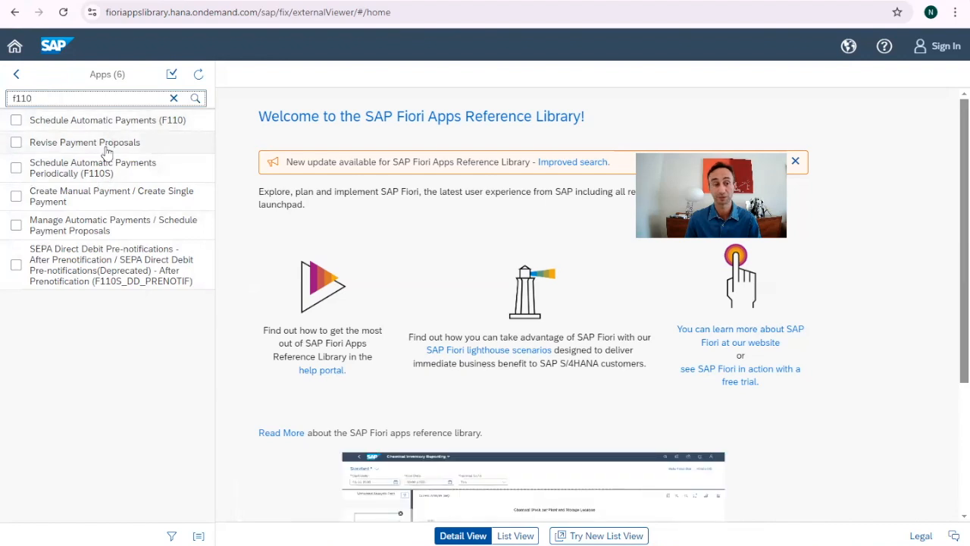
pyautogui.moveTo(127, 134)
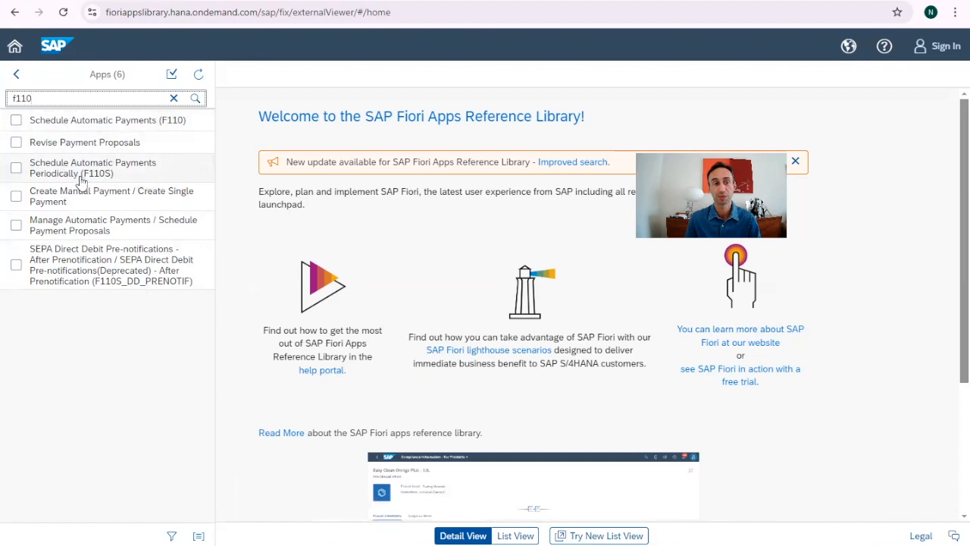
# - Show Schedule Automatic Payments (F110) product features for release SAP S/4HANA 2022 FPS01
pyautogui.click(106, 120)
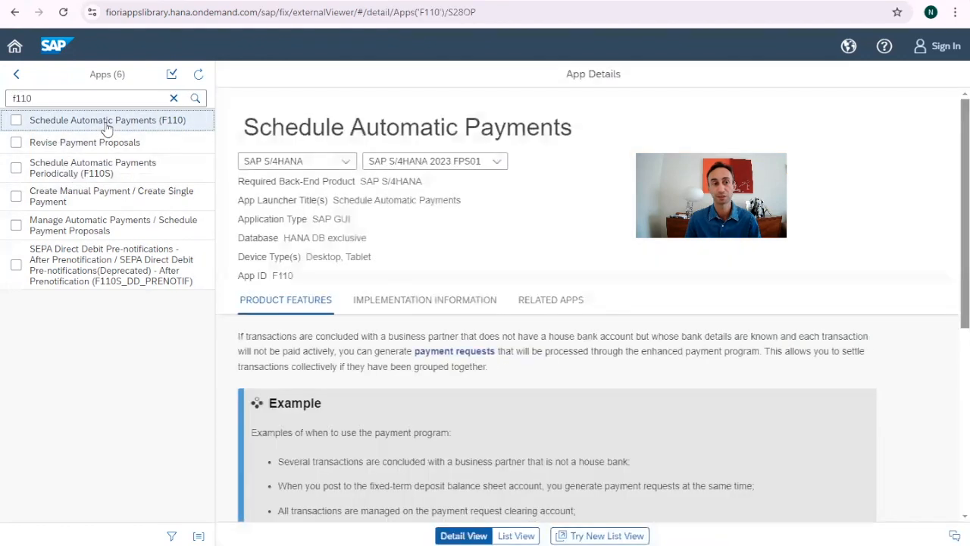
pyautogui.moveTo(175, 120)
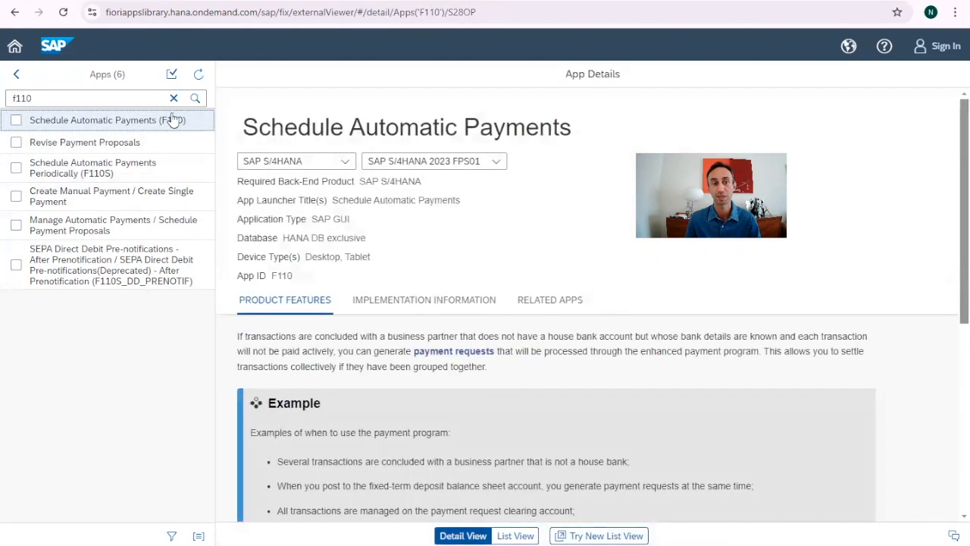
pyautogui.moveTo(148, 135)
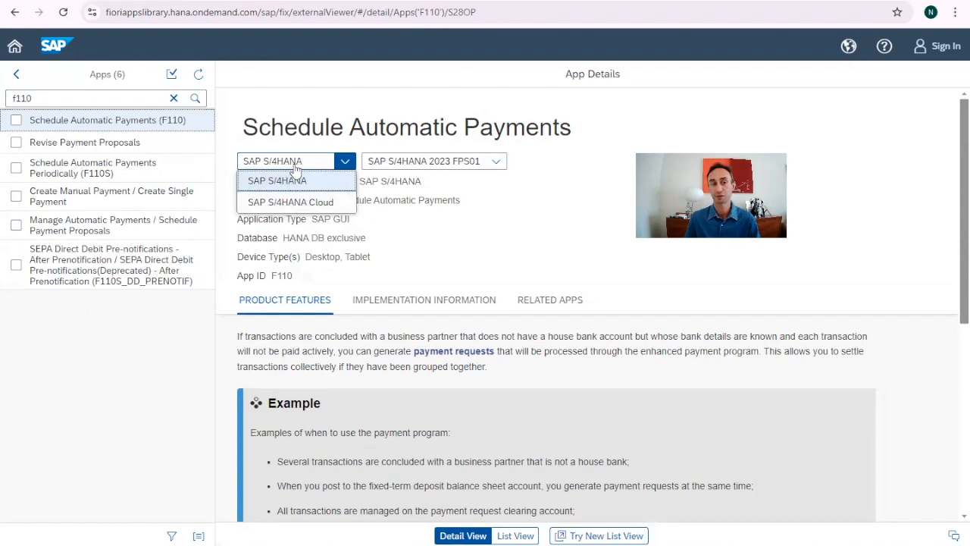
pyautogui.click(276, 180)
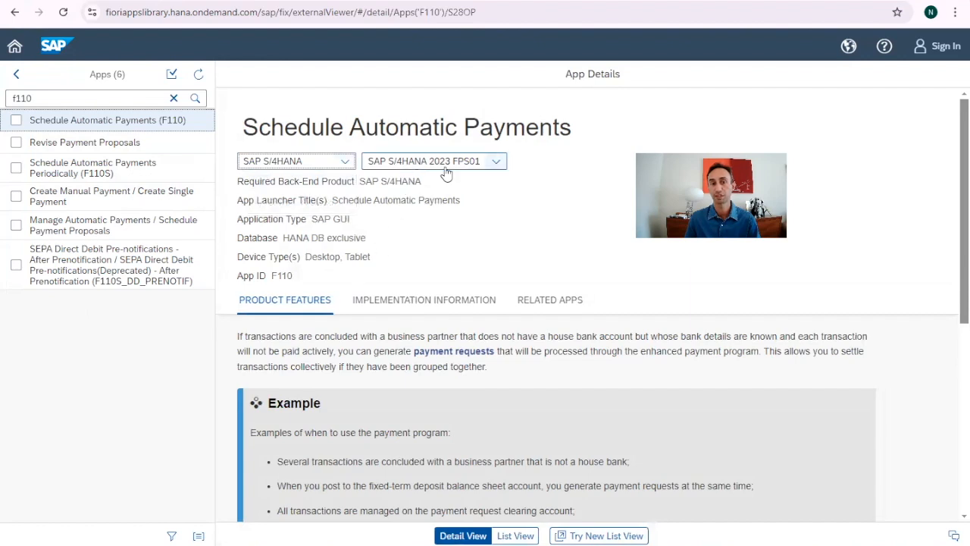
pyautogui.click(494, 160)
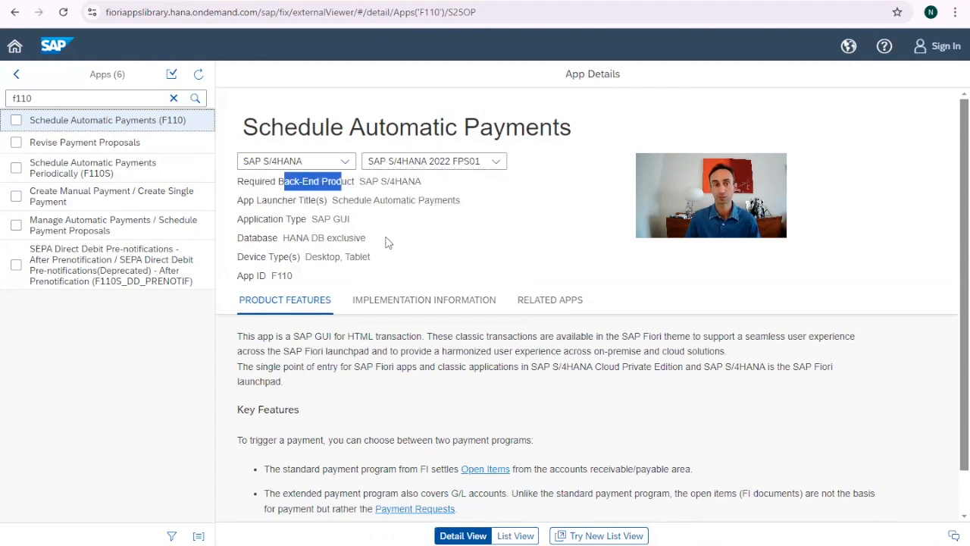
pyautogui.moveTo(276, 201)
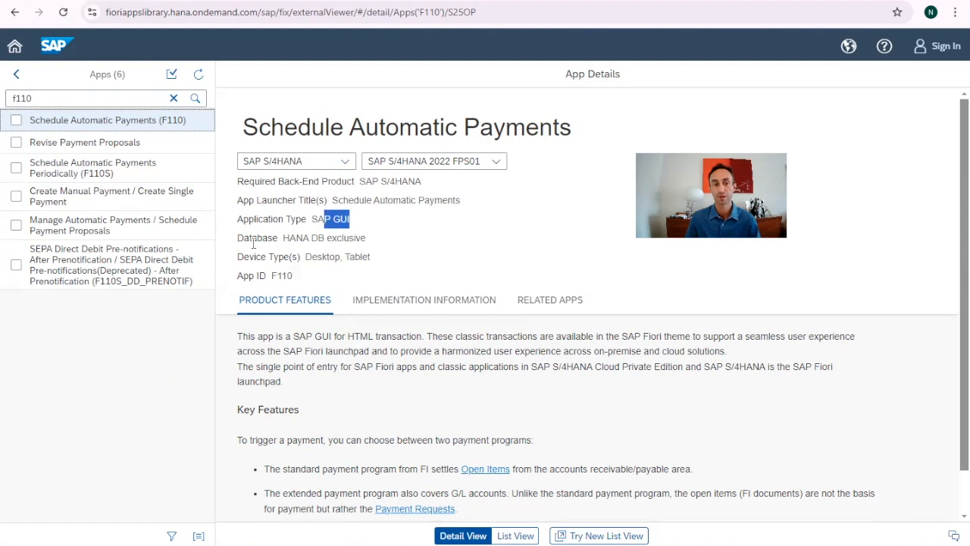
pyautogui.moveTo(282, 243)
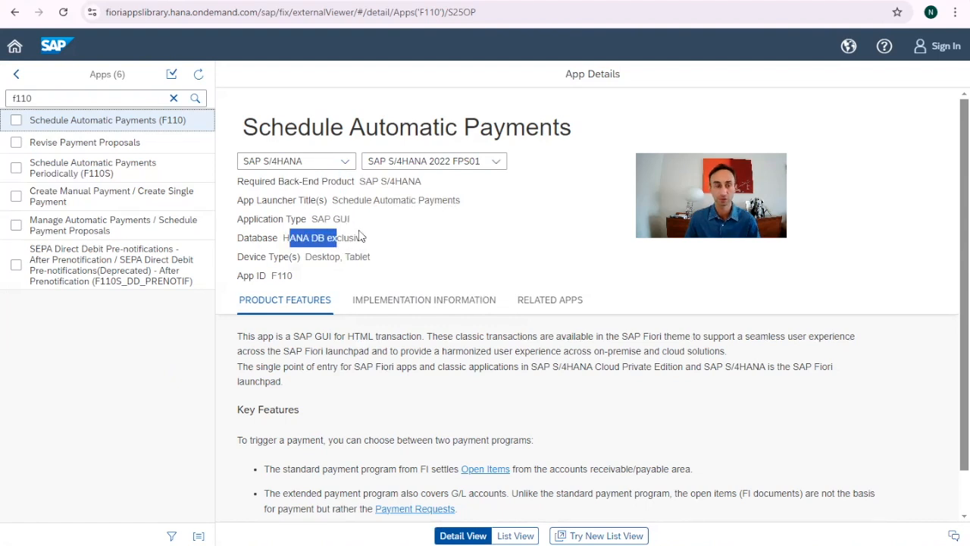
pyautogui.doubleClick(302, 237)
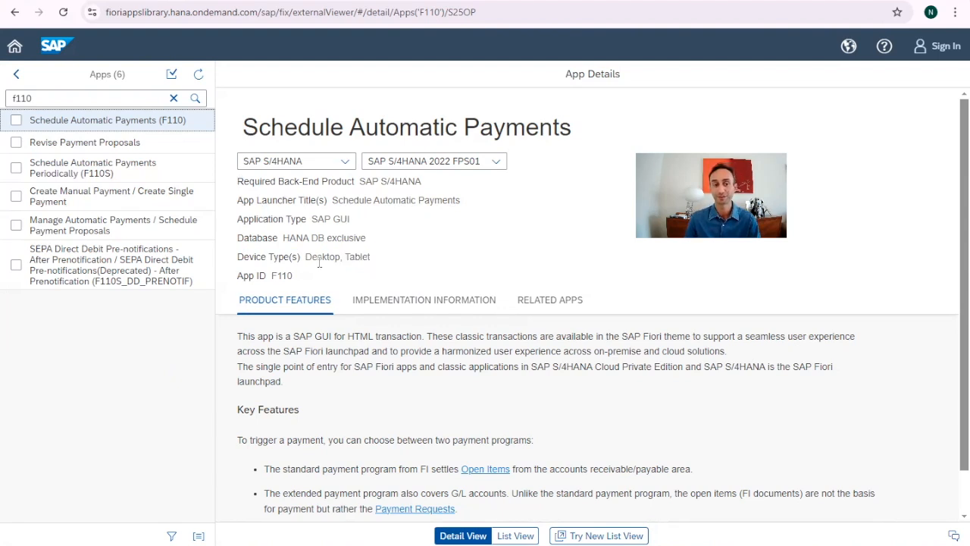
pyautogui.doubleClick(336, 256)
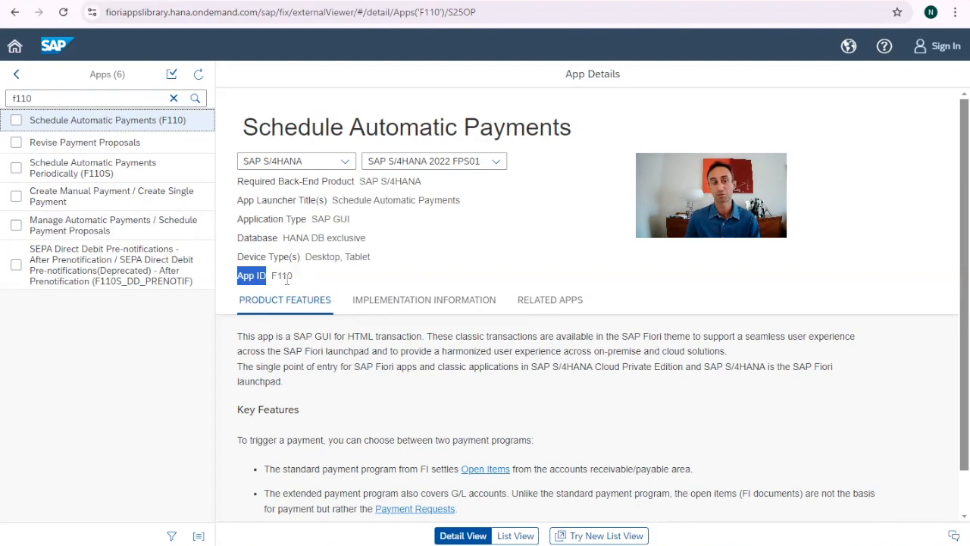
pyautogui.moveTo(285, 300)
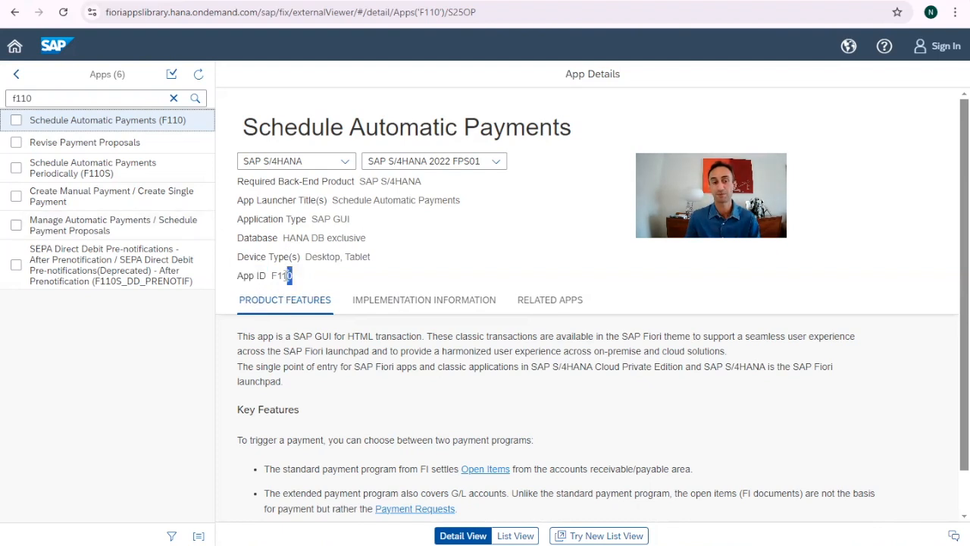
pyautogui.doubleClick(280, 276)
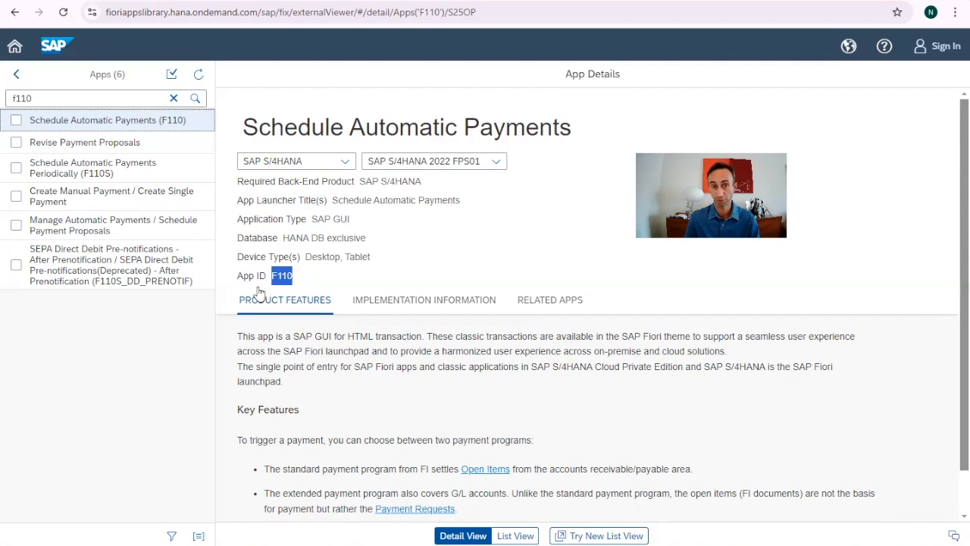
pyautogui.scroll(-3)
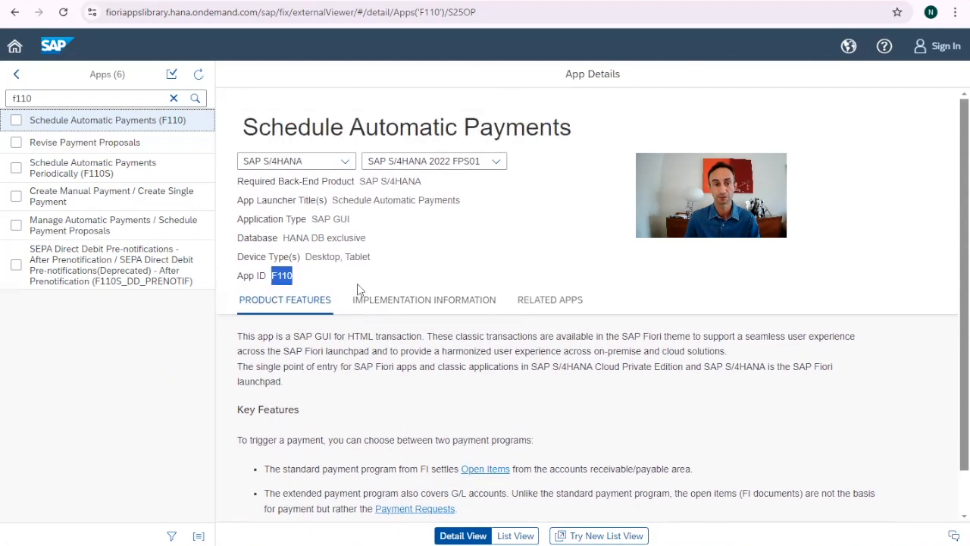
pyautogui.moveTo(186, 206)
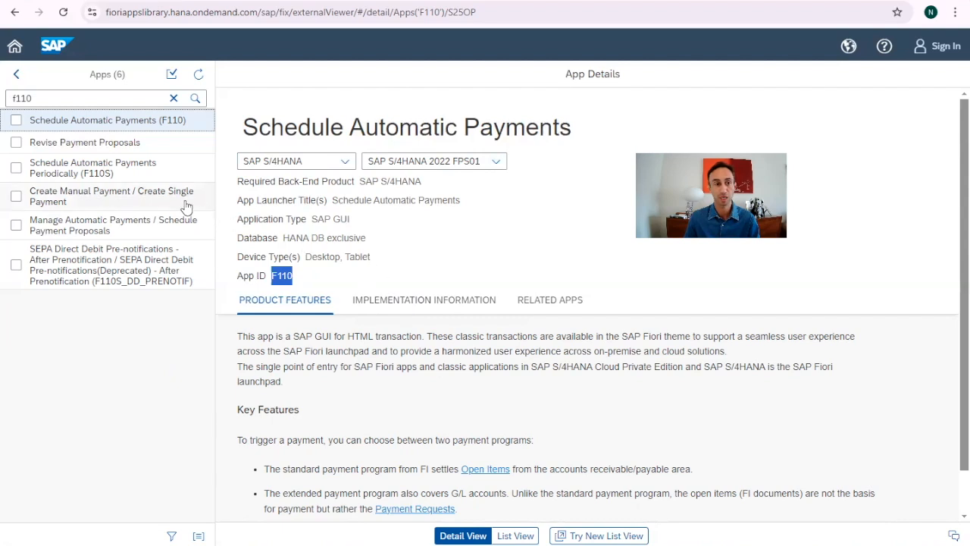
pyautogui.moveTo(96, 195)
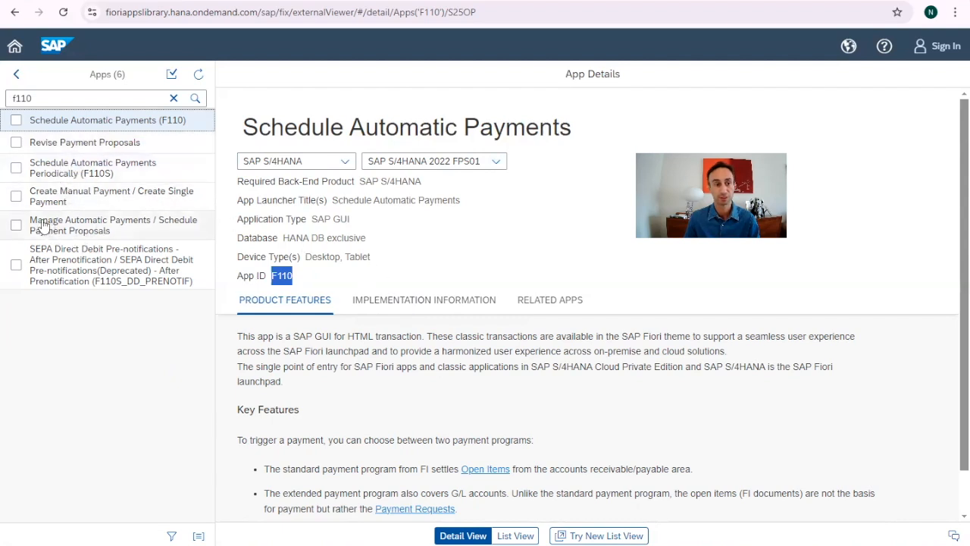
pyautogui.moveTo(559, 6)
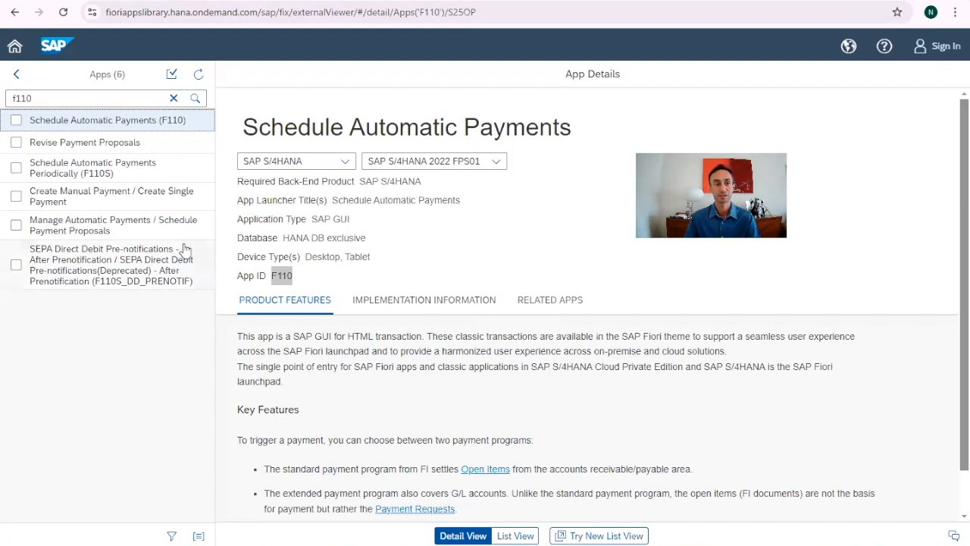
# - Compare Create Single Payment, Manage Automatic Payments and Schedule Automatic Payments, checking the SAP GUI application type
pyautogui.click(111, 195)
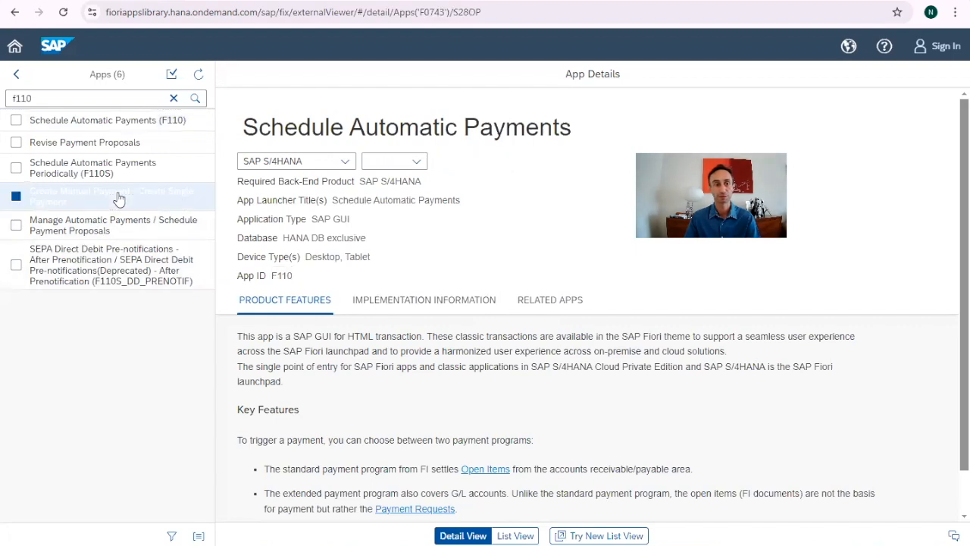
pyautogui.click(106, 195)
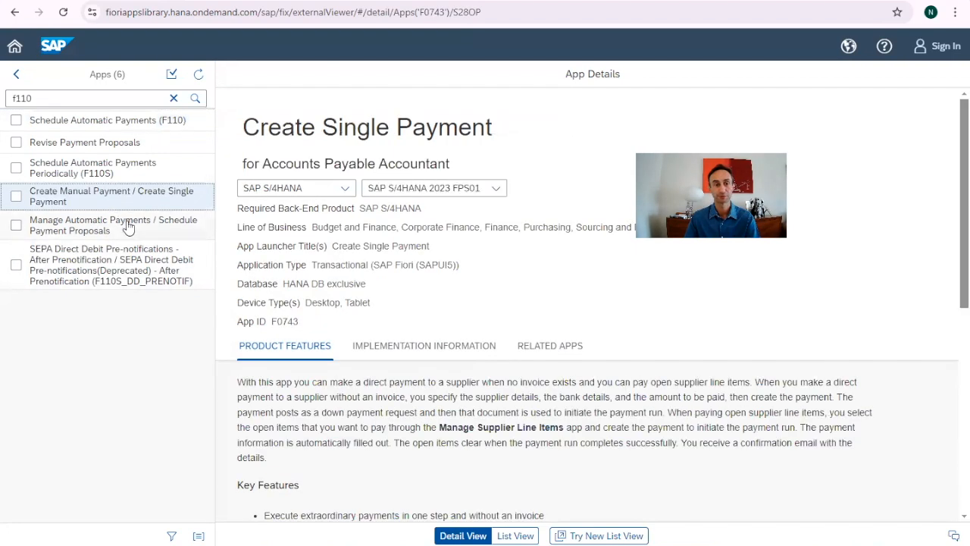
pyautogui.click(112, 225)
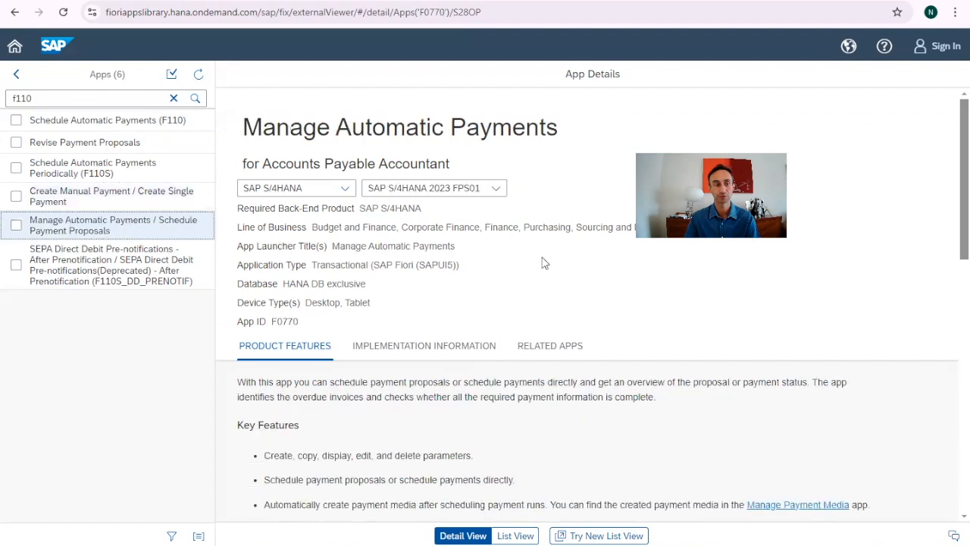
pyautogui.moveTo(129, 230)
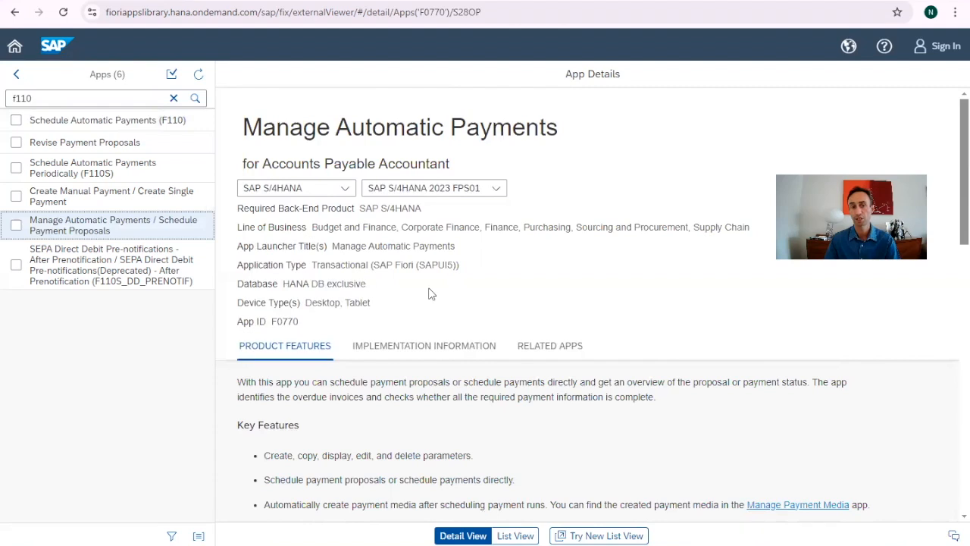
pyautogui.moveTo(66, 143)
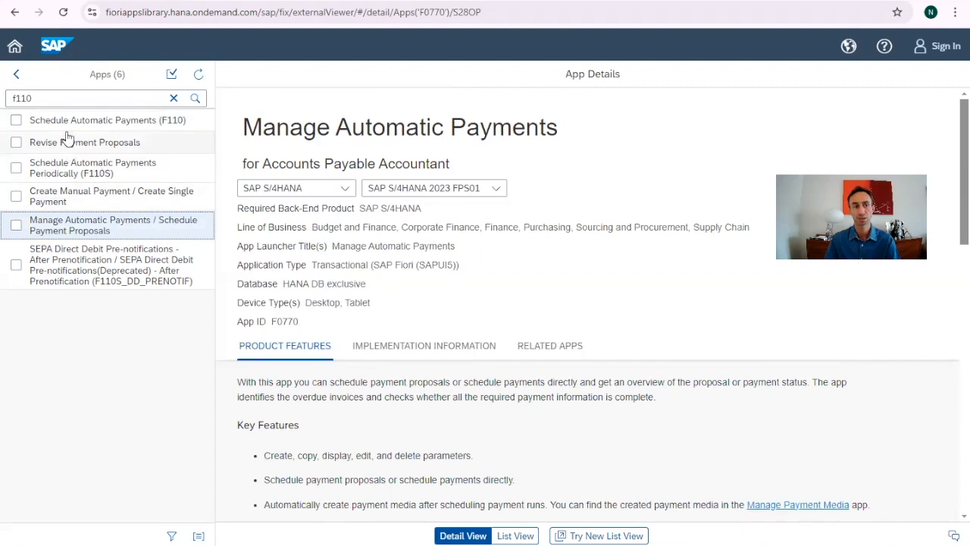
pyautogui.click(106, 120)
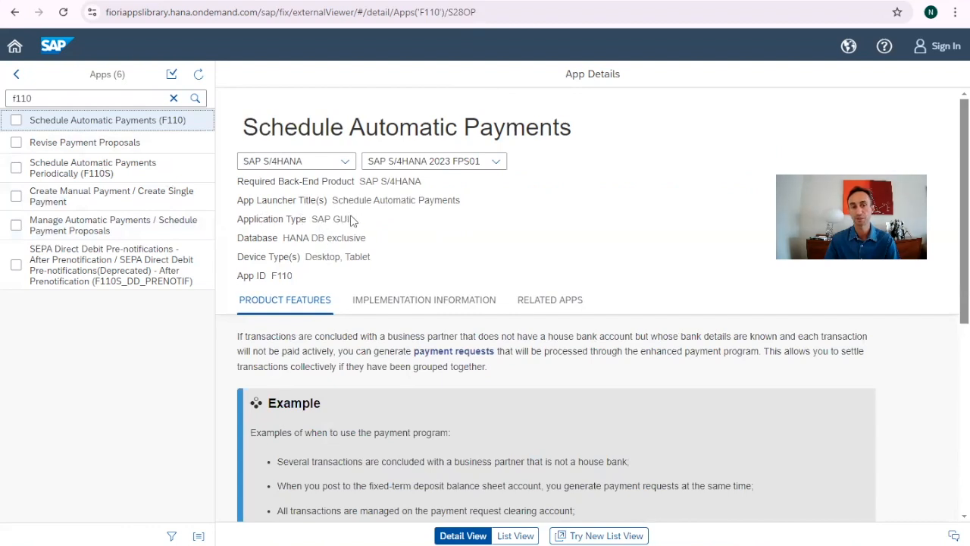
pyautogui.doubleClick(329, 218)
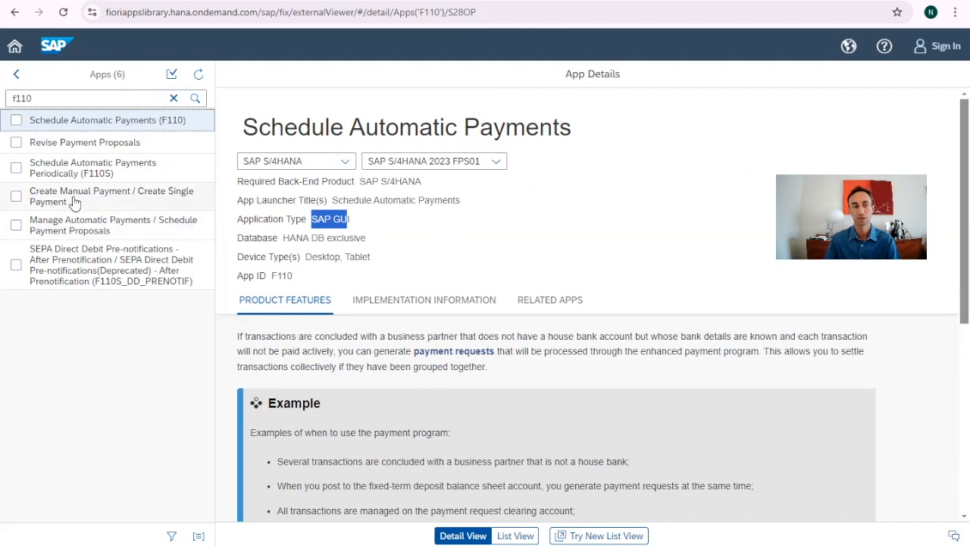
pyautogui.click(112, 224)
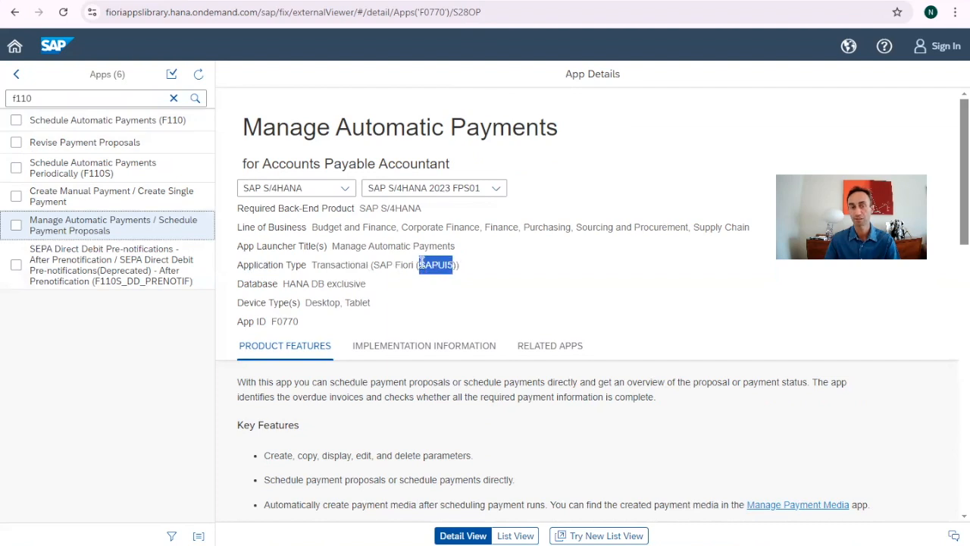
pyautogui.click(425, 264)
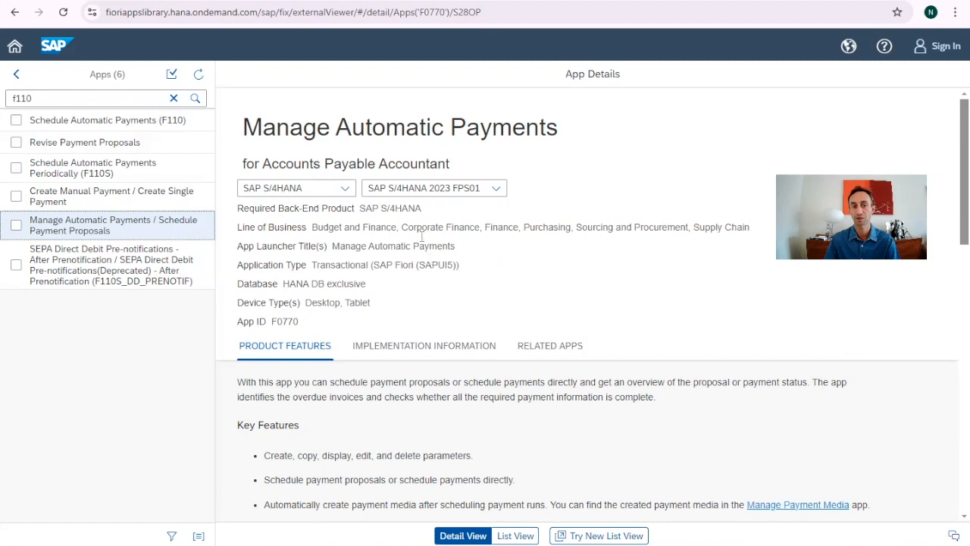
pyautogui.moveTo(549, 235)
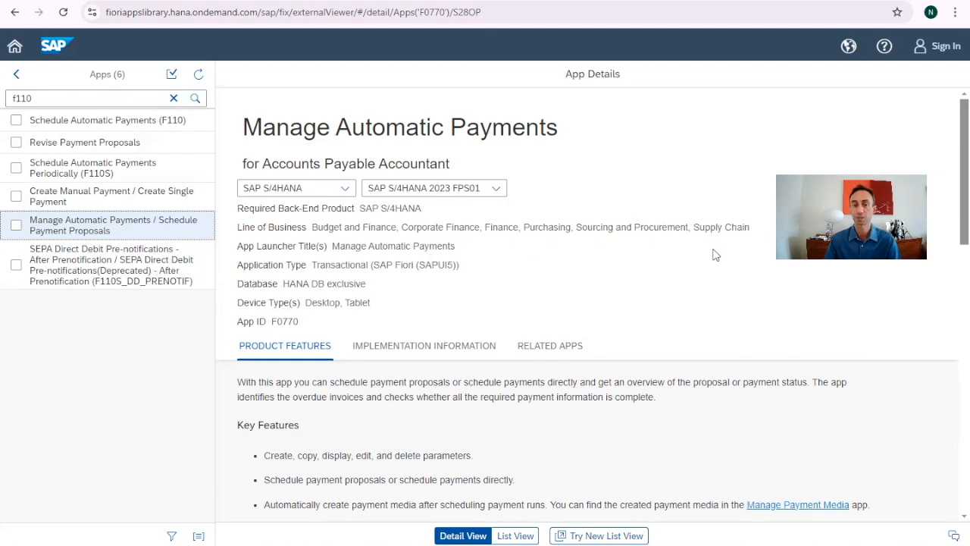
pyautogui.moveTo(67, 137)
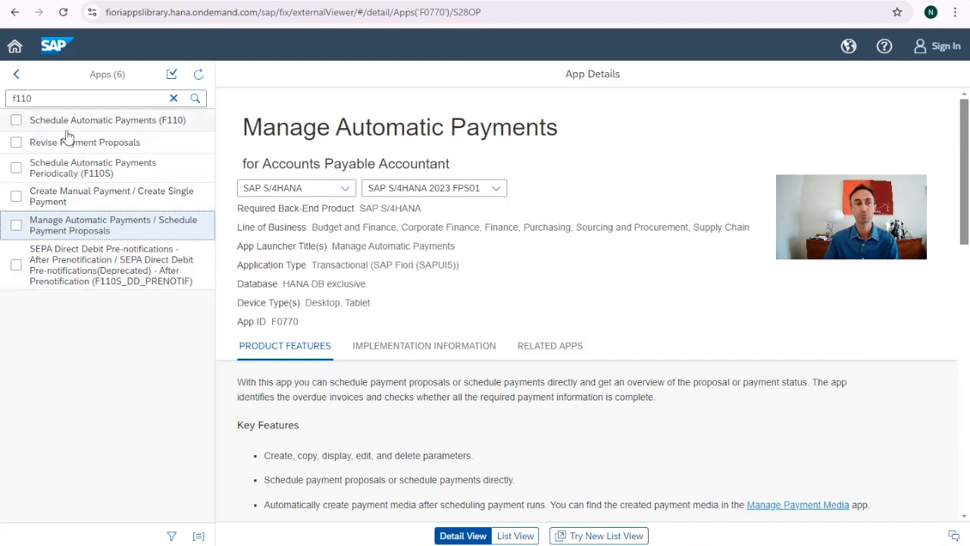
# - Switch between Schedule and Manage Automatic Payments details, highlighting the app ID F0770
pyautogui.click(106, 120)
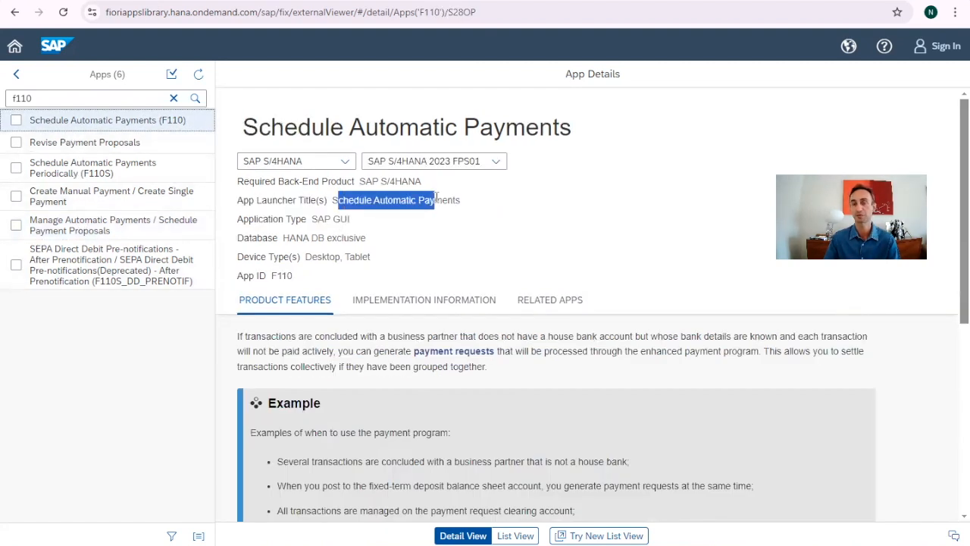
pyautogui.click(91, 224)
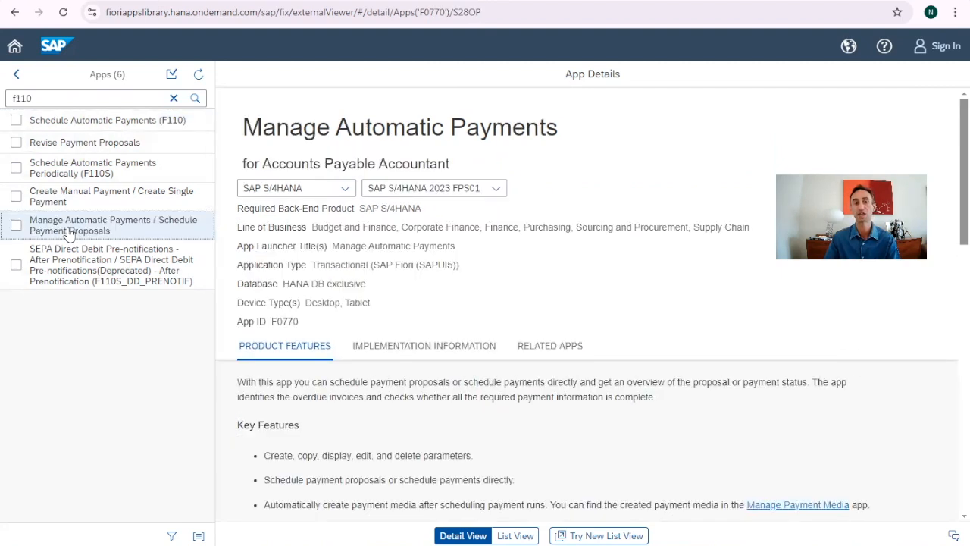
pyautogui.moveTo(337, 304)
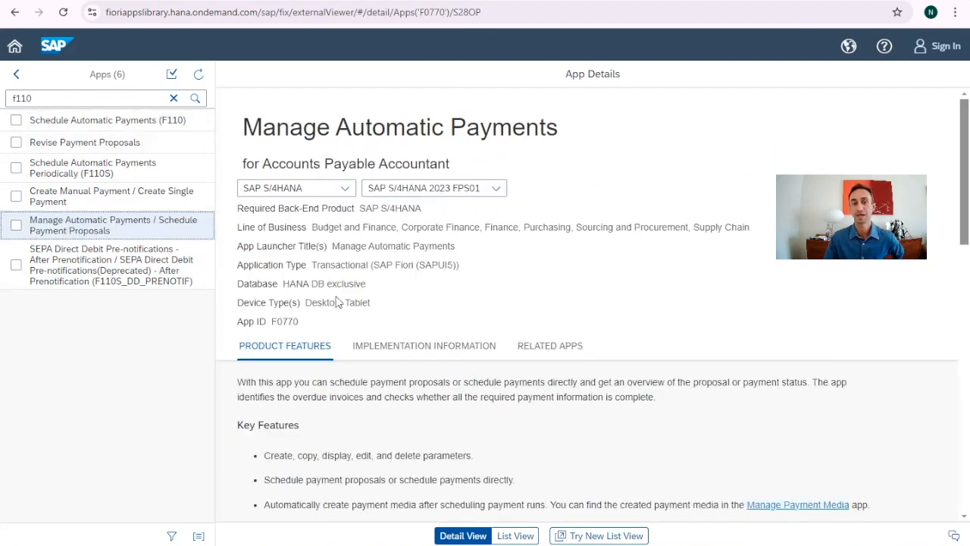
pyautogui.moveTo(344, 289)
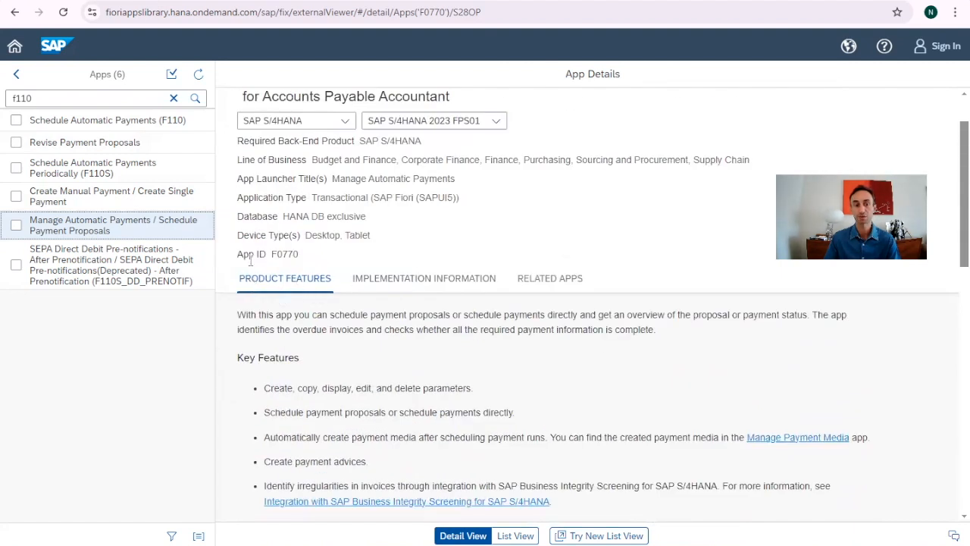
pyautogui.doubleClick(252, 255)
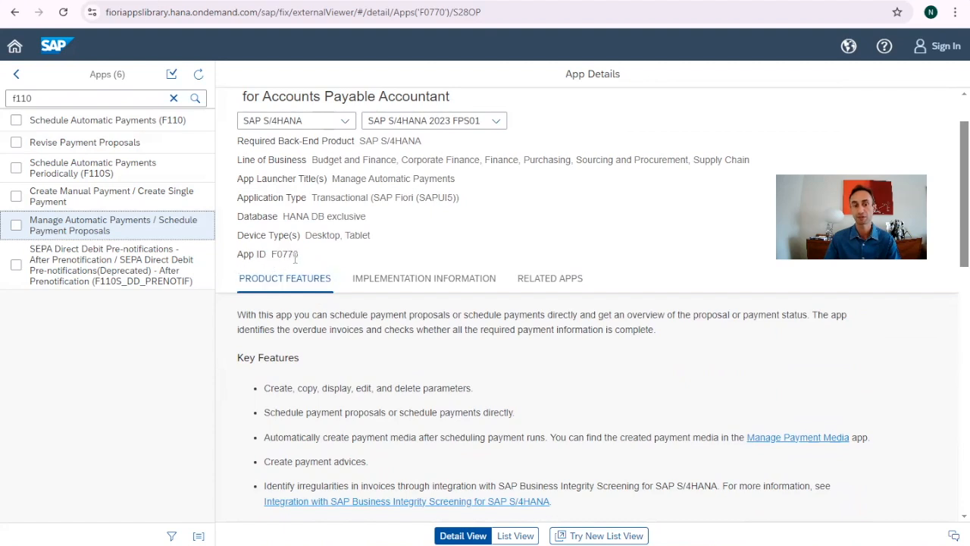
pyautogui.doubleClick(285, 254)
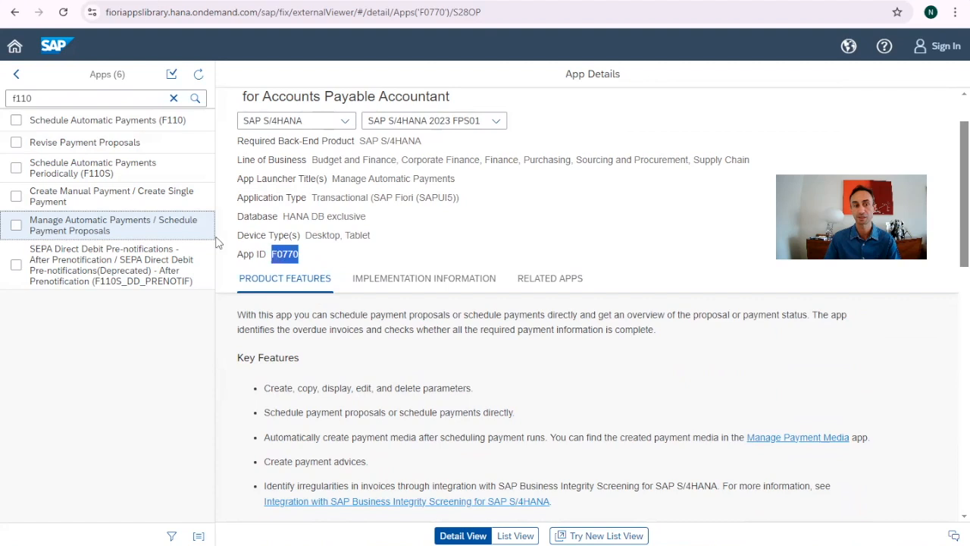
pyautogui.click(106, 120)
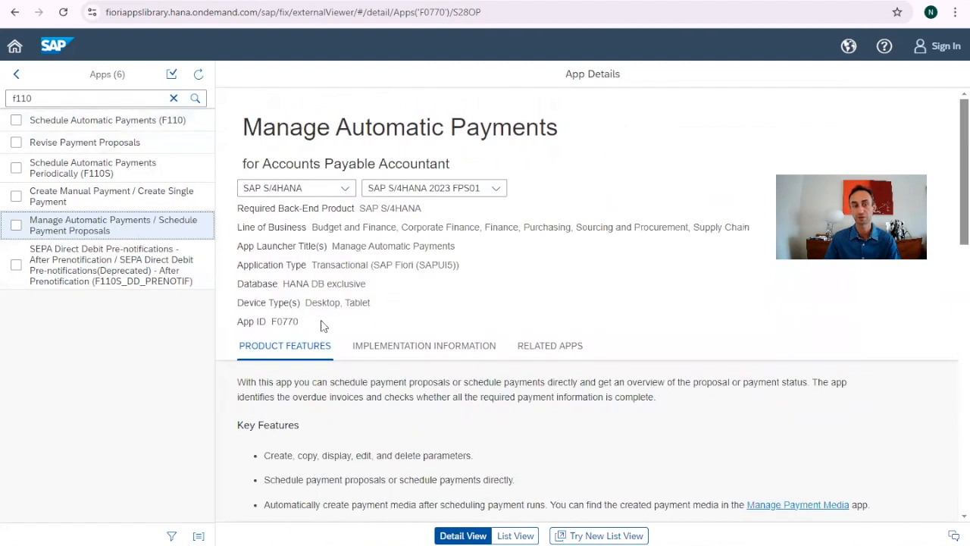
pyautogui.scroll(-3)
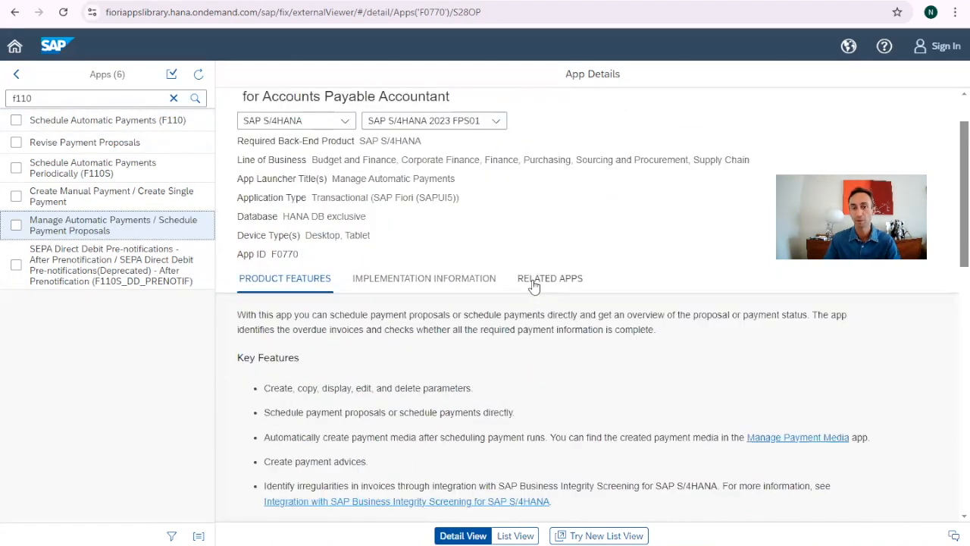
pyautogui.click(549, 279)
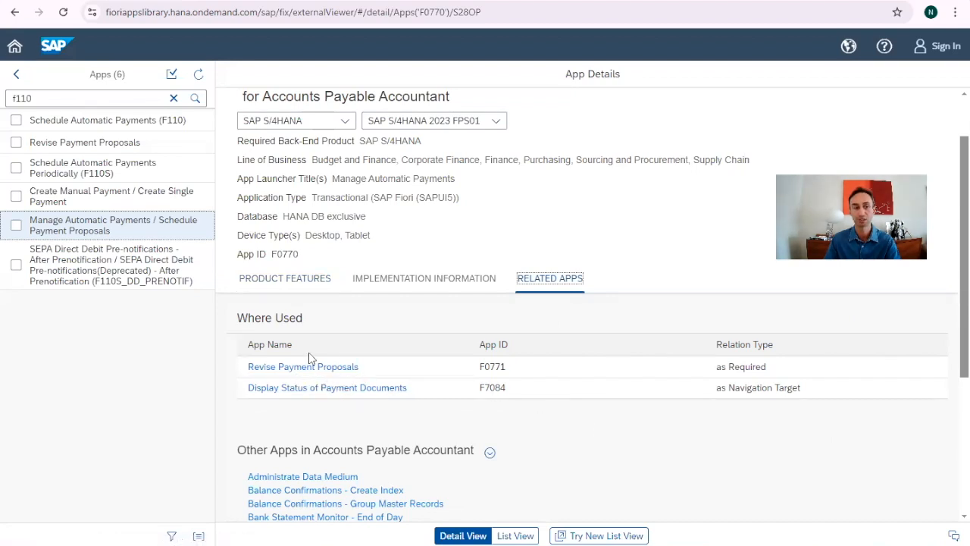
pyautogui.moveTo(315, 376)
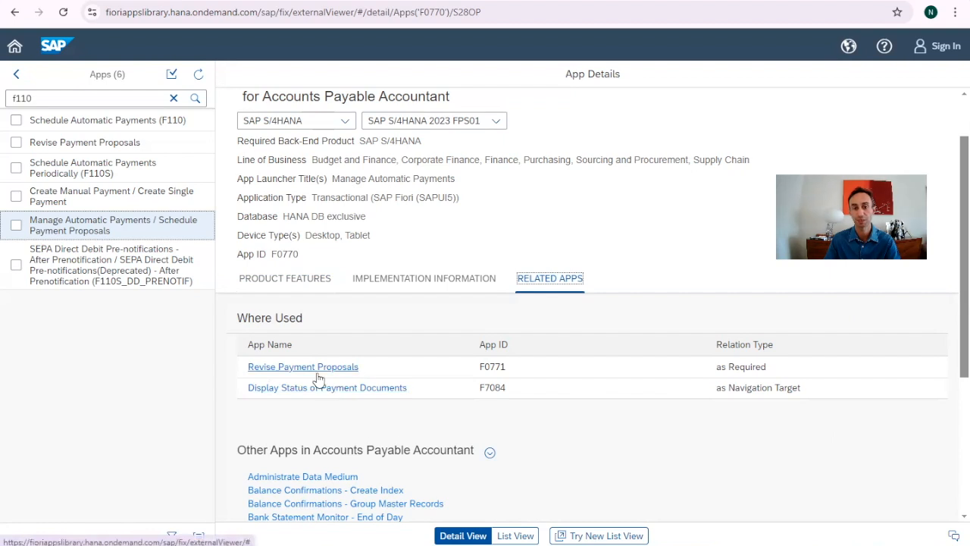
pyautogui.moveTo(561, 364)
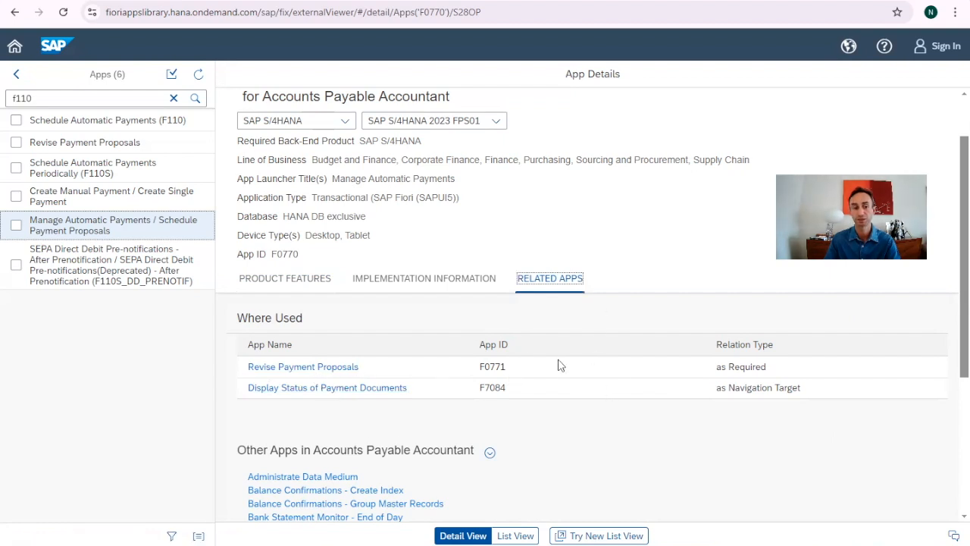
pyautogui.scroll(-3)
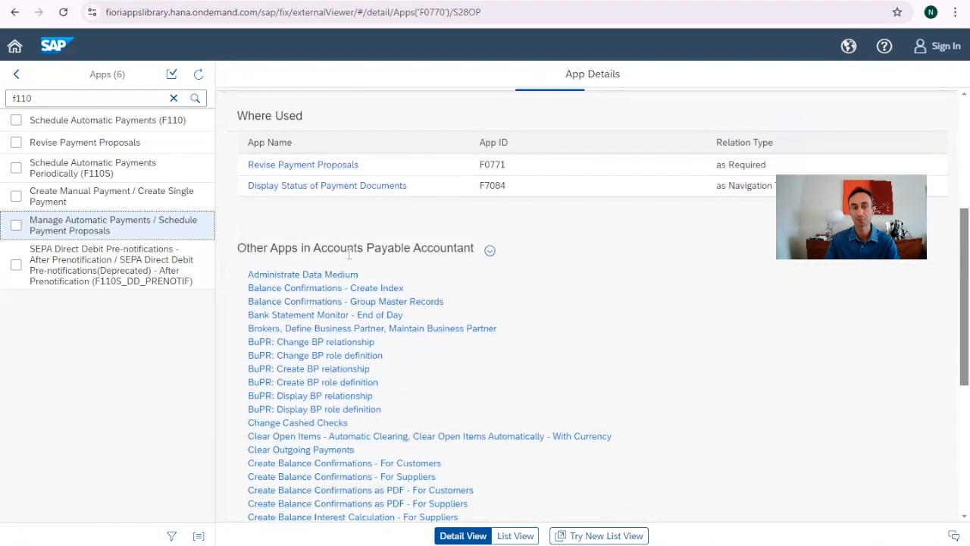
pyautogui.moveTo(540, 288)
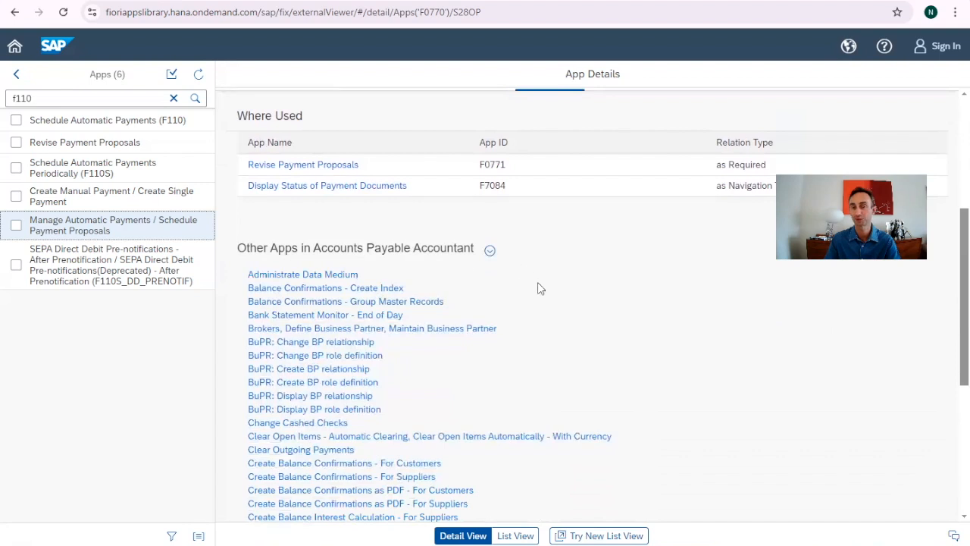
pyautogui.scroll(-3)
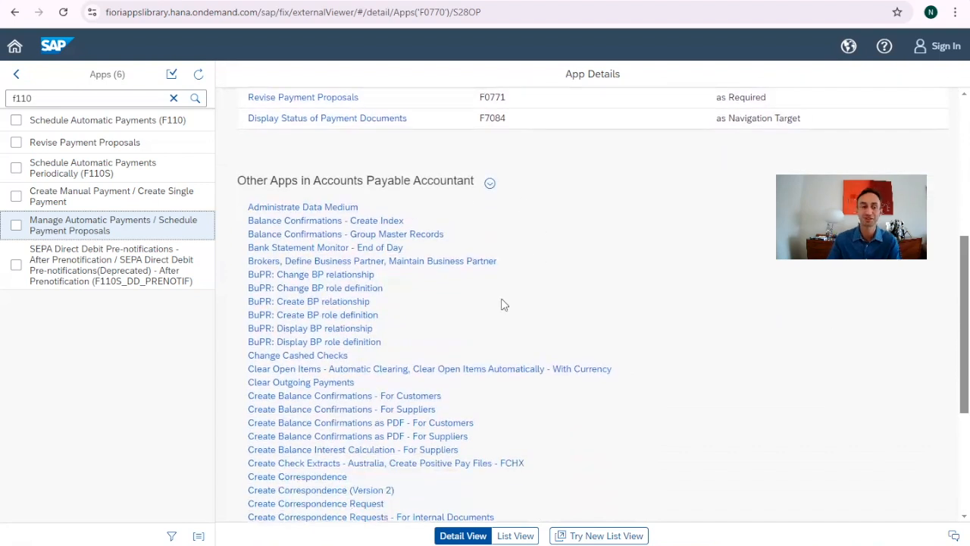
pyautogui.moveTo(129, 221)
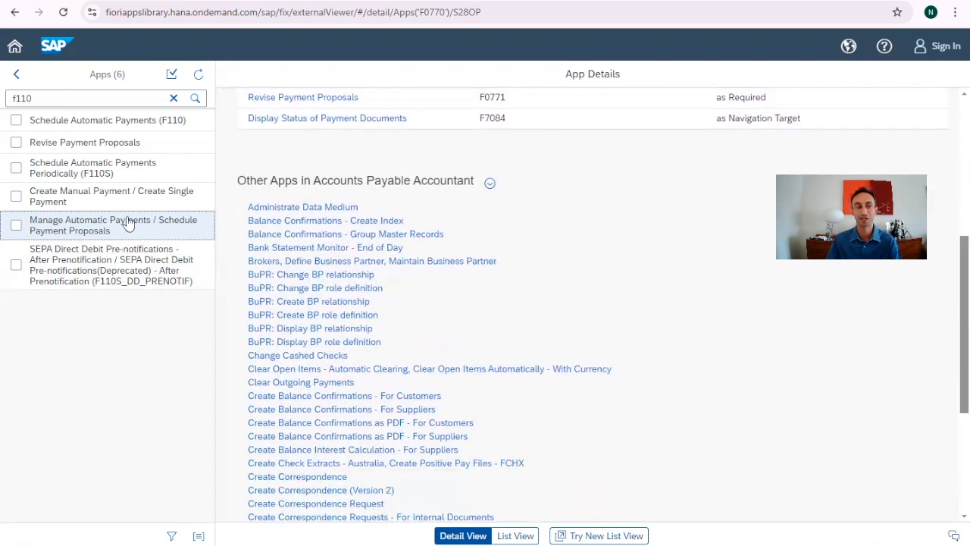
pyautogui.moveTo(593, 347)
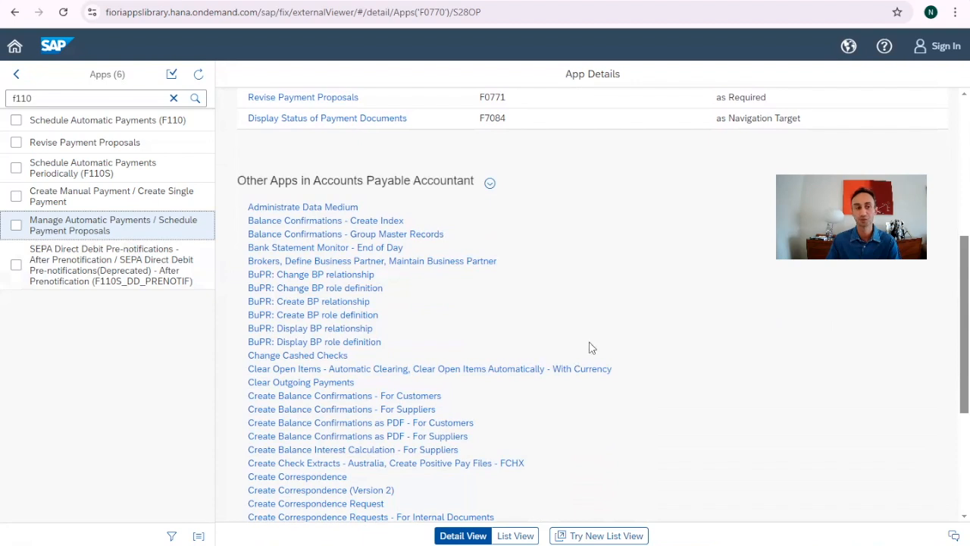
pyautogui.scroll(-3)
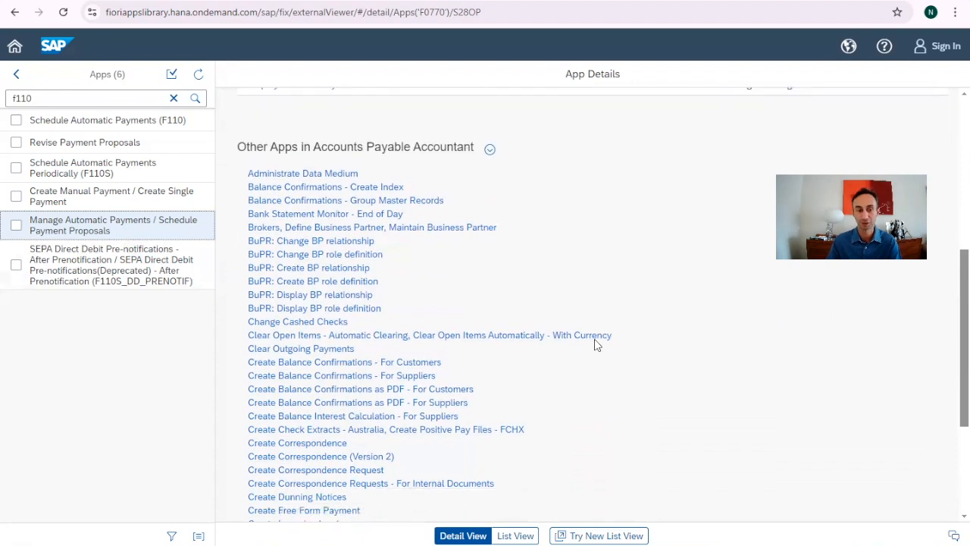
pyautogui.scroll(-3)
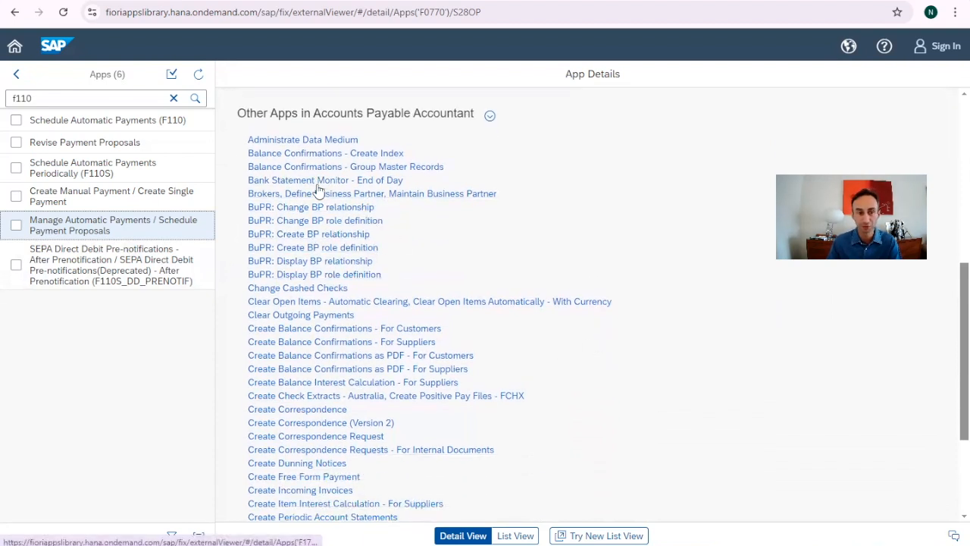
pyautogui.moveTo(352, 261)
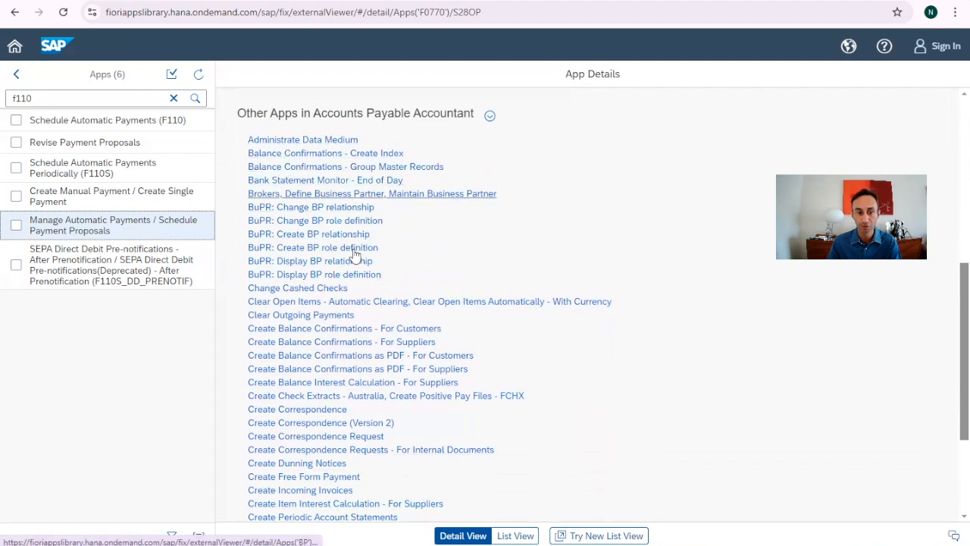
pyautogui.scroll(-3)
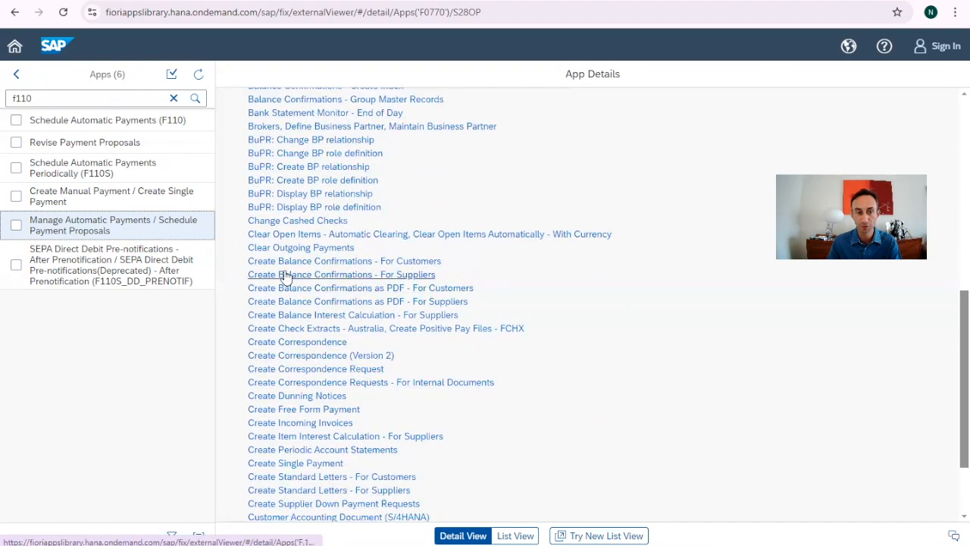
pyautogui.moveTo(303, 255)
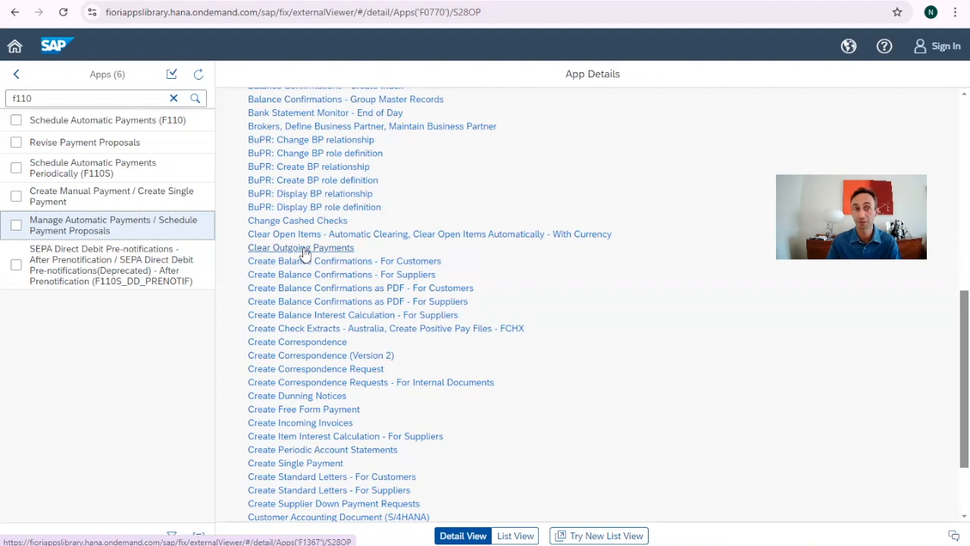
pyautogui.scroll(-3)
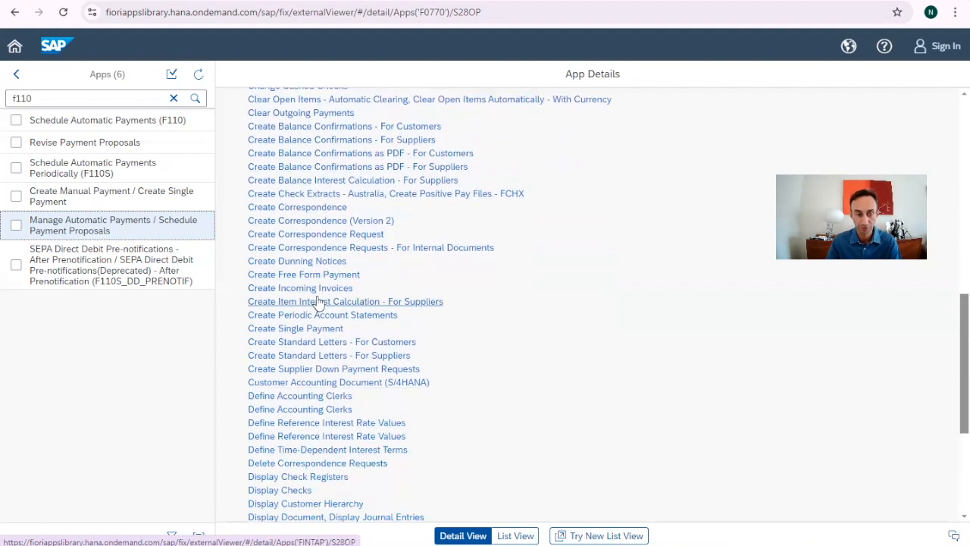
pyautogui.scroll(-3)
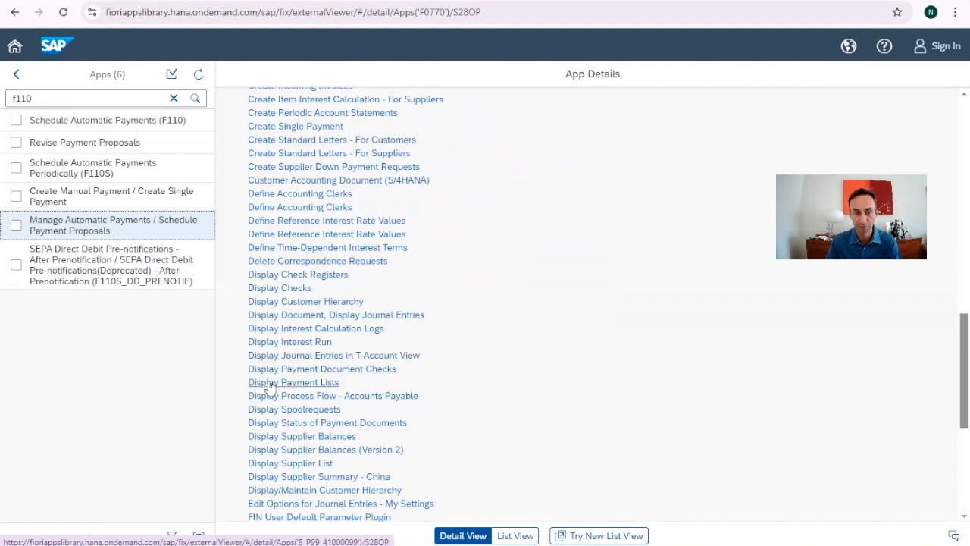
pyautogui.moveTo(279, 388)
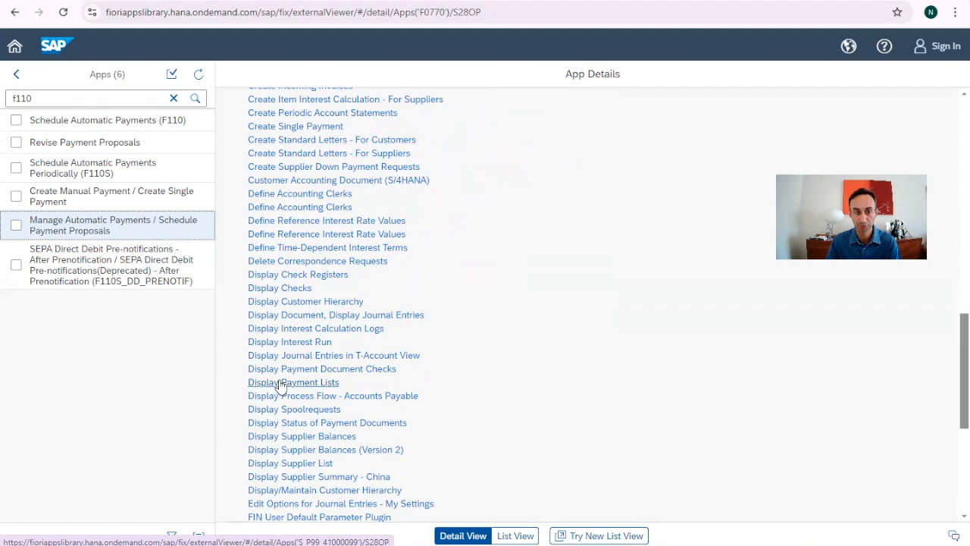
pyautogui.scroll(-3)
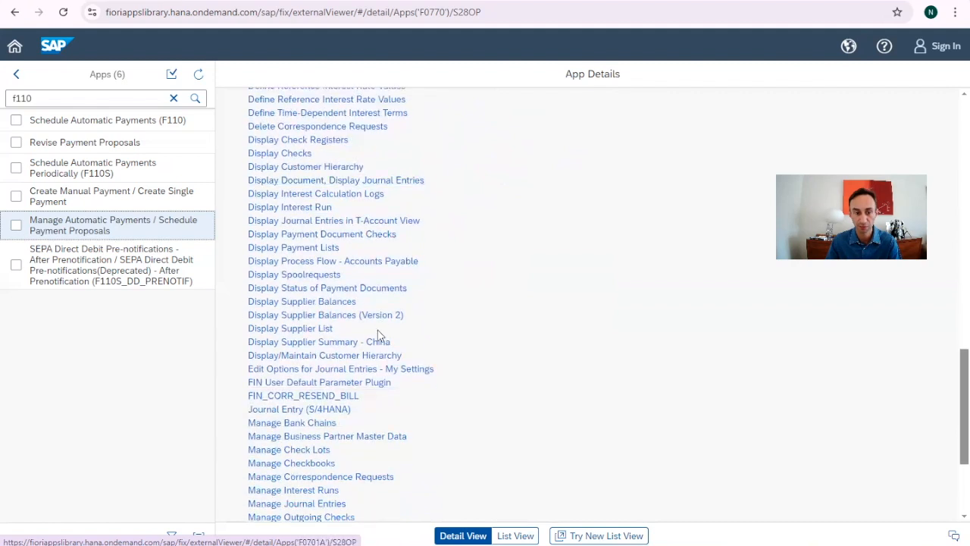
pyautogui.scroll(-3)
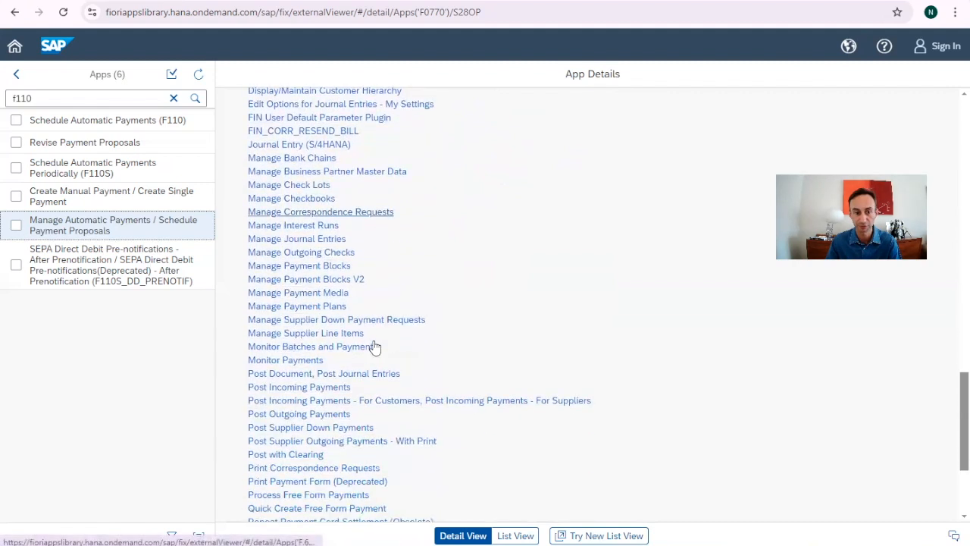
pyautogui.scroll(-3)
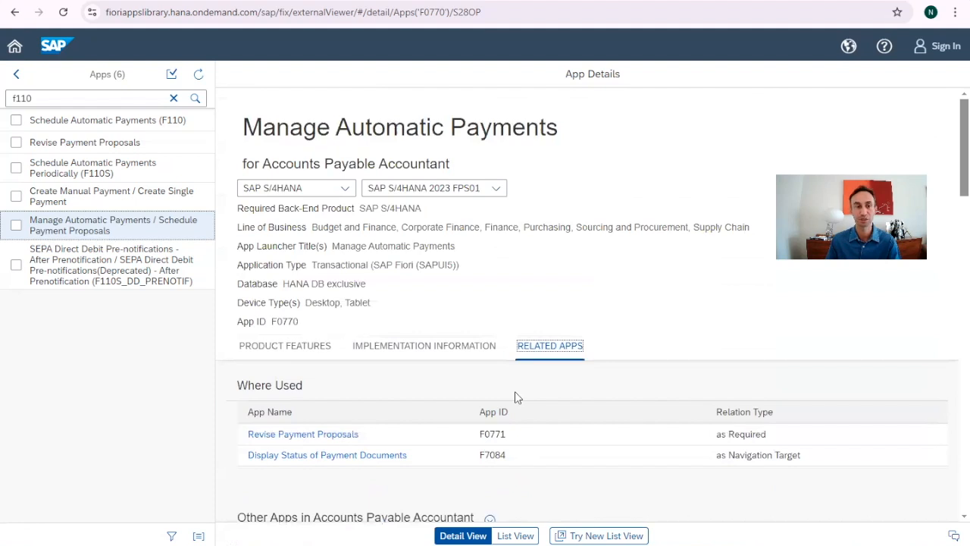
pyautogui.moveTo(394, 355)
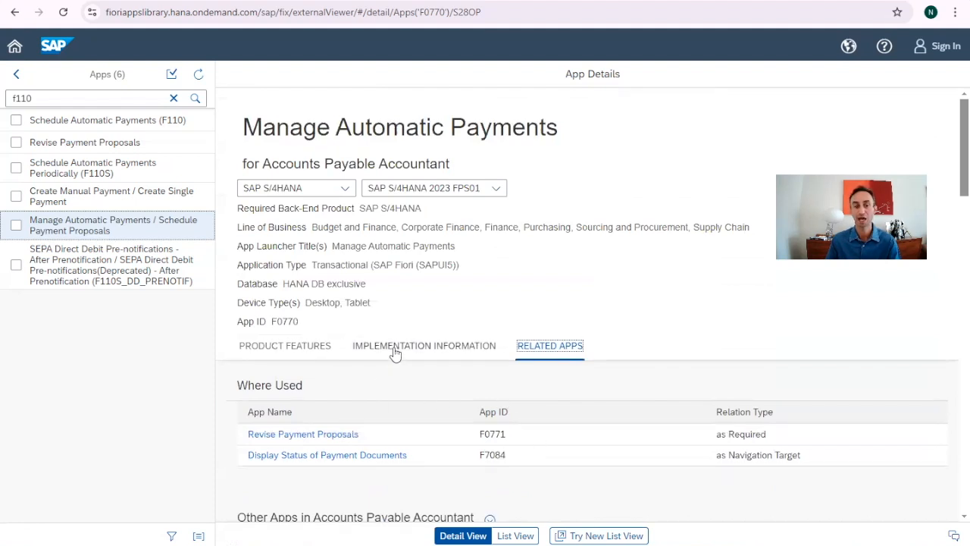
# - Scroll the Manage Automatic Payments details down to its scope items, Accounts Payable (J60) and Direct Debit (19M)
pyautogui.click(424, 345)
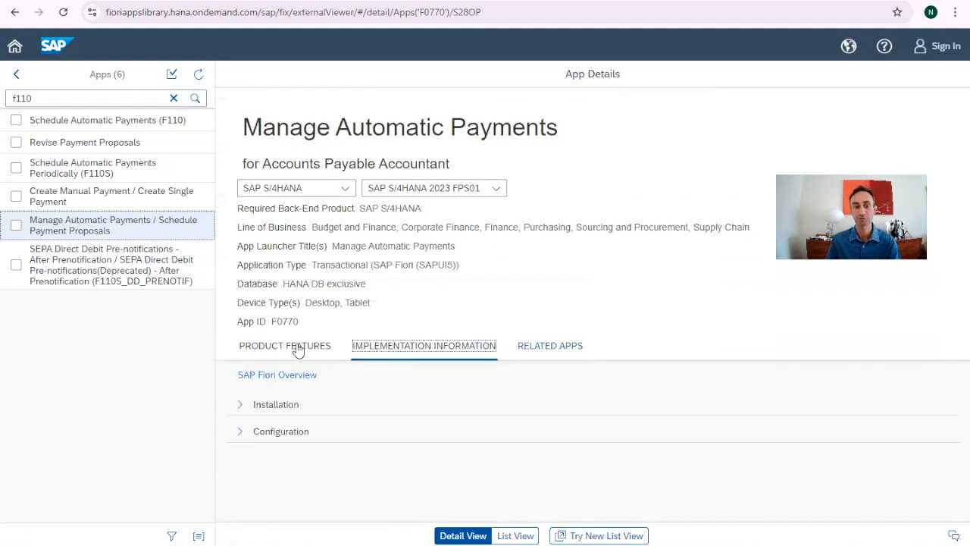
pyautogui.scroll(-3)
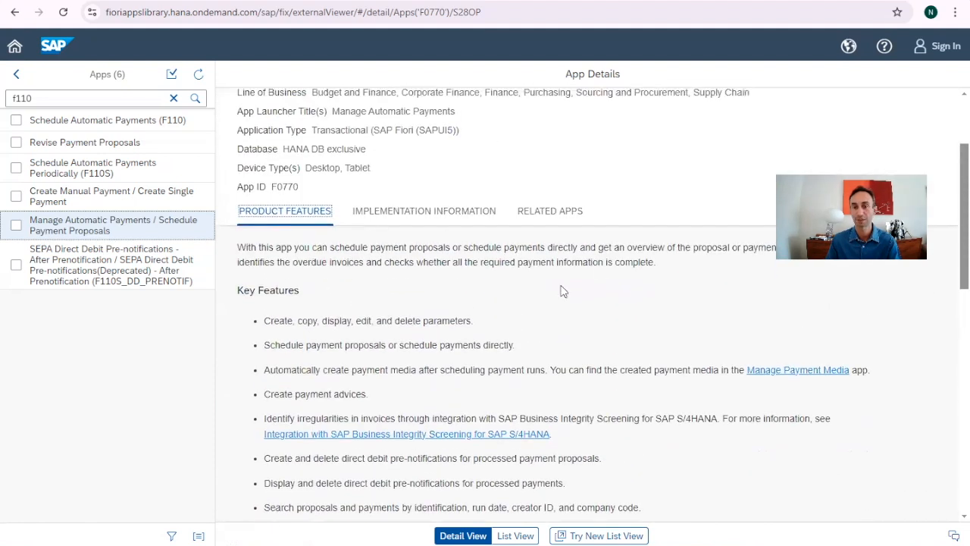
pyautogui.scroll(-3)
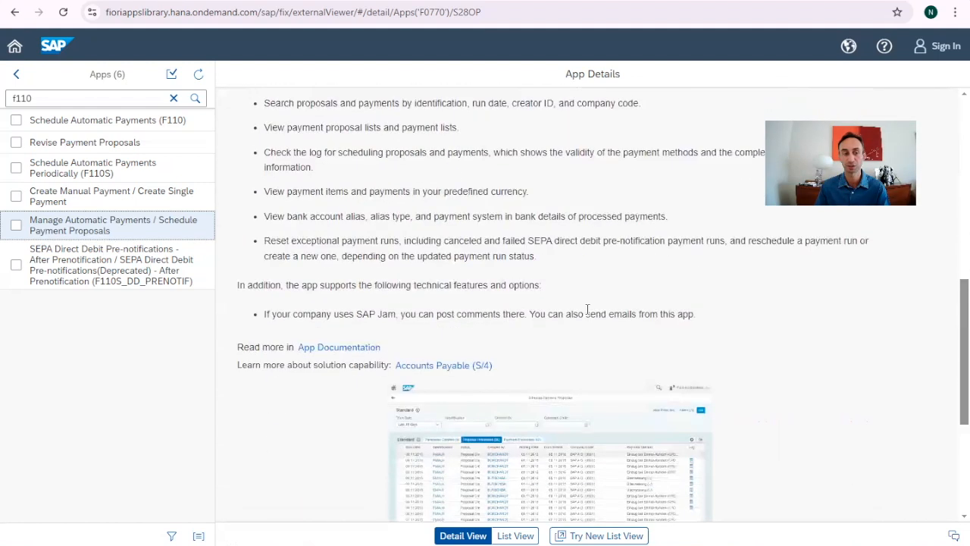
pyautogui.scroll(-3)
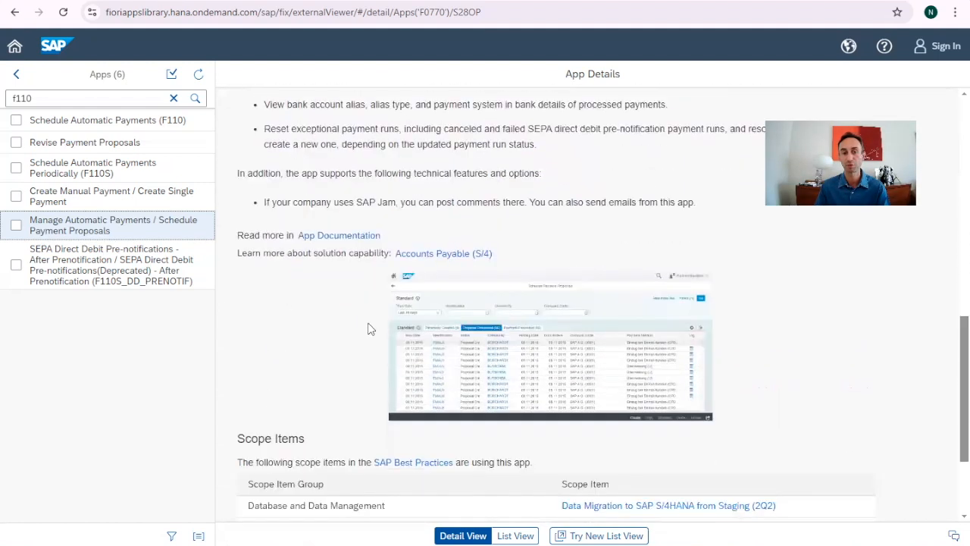
pyautogui.scroll(-3)
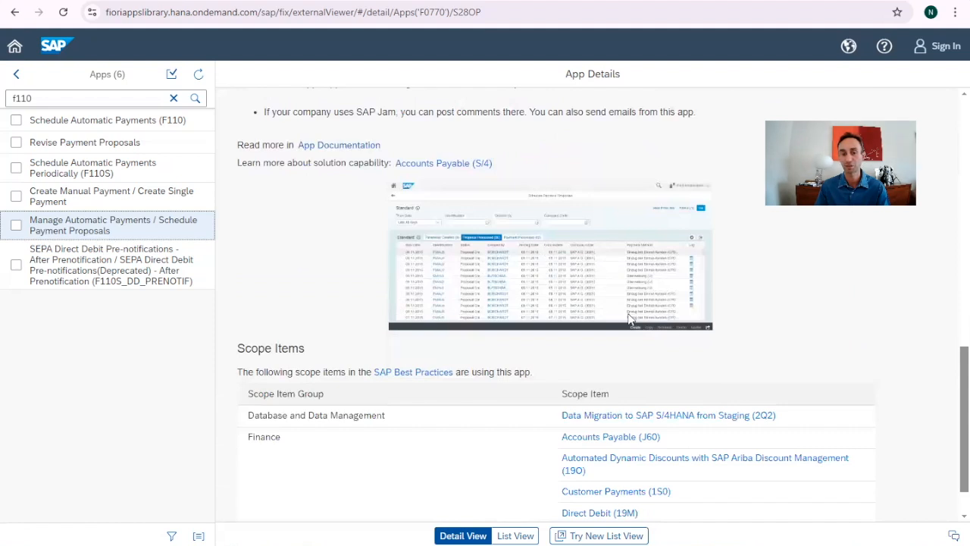
pyautogui.scroll(-3)
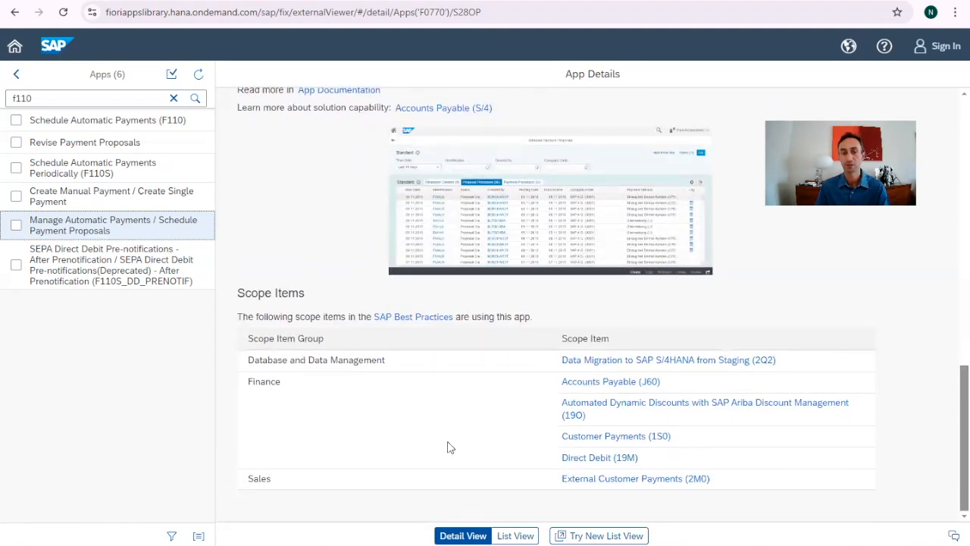
pyautogui.moveTo(558, 464)
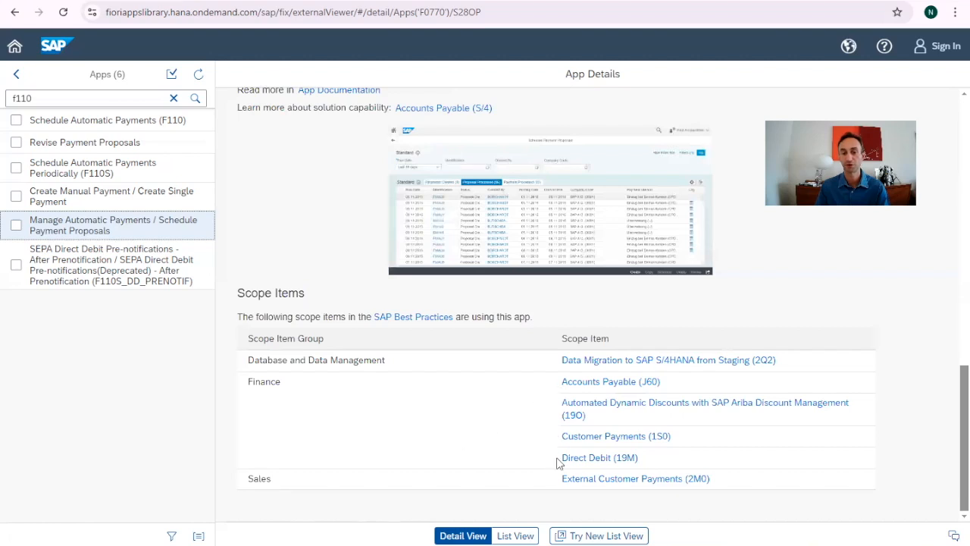
pyautogui.moveTo(513, 472)
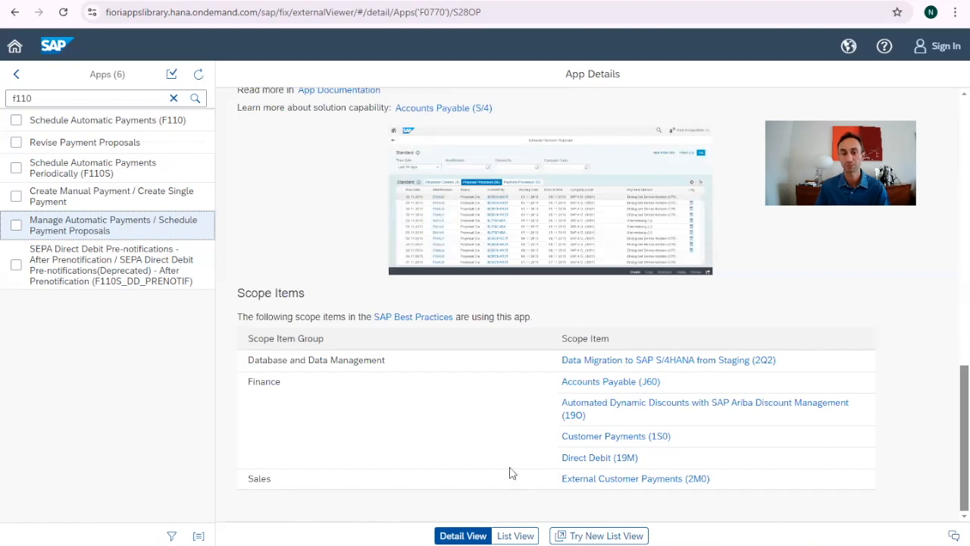
pyautogui.moveTo(578, 391)
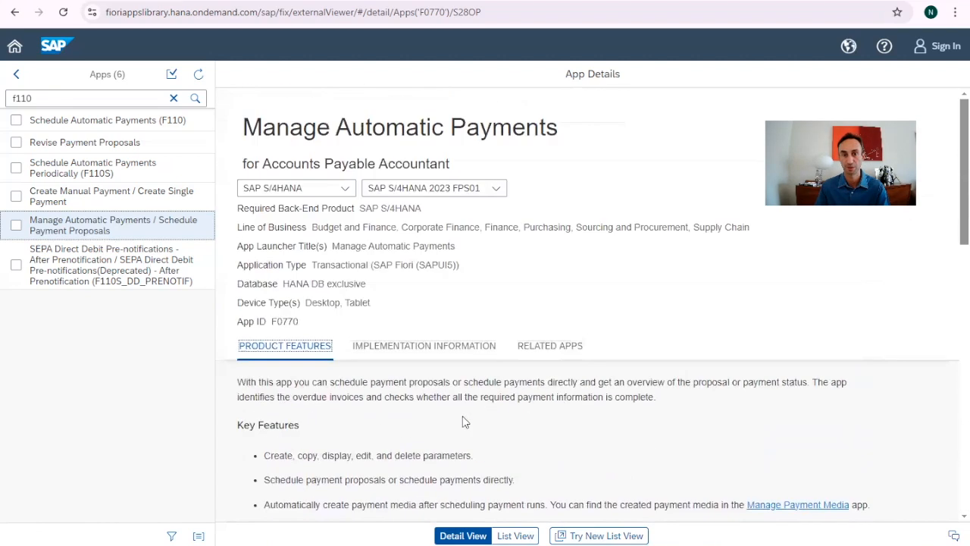
# - Review the Implementation Information configuration down to technical catalog SAP_TC_FIN_FO_COMMON, with SAP Notes collapsed
pyautogui.click(423, 345)
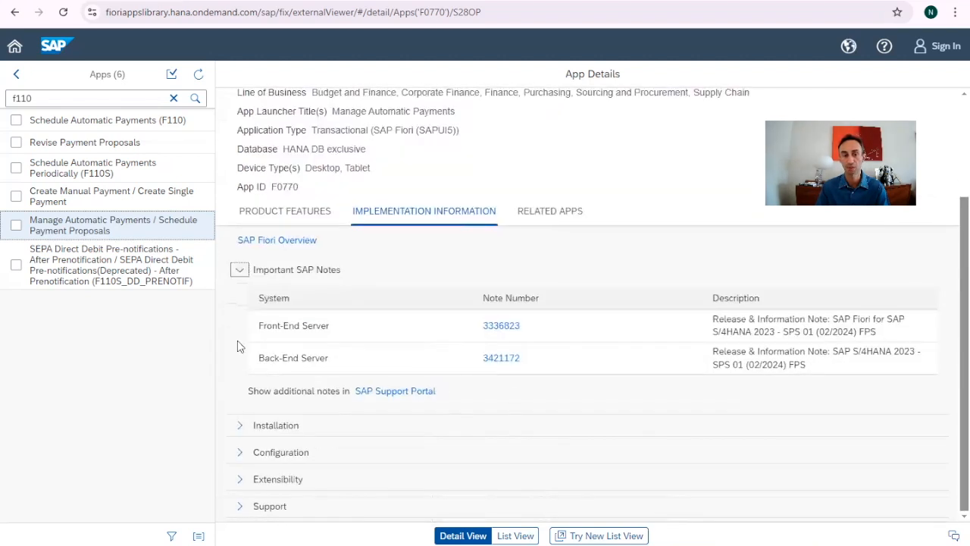
pyautogui.moveTo(239, 270)
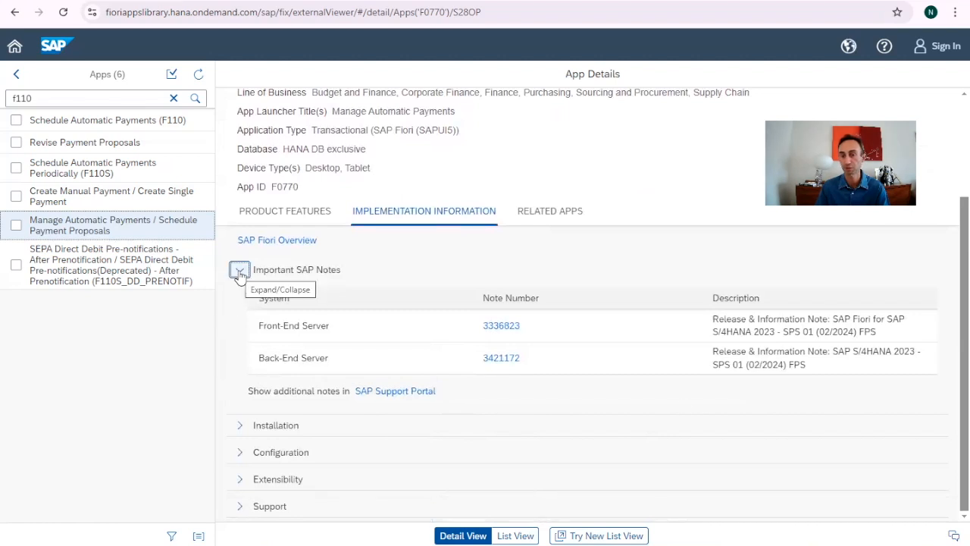
pyautogui.click(240, 270)
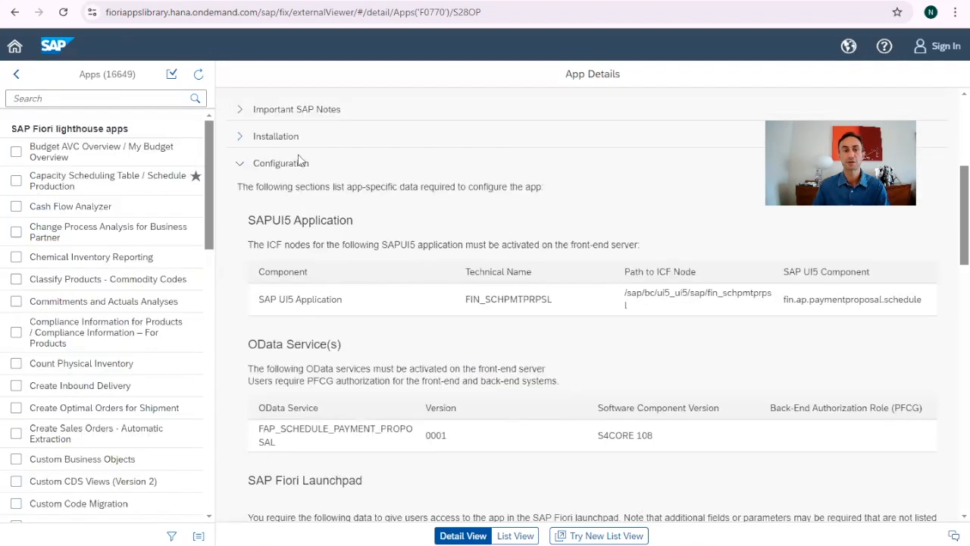
pyautogui.scroll(-3)
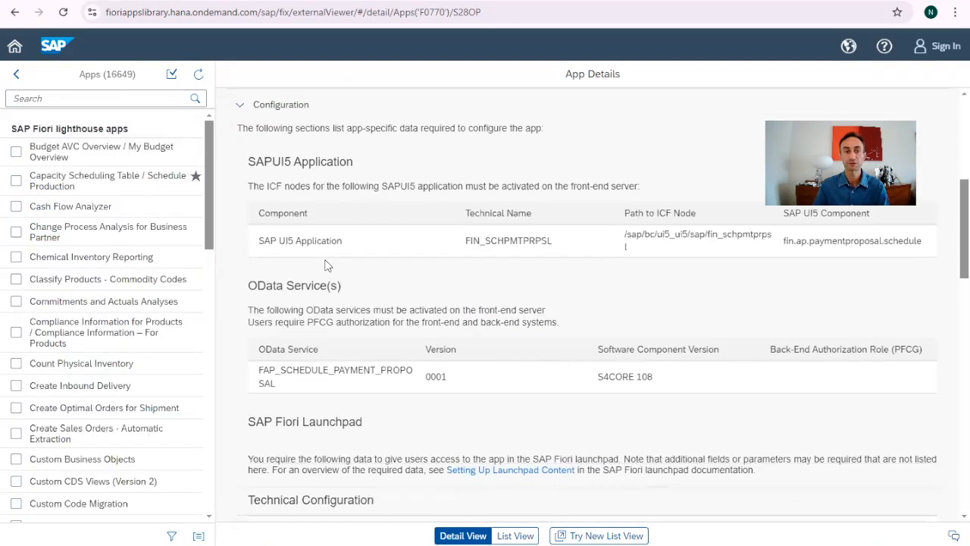
pyautogui.scroll(-3)
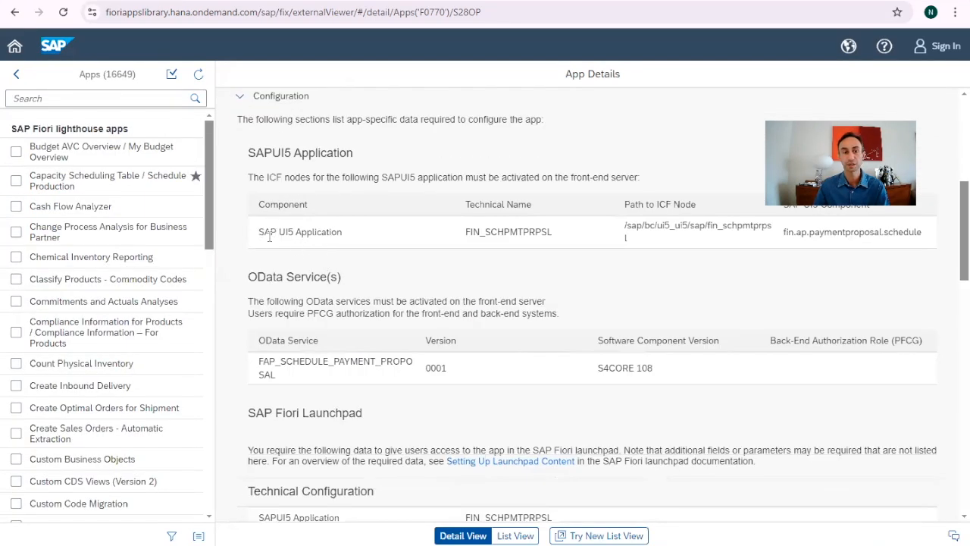
pyautogui.moveTo(285, 244)
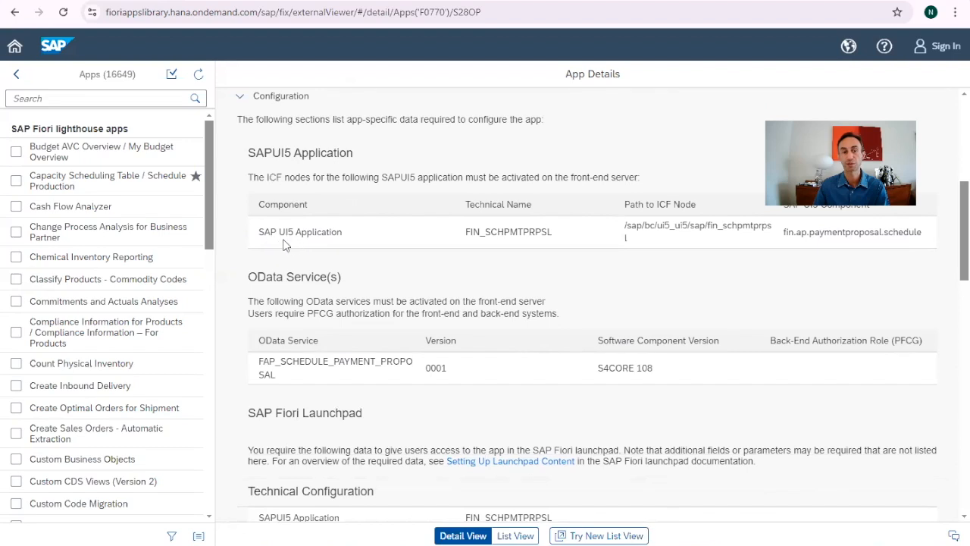
pyautogui.scroll(-3)
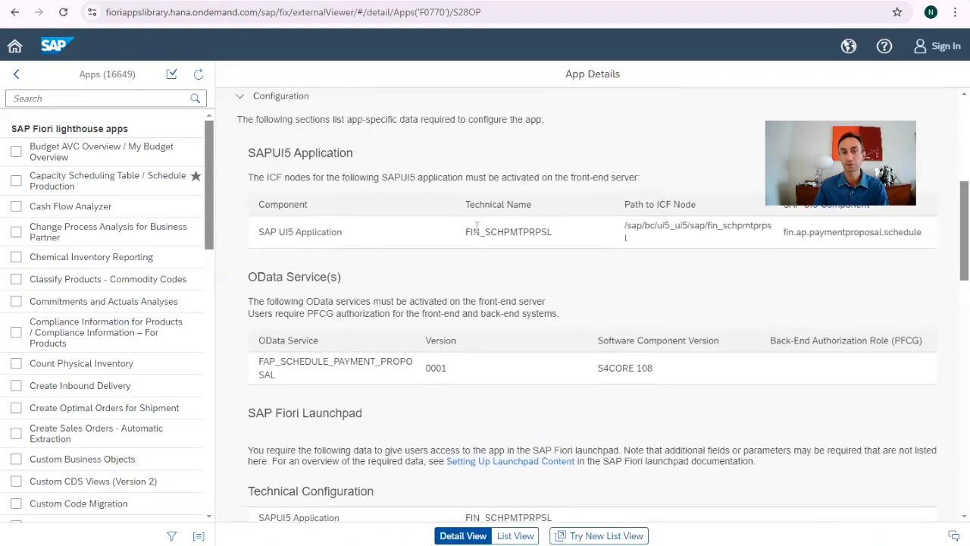
pyautogui.scroll(-3)
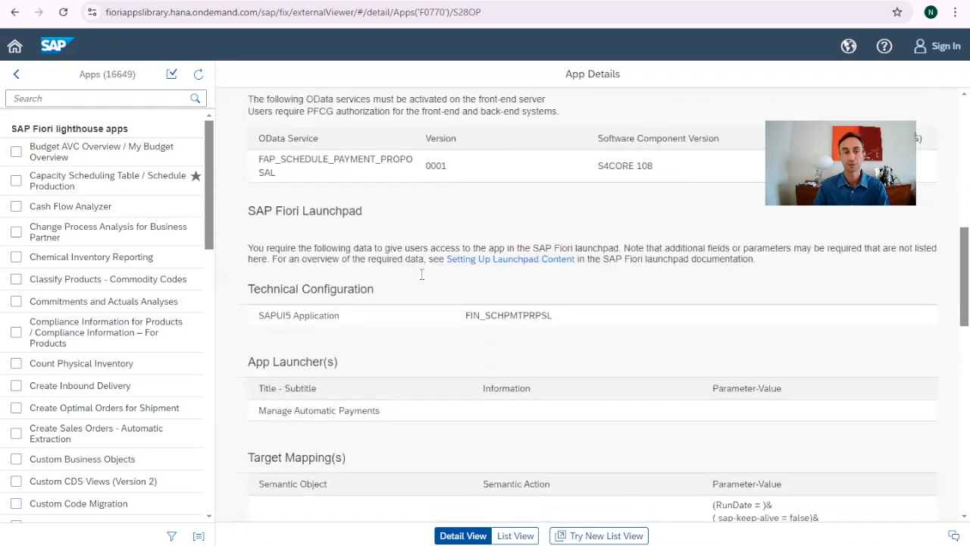
pyautogui.scroll(-3)
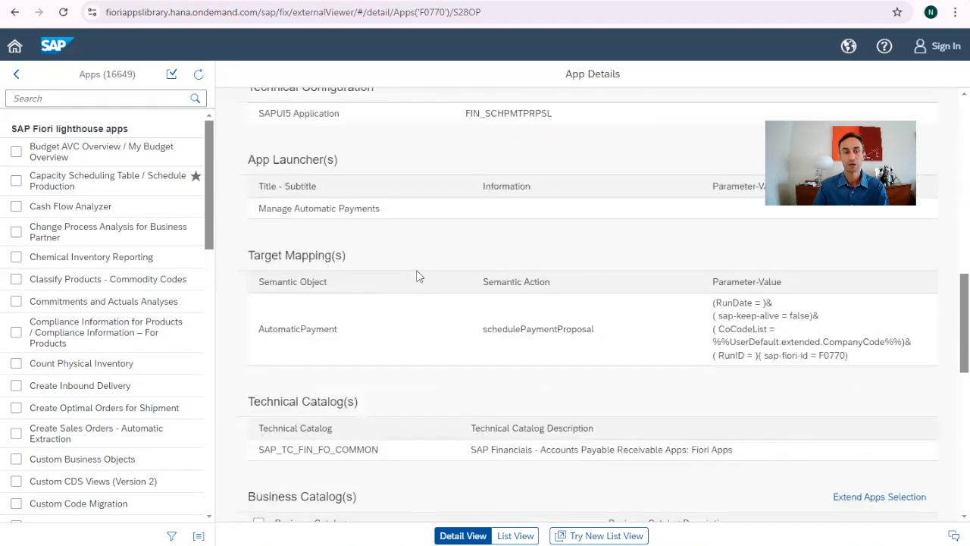
pyautogui.scroll(-3)
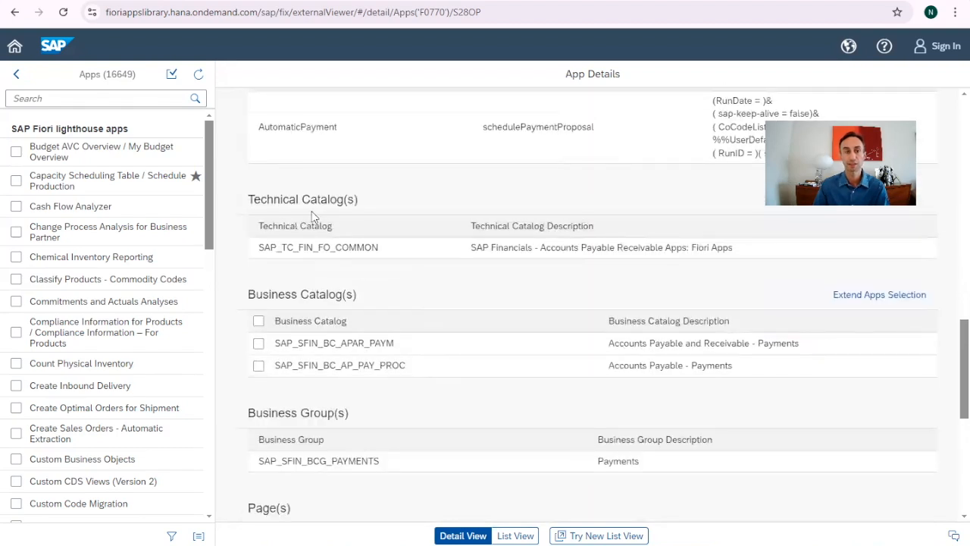
pyautogui.doubleClick(329, 247)
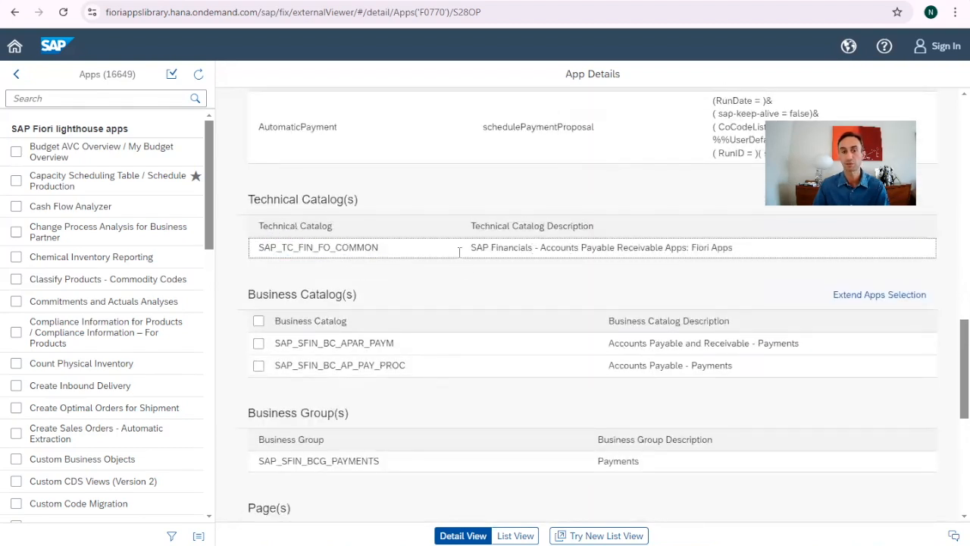
# - Highlight the business role SAP_BR_AP_ACCOUNTANT in the Business Role(s) table
pyautogui.scroll(-3)
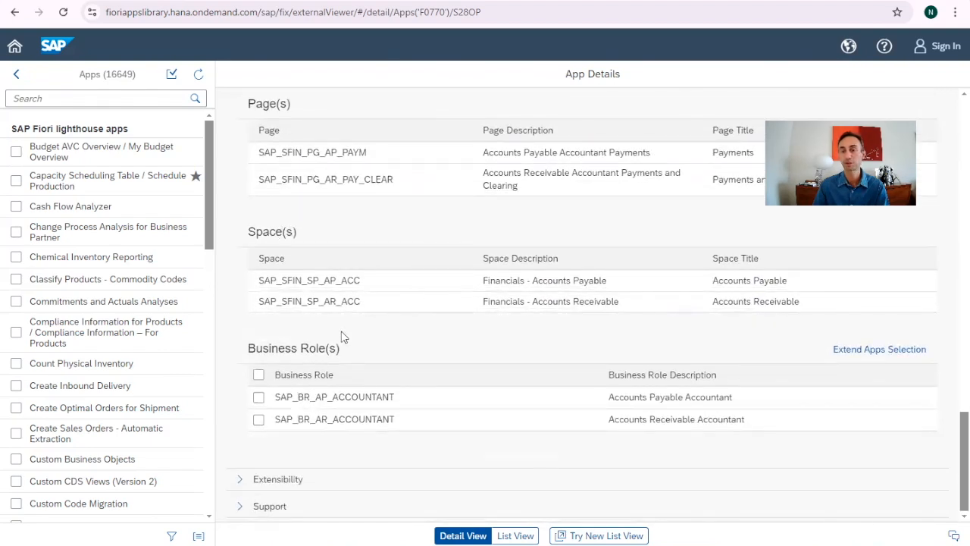
pyautogui.doubleClick(365, 397)
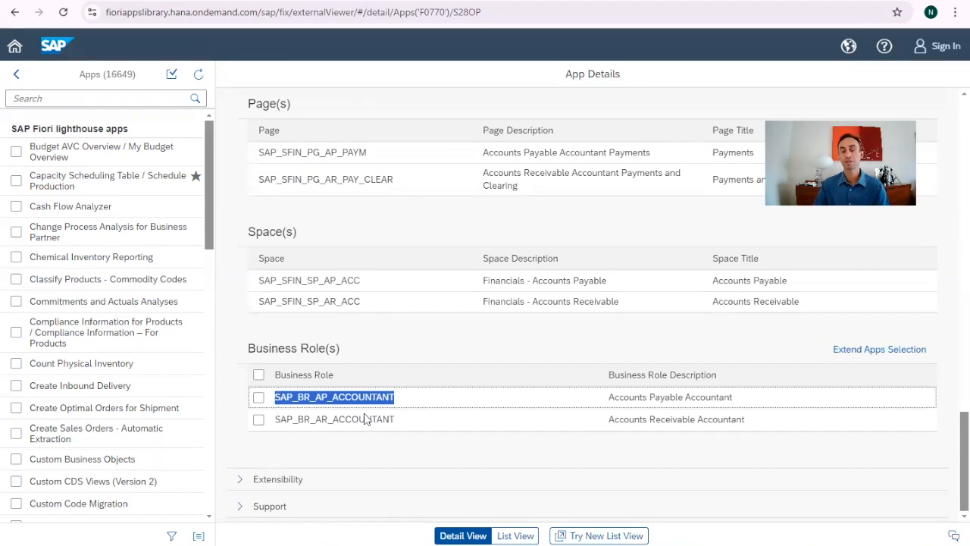
pyautogui.moveTo(406, 423)
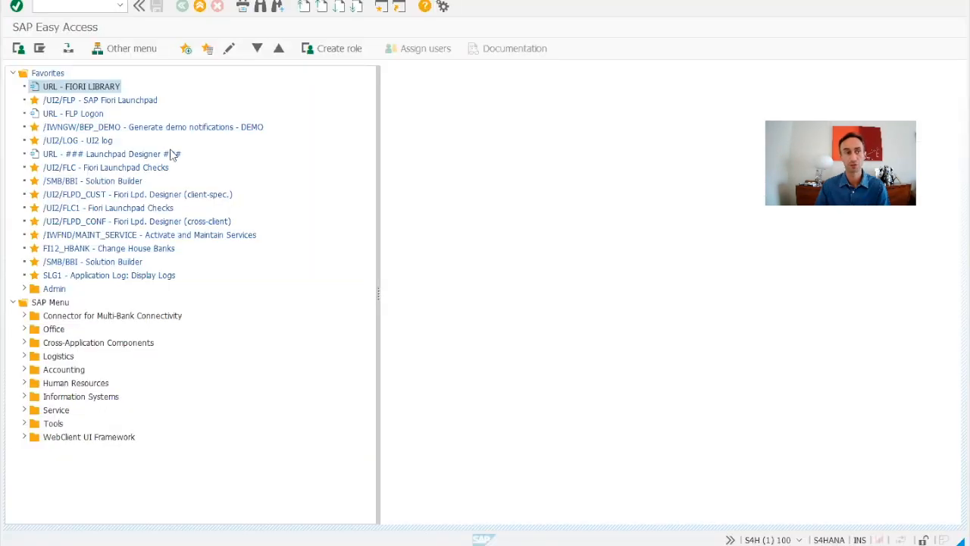
# - Check the user's SAP_BR role assignments in the SAP GUI Display Users Roles list
pyautogui.click(79, 6)
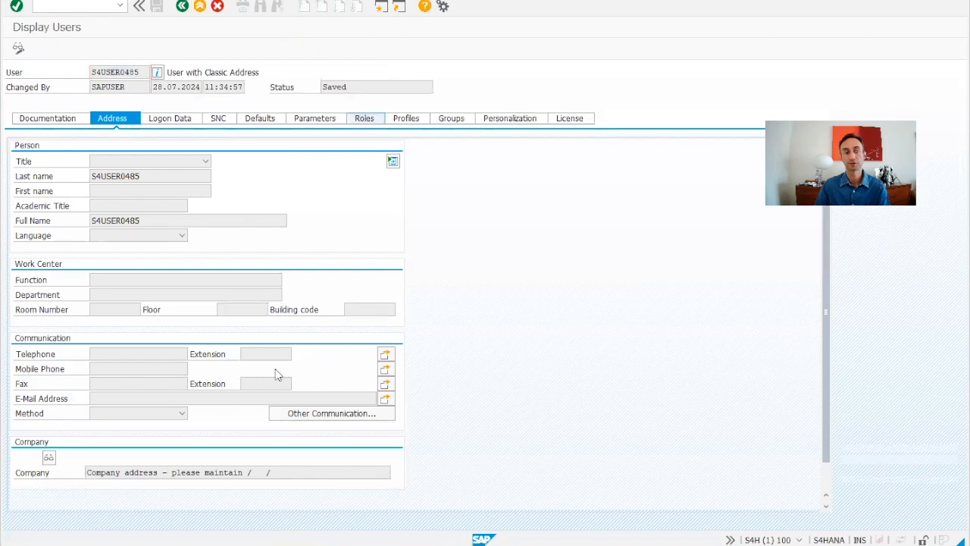
pyautogui.click(364, 118)
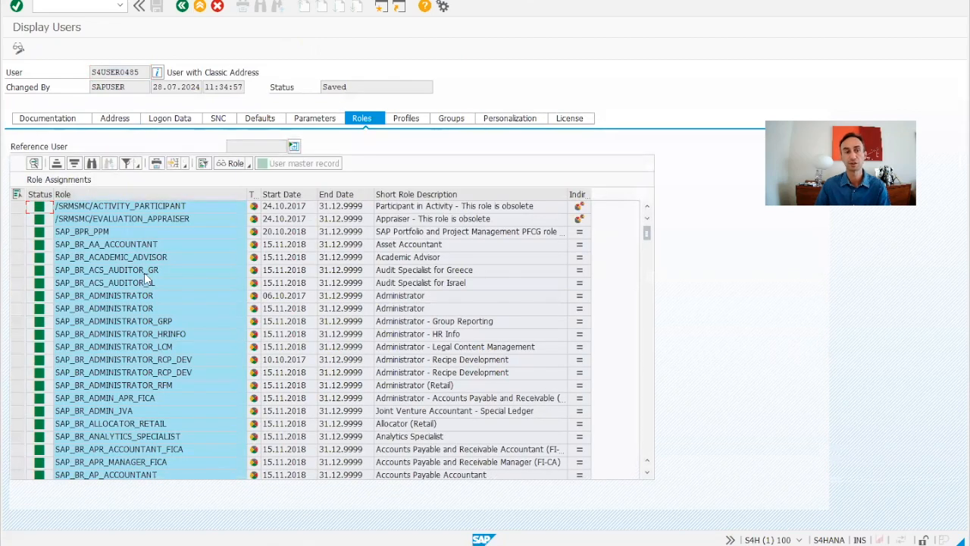
pyautogui.scroll(-3)
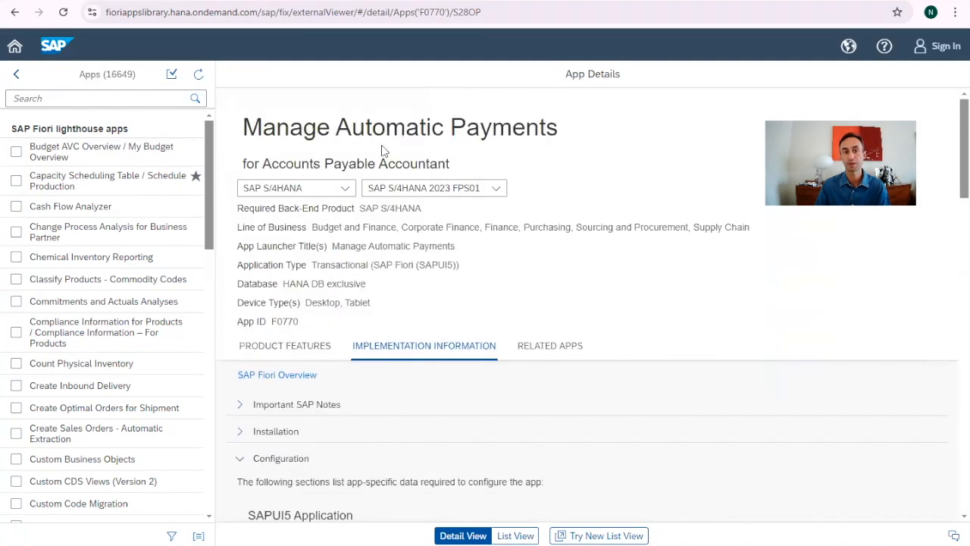
# - Scroll back up the Manage Automatic Payments details to its product features and return to the welcome page
pyautogui.scroll(-3)
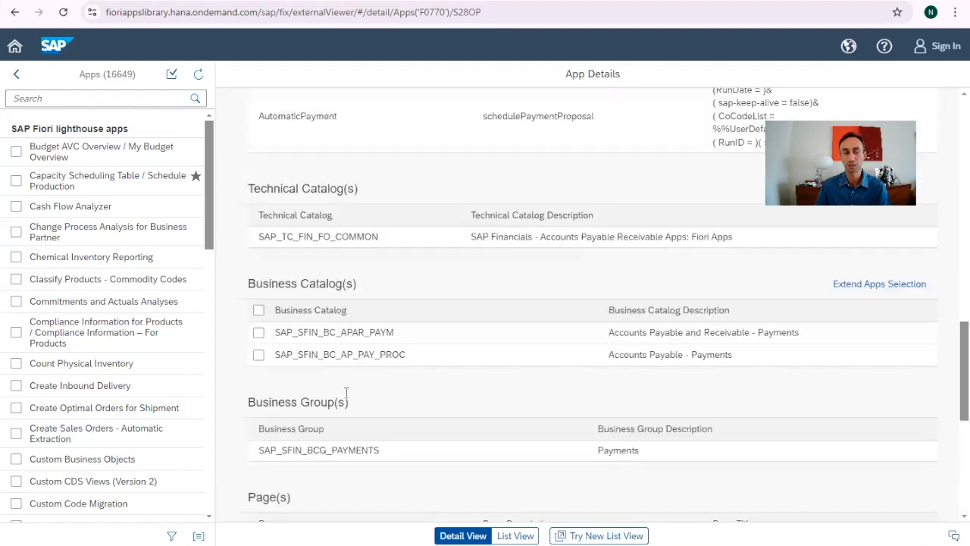
pyautogui.scroll(3)
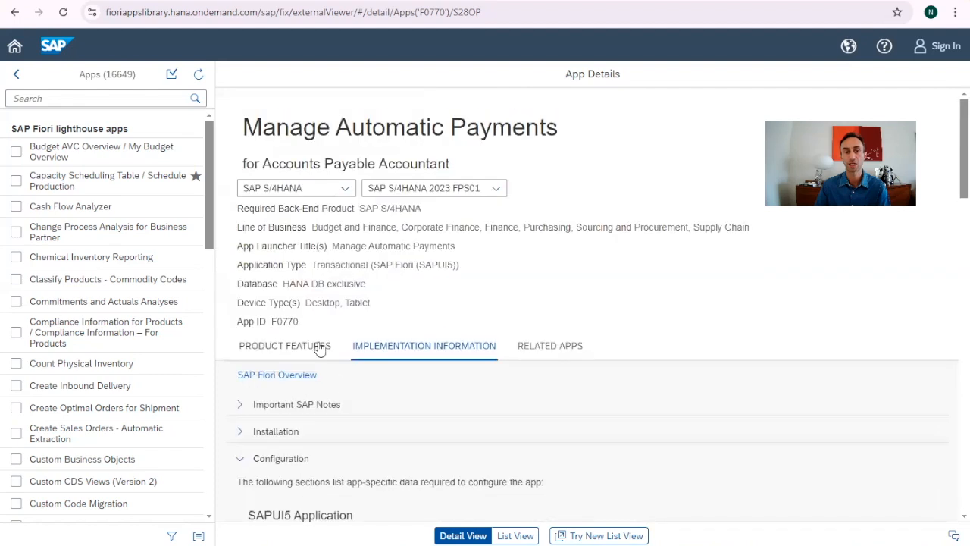
pyautogui.doubleClick(285, 321)
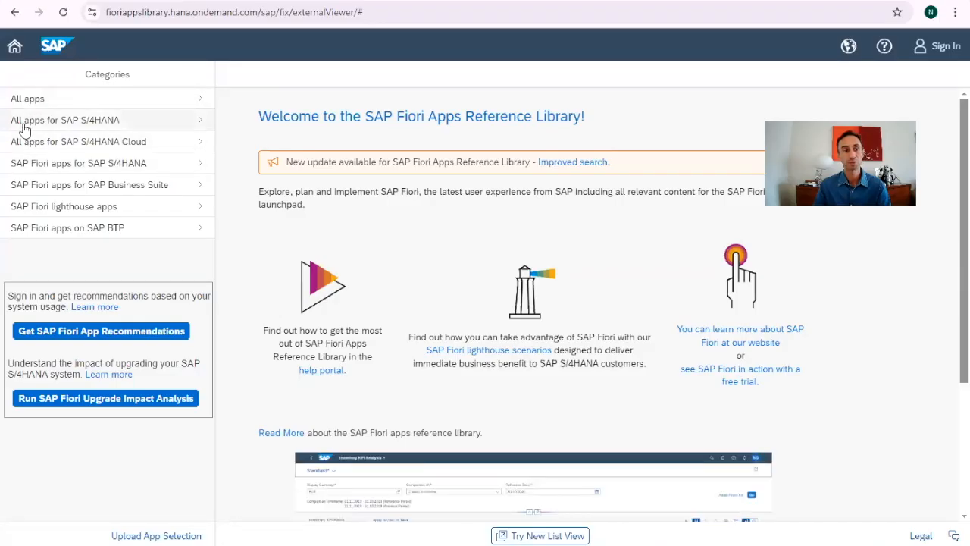
pyautogui.moveTo(40, 129)
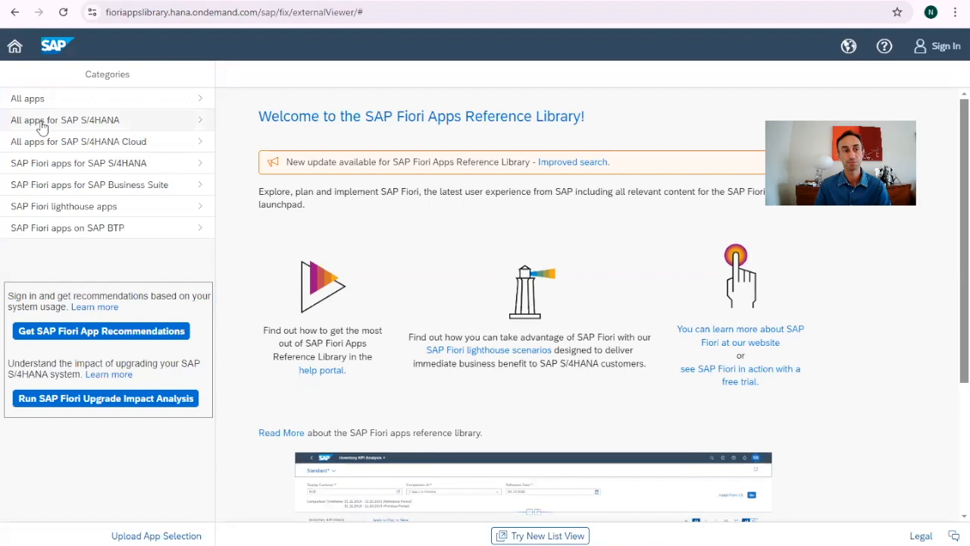
# - Browse SAP S/4HANA apps by line of business and filter to Customer, listing 235 apps
pyautogui.click(64, 119)
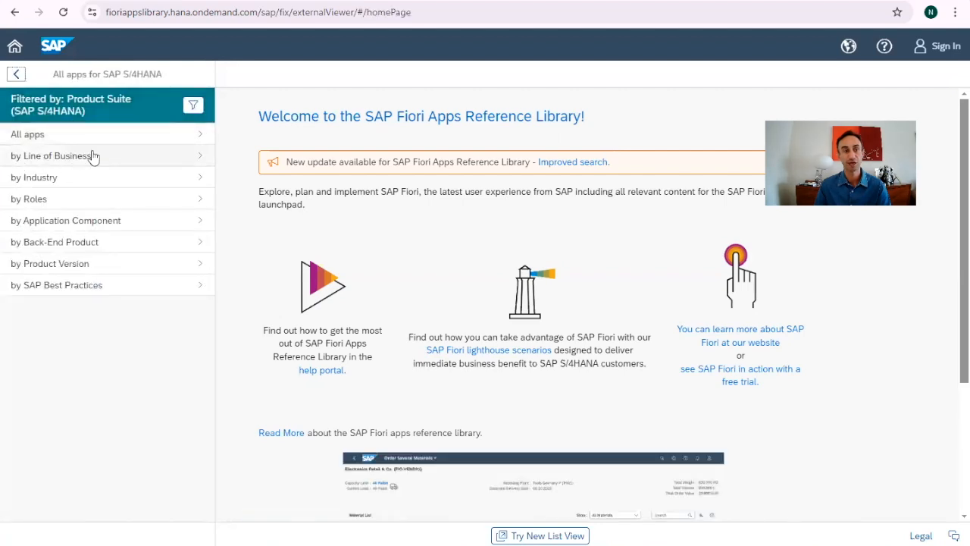
pyautogui.moveTo(89, 264)
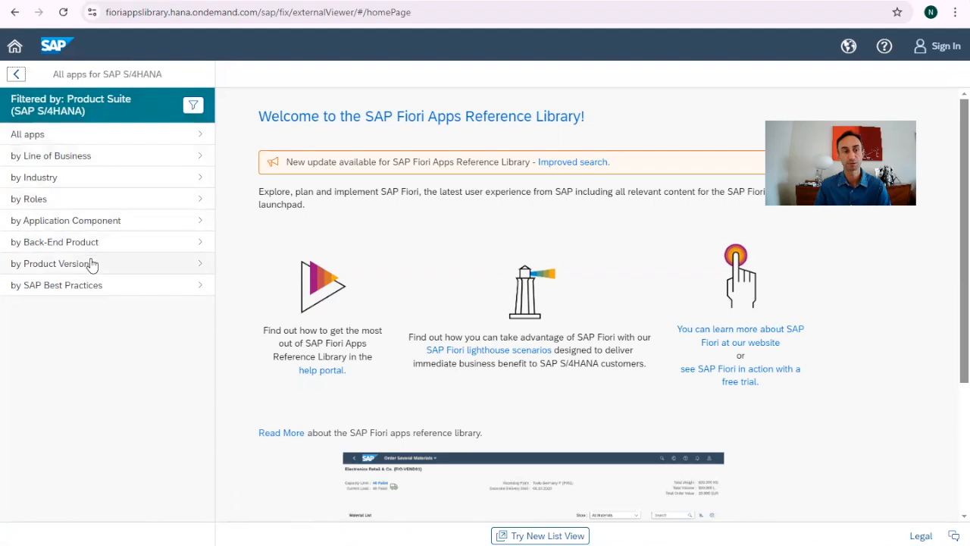
pyautogui.click(50, 155)
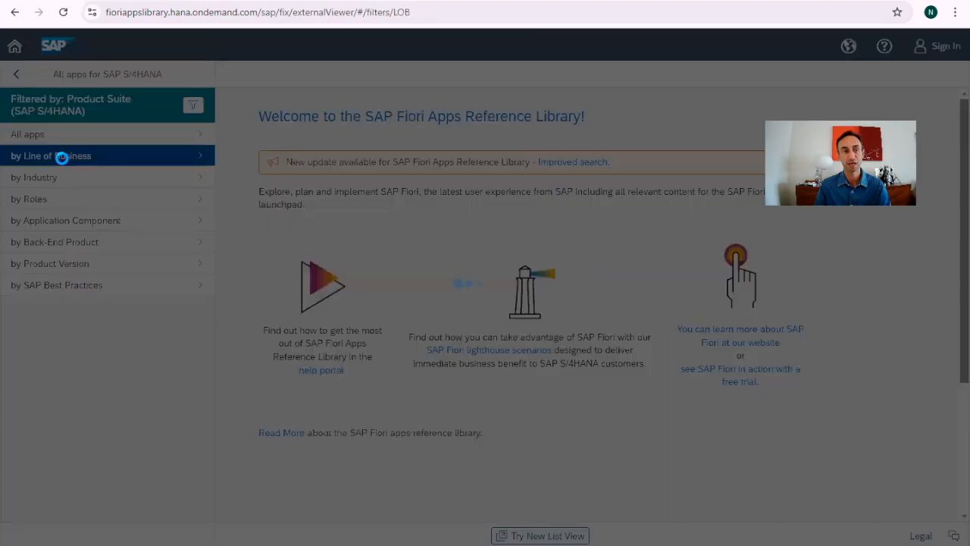
pyautogui.click(50, 154)
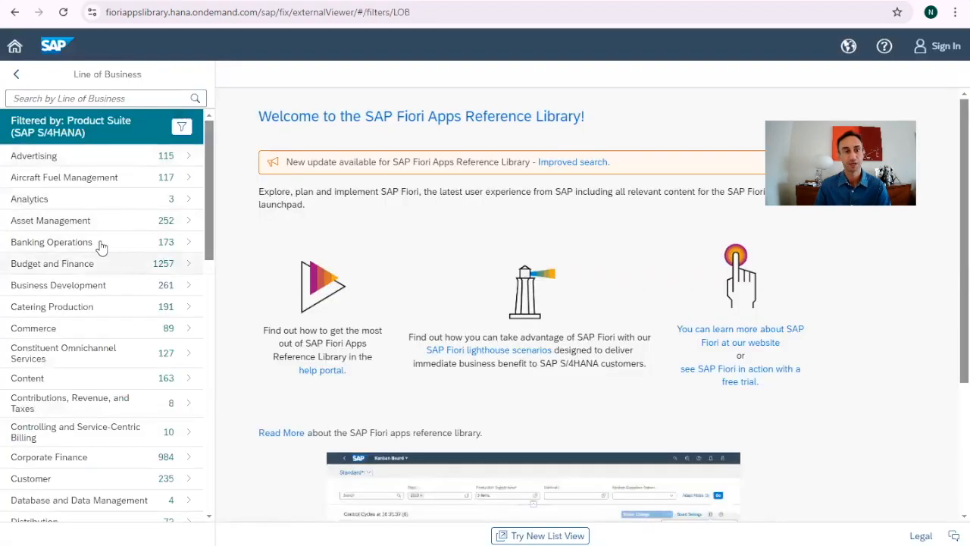
pyautogui.moveTo(70, 267)
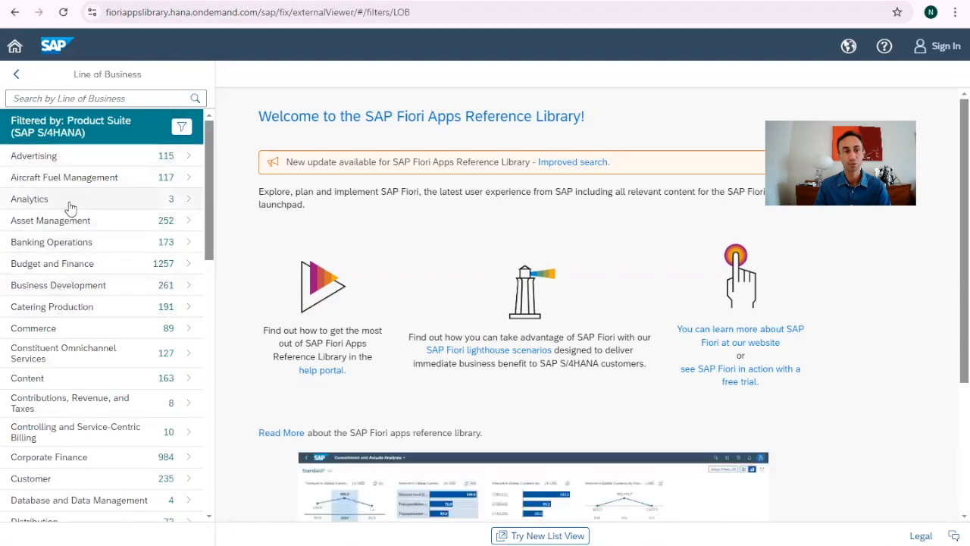
pyautogui.moveTo(88, 338)
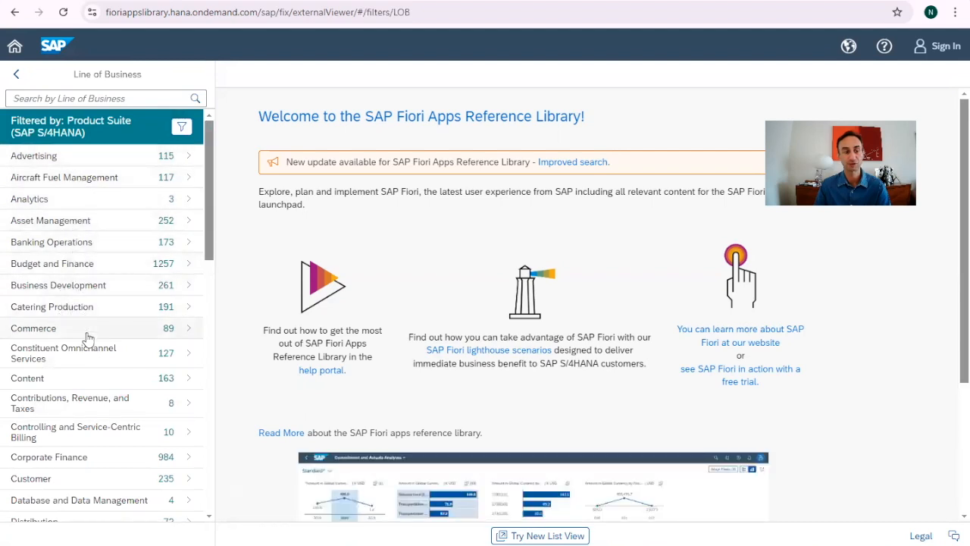
pyautogui.scroll(-3)
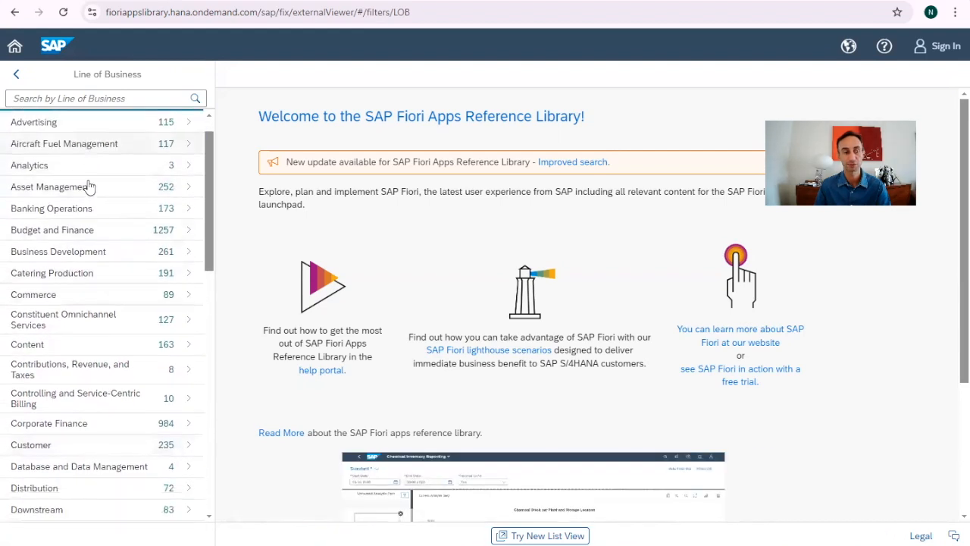
pyautogui.scroll(-3)
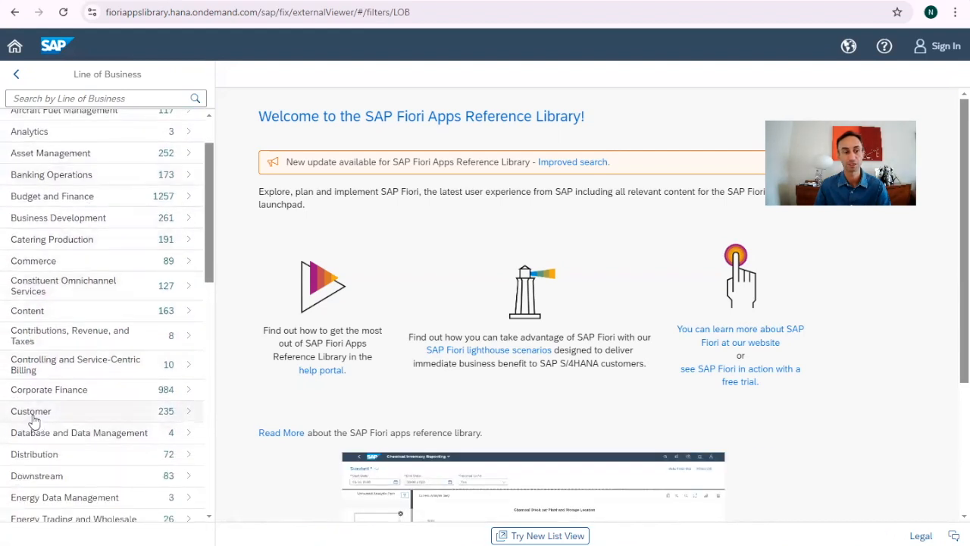
pyautogui.click(30, 411)
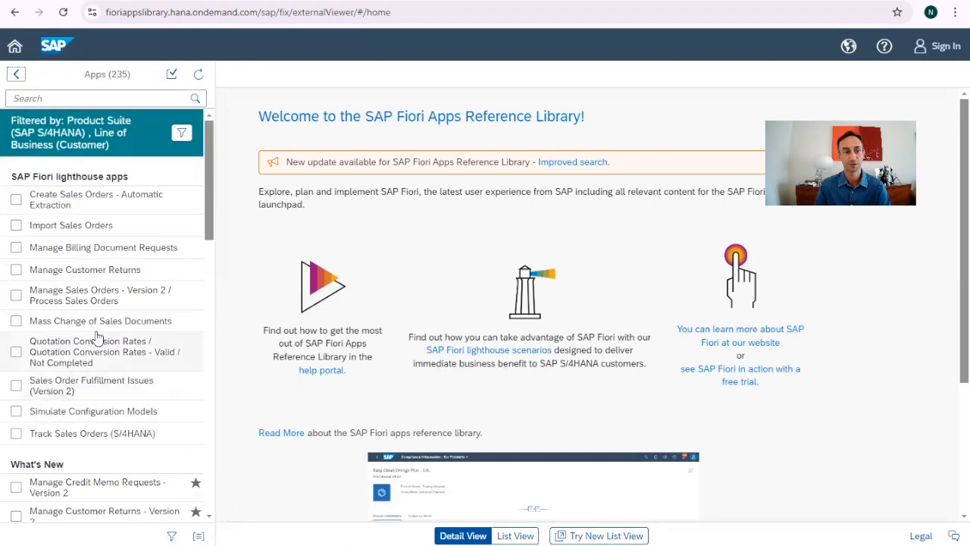
# - Show the Approve Bank Payments app details and select its app ID F0673
pyautogui.scroll(-3)
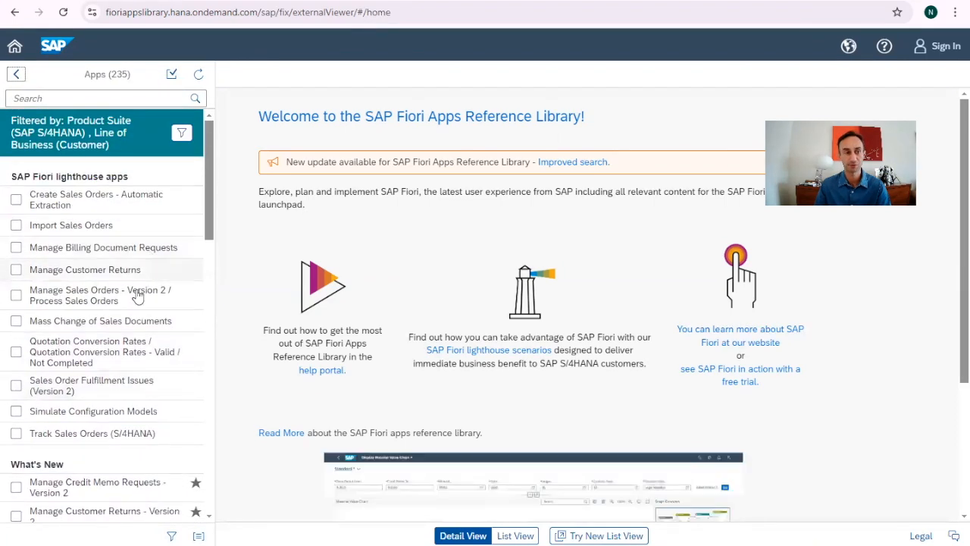
pyautogui.scroll(-3)
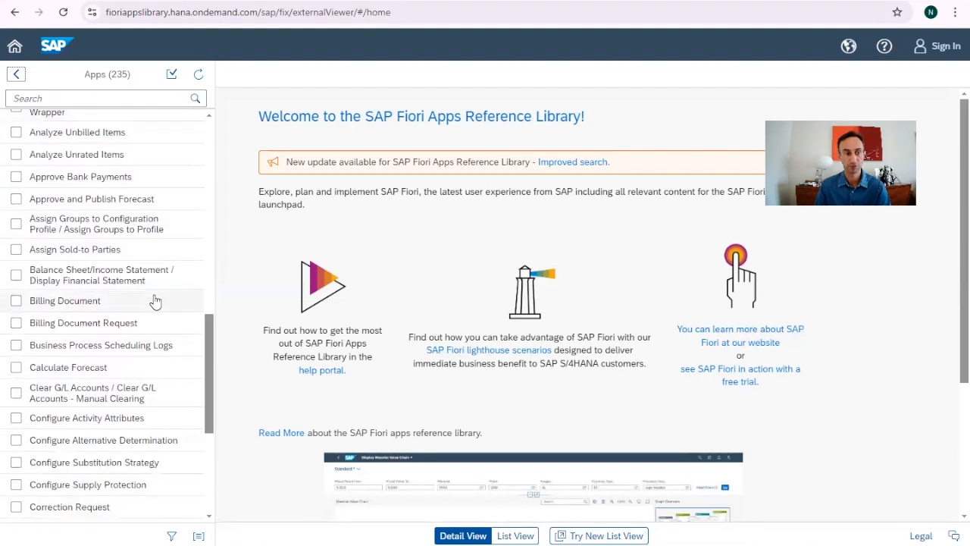
pyautogui.scroll(-3)
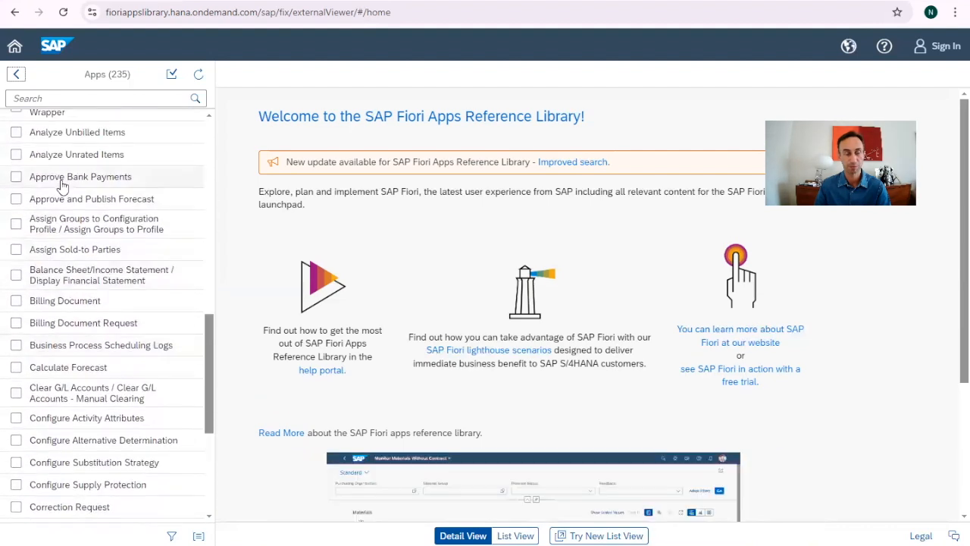
pyautogui.click(79, 176)
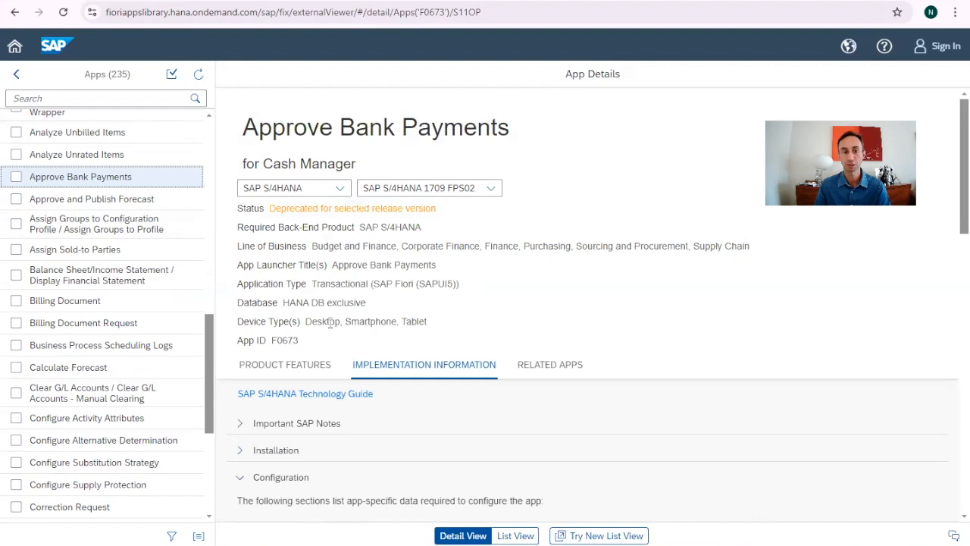
pyautogui.doubleClick(285, 339)
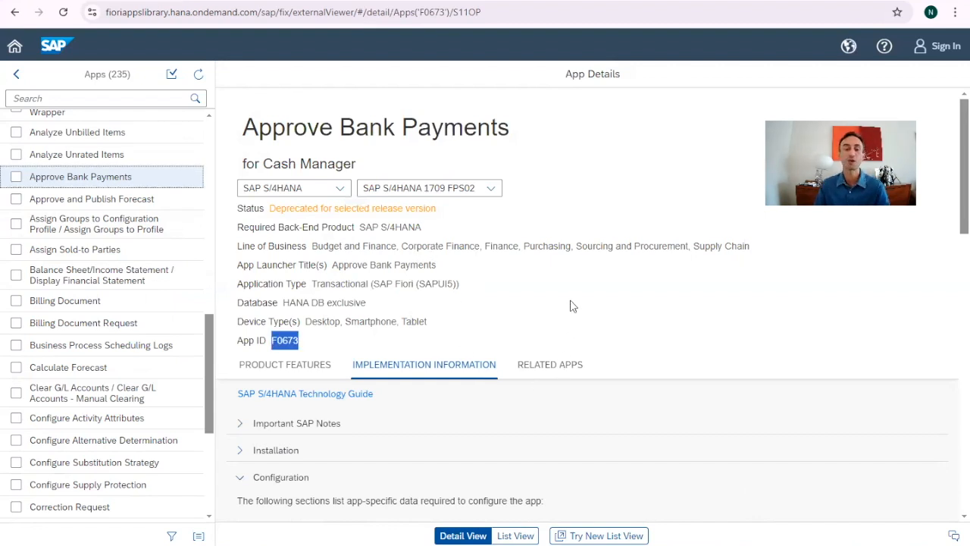
pyautogui.moveTo(535, 294)
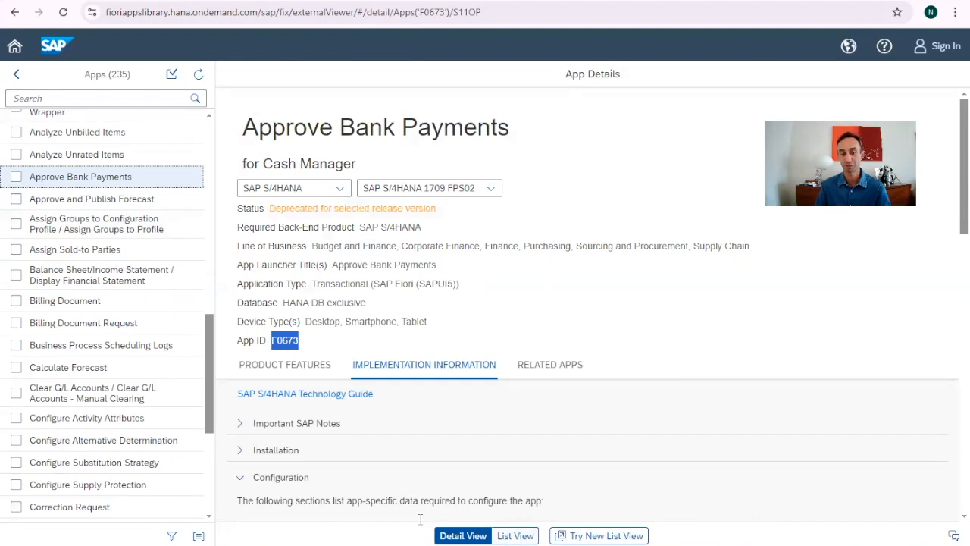
pyautogui.moveTo(514, 535)
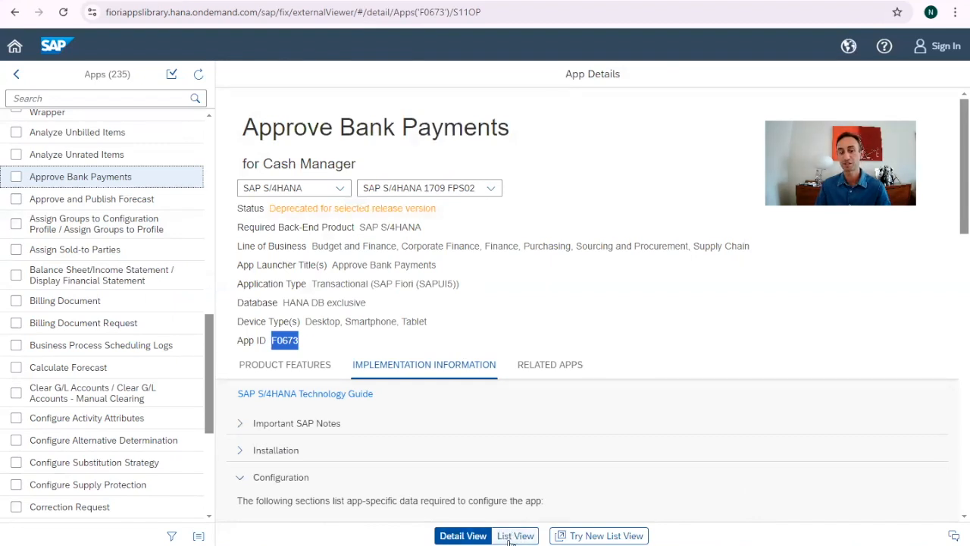
# - Switch the filtered apps to the List View table
pyautogui.click(516, 536)
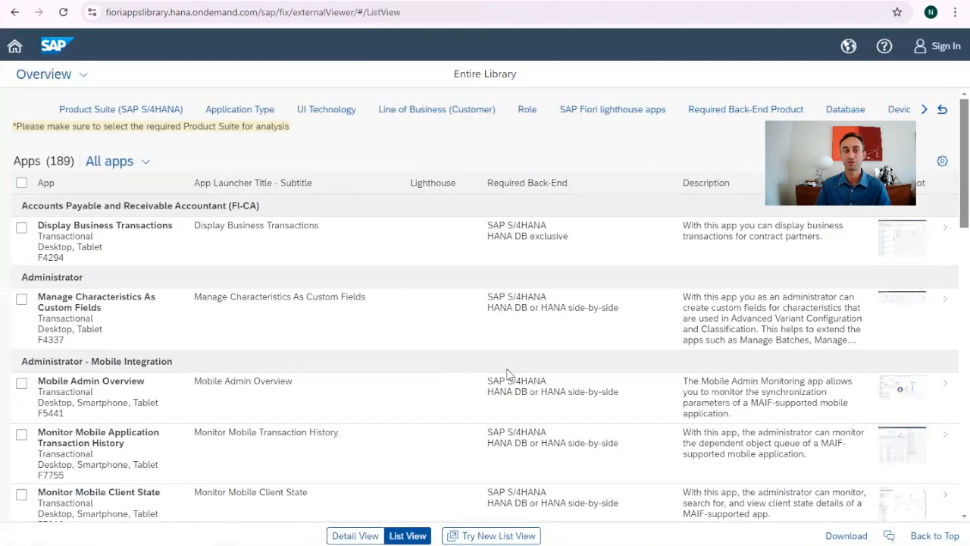
pyautogui.moveTo(840, 243)
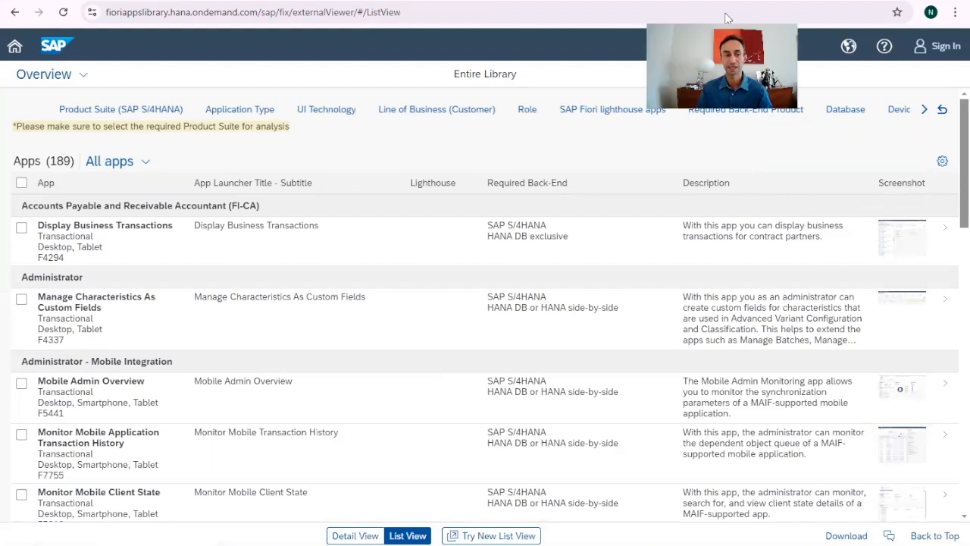
pyautogui.moveTo(76, 403)
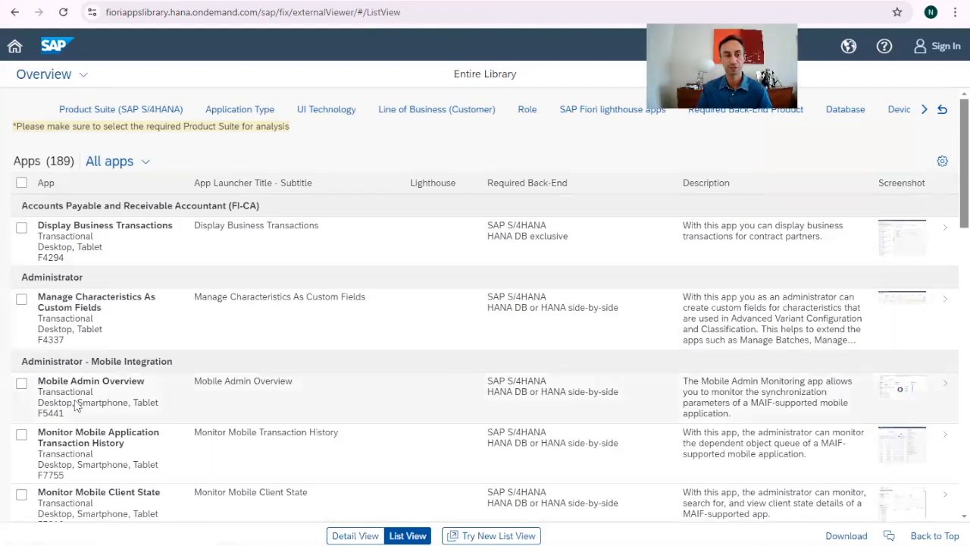
pyautogui.moveTo(66, 266)
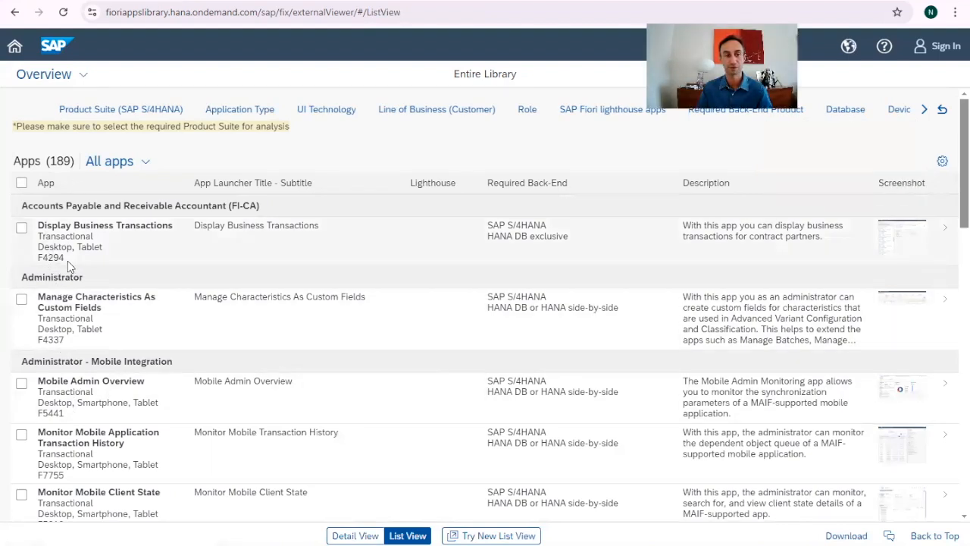
pyautogui.moveTo(133, 255)
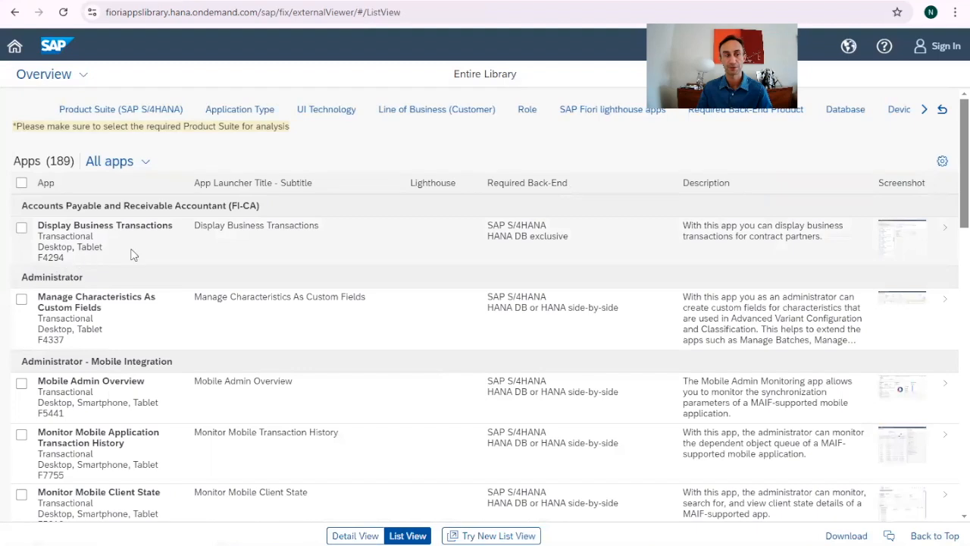
pyautogui.moveTo(944, 161)
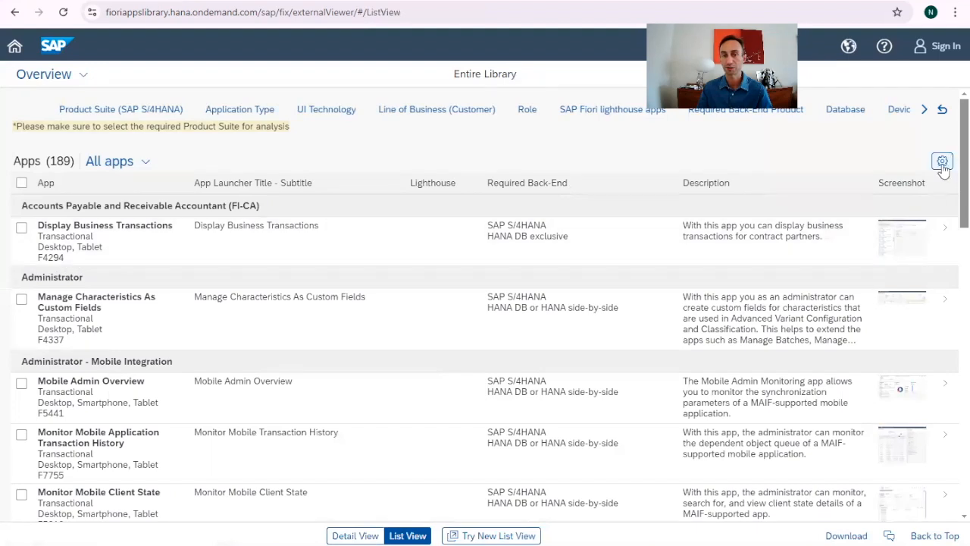
# - Limit the table columns to App, App Launcher Title - Subtitle and Transaction (found via 'tran')
pyautogui.click(943, 159)
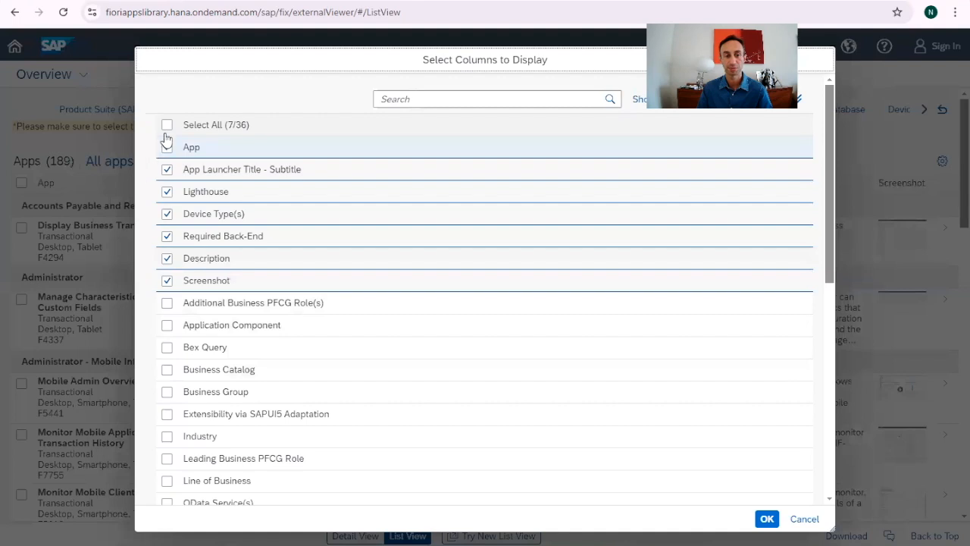
pyautogui.click(166, 146)
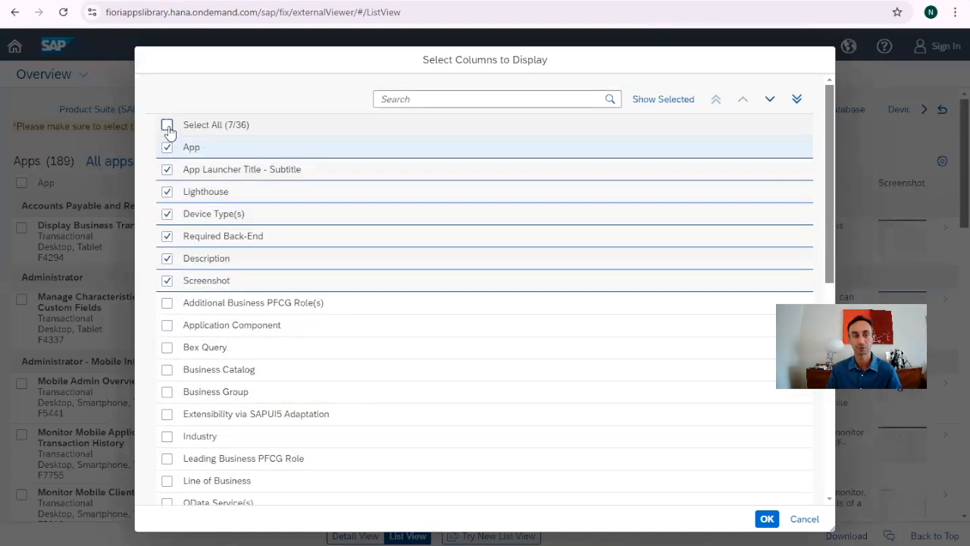
pyautogui.click(167, 124)
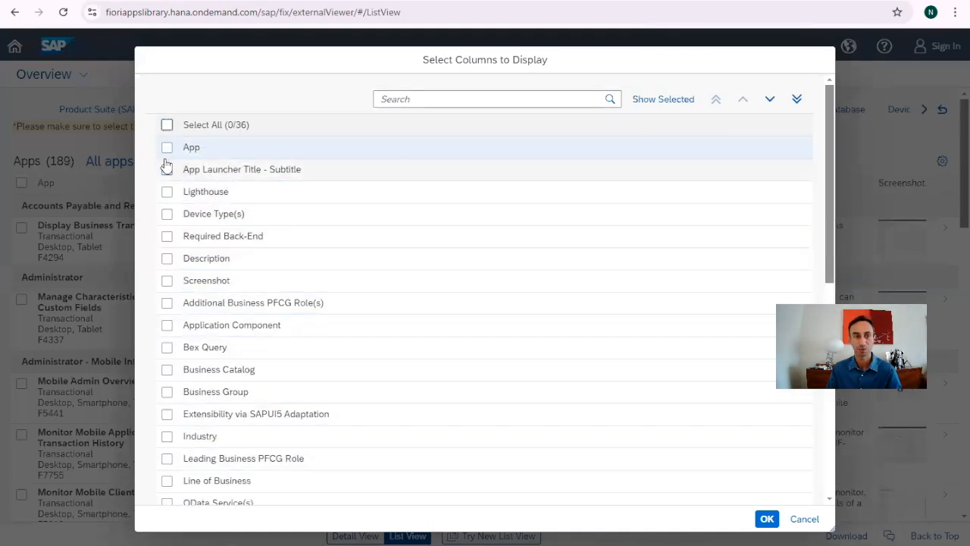
pyautogui.click(166, 170)
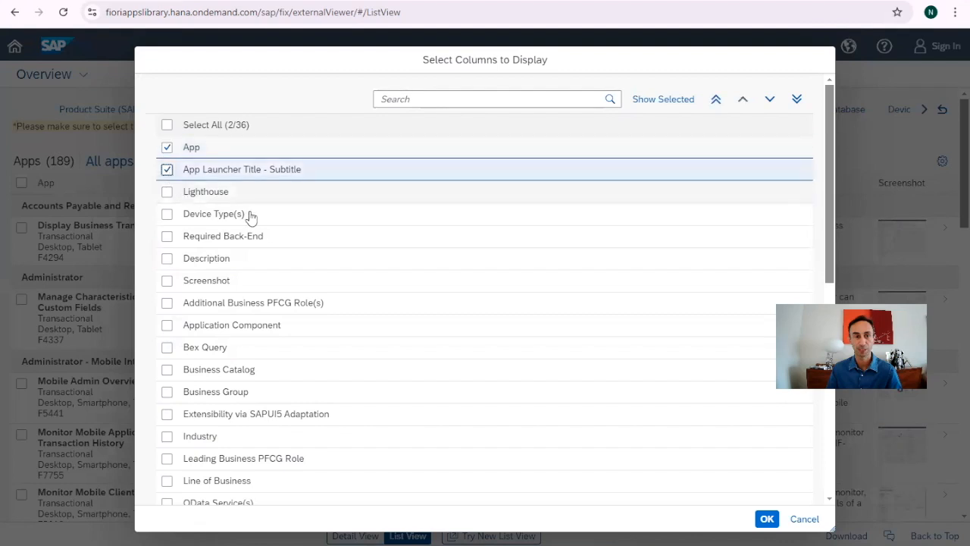
pyautogui.moveTo(413, 155)
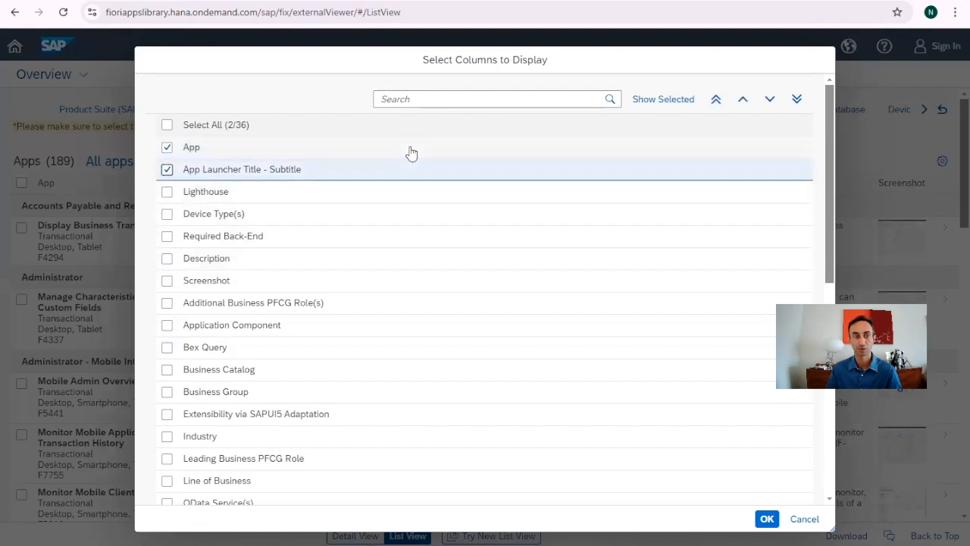
pyautogui.write('tr')
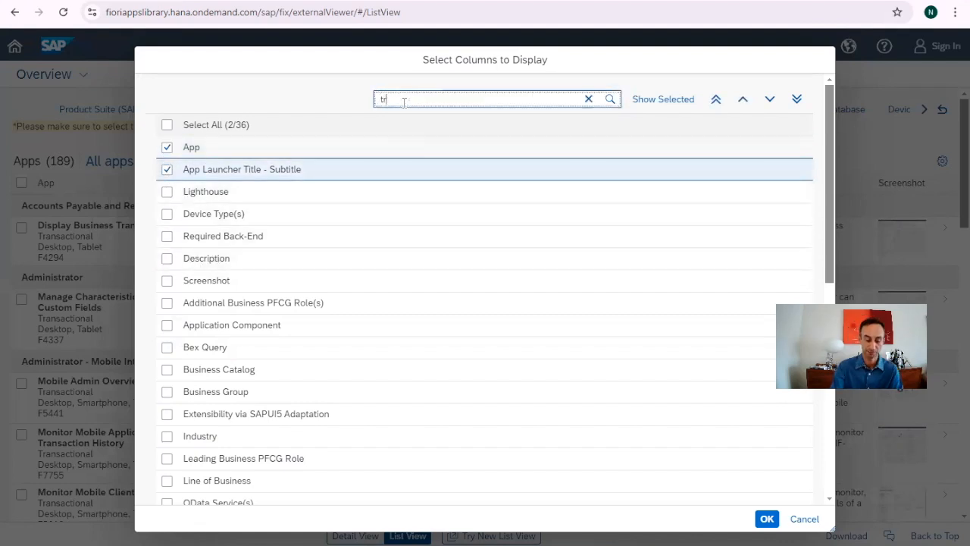
pyautogui.write('ran')
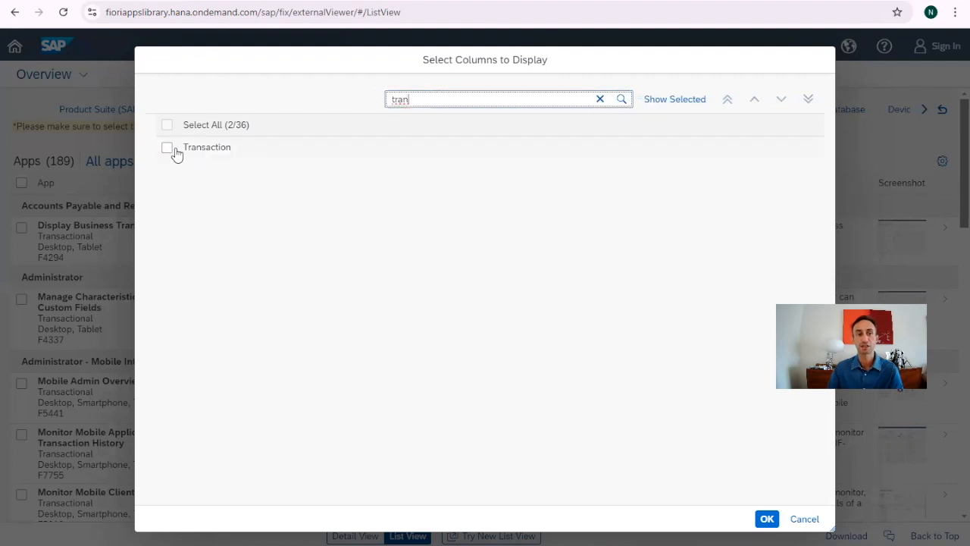
pyautogui.click(166, 147)
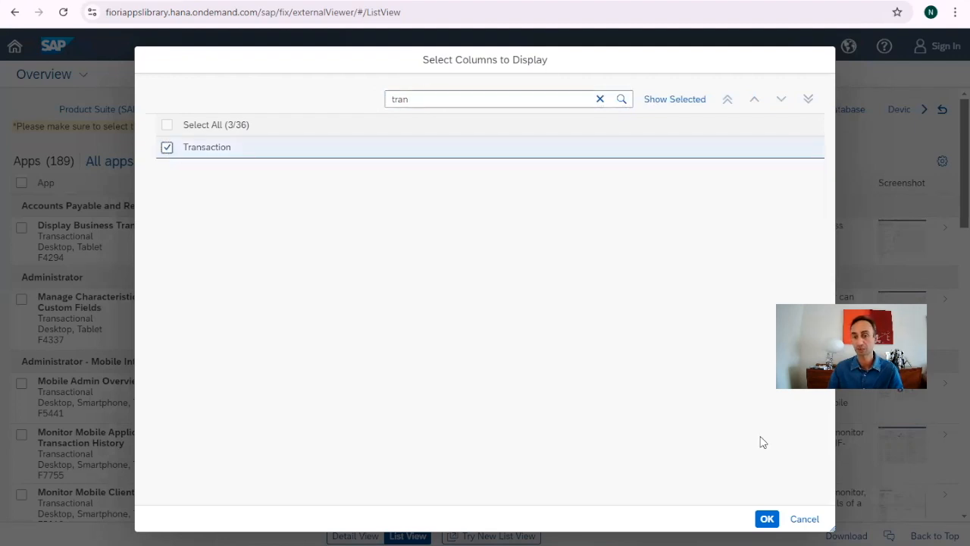
pyautogui.click(768, 518)
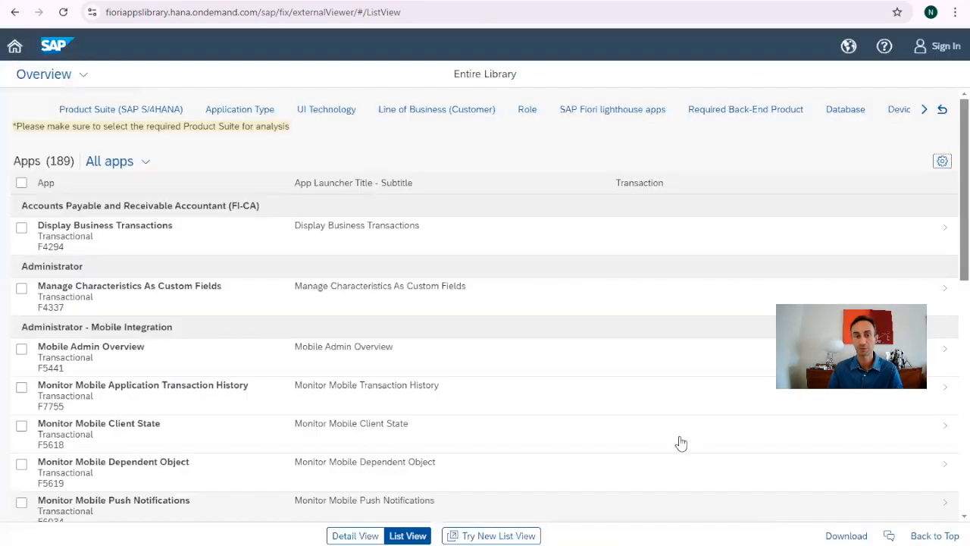
pyautogui.moveTo(567, 373)
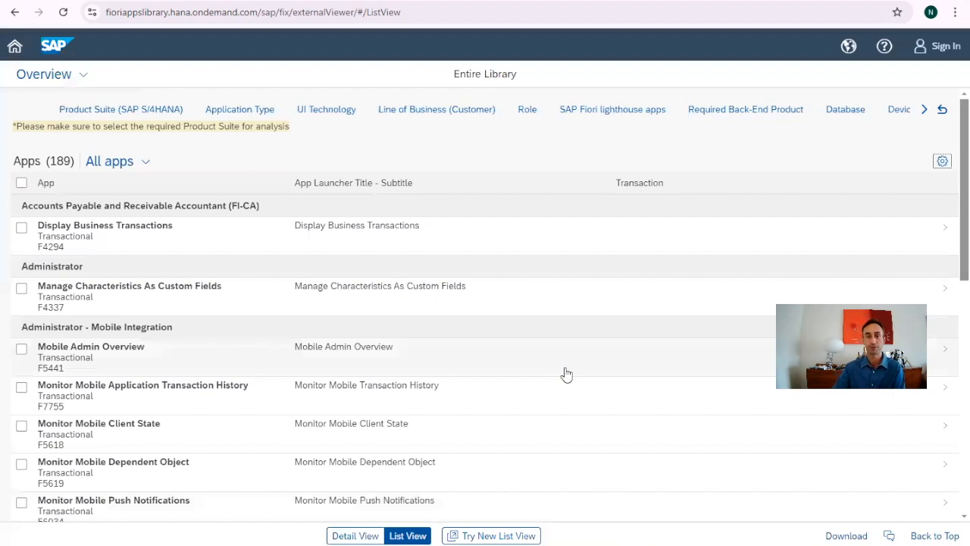
# - Scroll the three-column list and show the Manage Statistical Key Figures app details
pyautogui.scroll(-3)
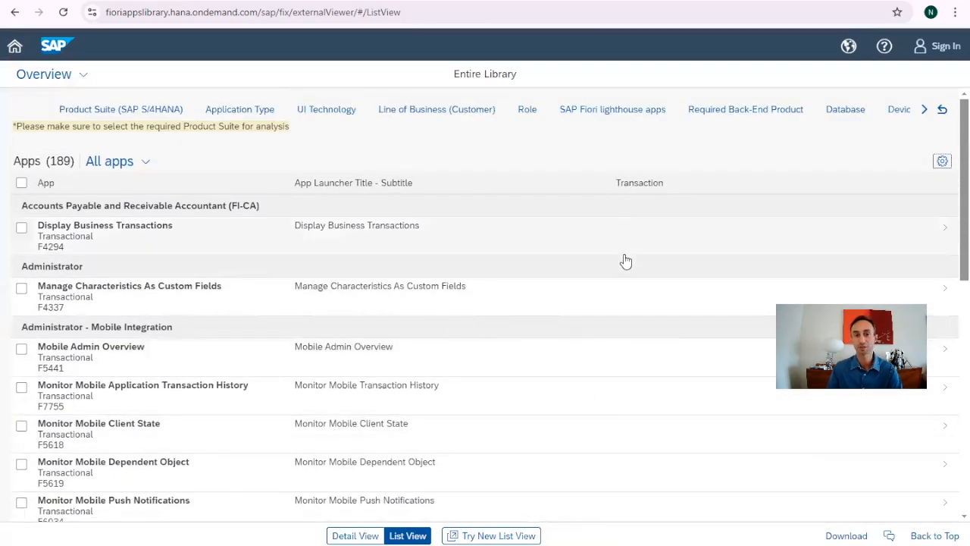
pyautogui.scroll(-3)
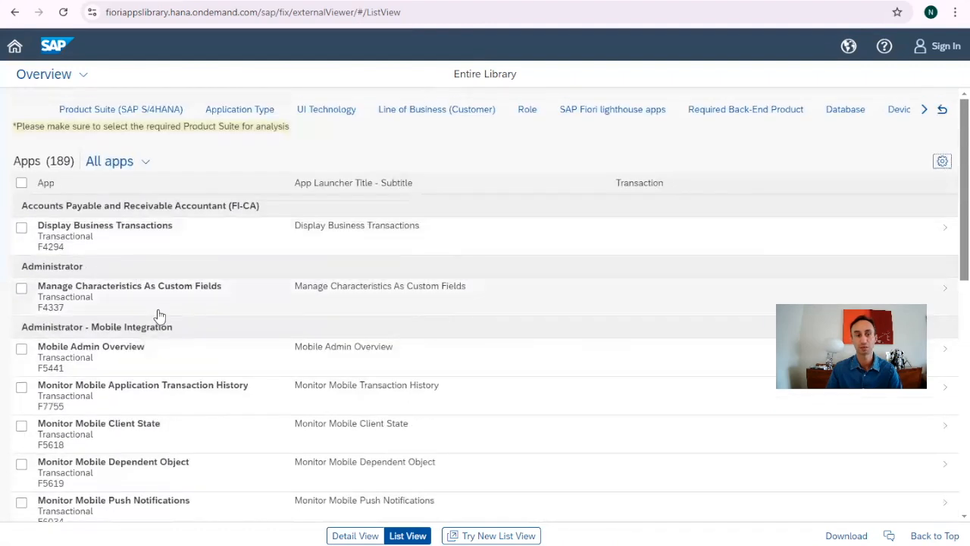
pyautogui.moveTo(652, 294)
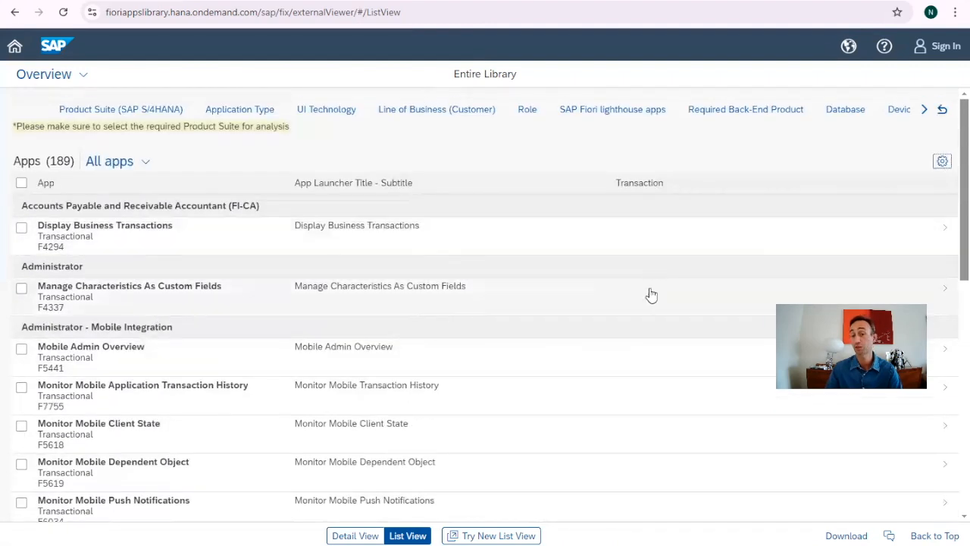
pyautogui.scroll(-3)
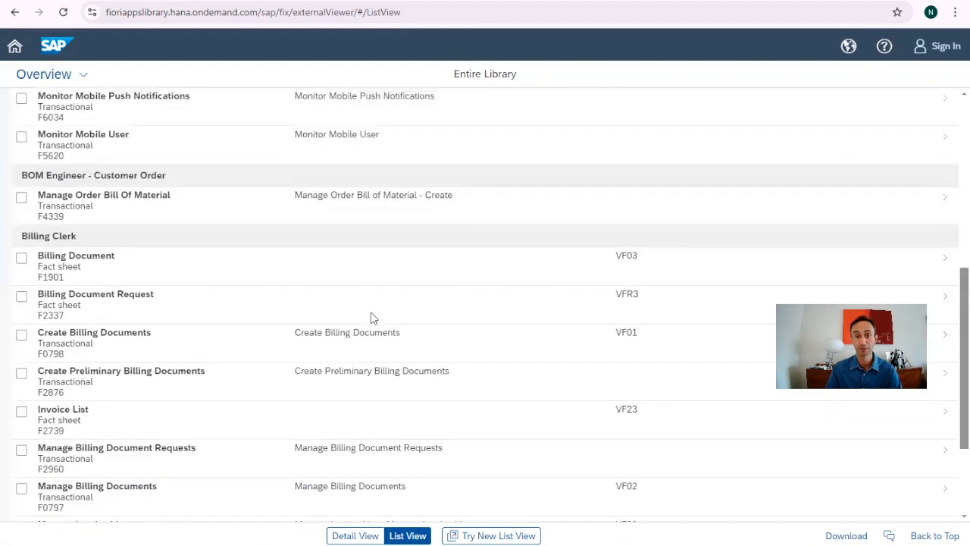
pyautogui.moveTo(594, 268)
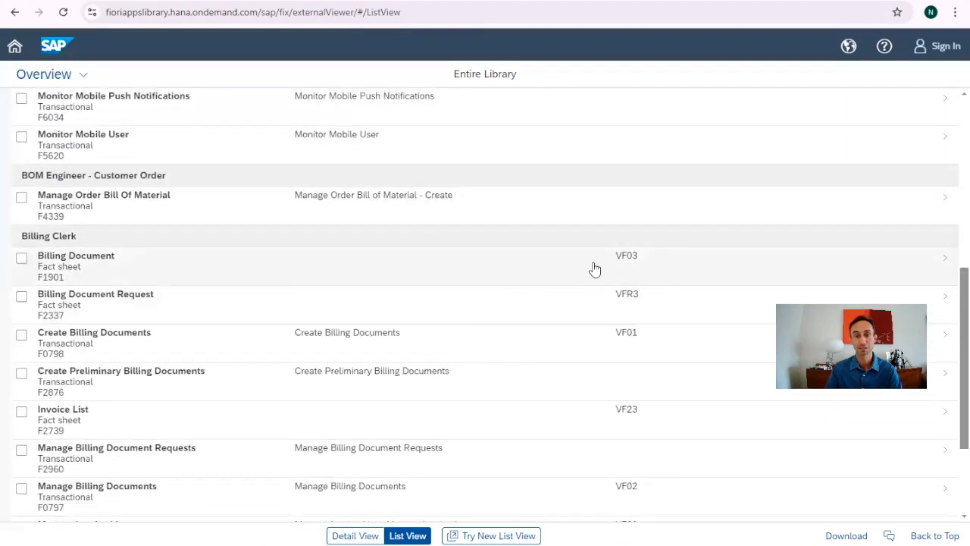
pyautogui.moveTo(64, 297)
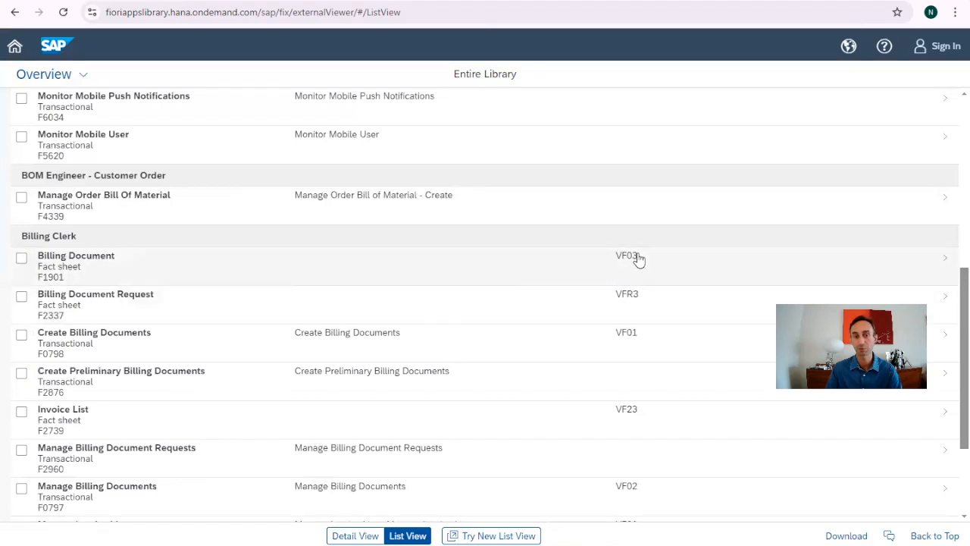
pyautogui.moveTo(640, 267)
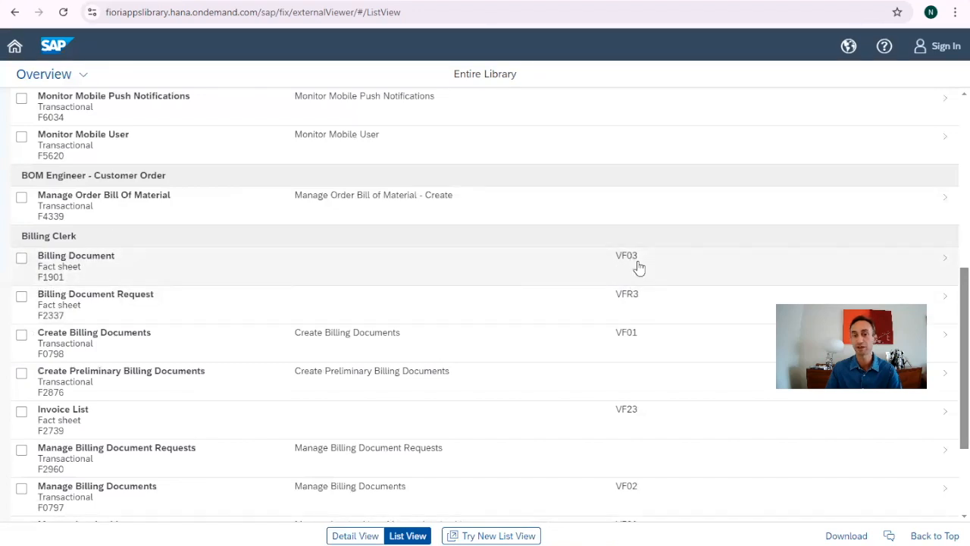
pyautogui.scroll(-3)
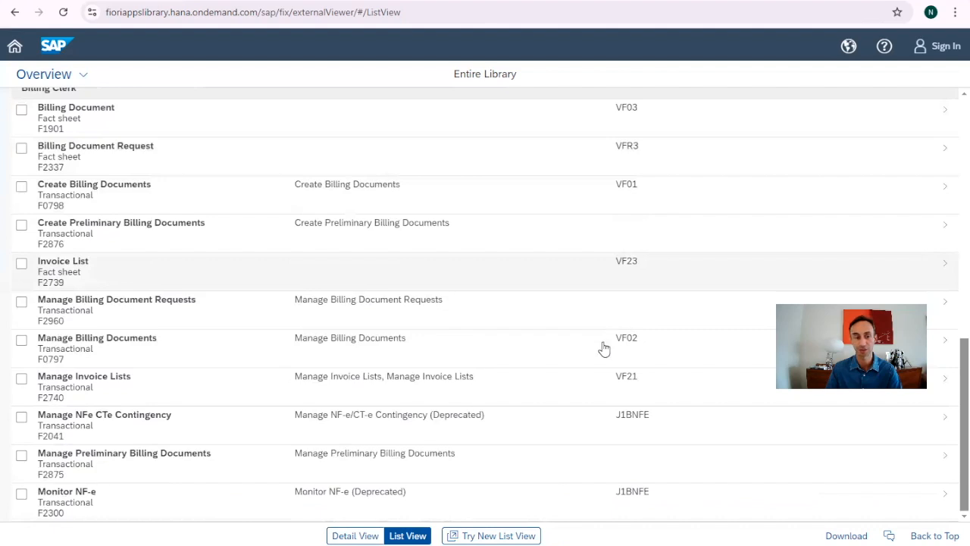
pyautogui.scroll(-3)
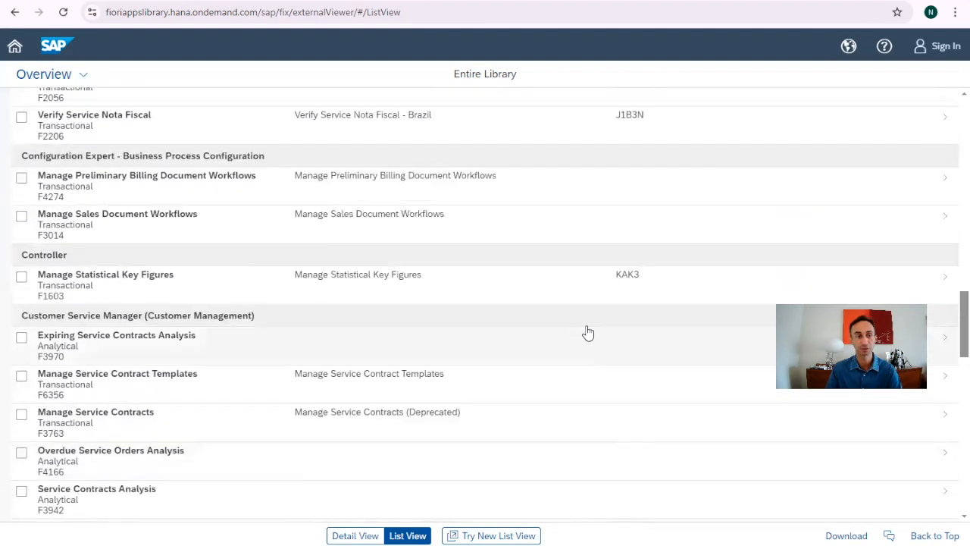
pyautogui.scroll(-3)
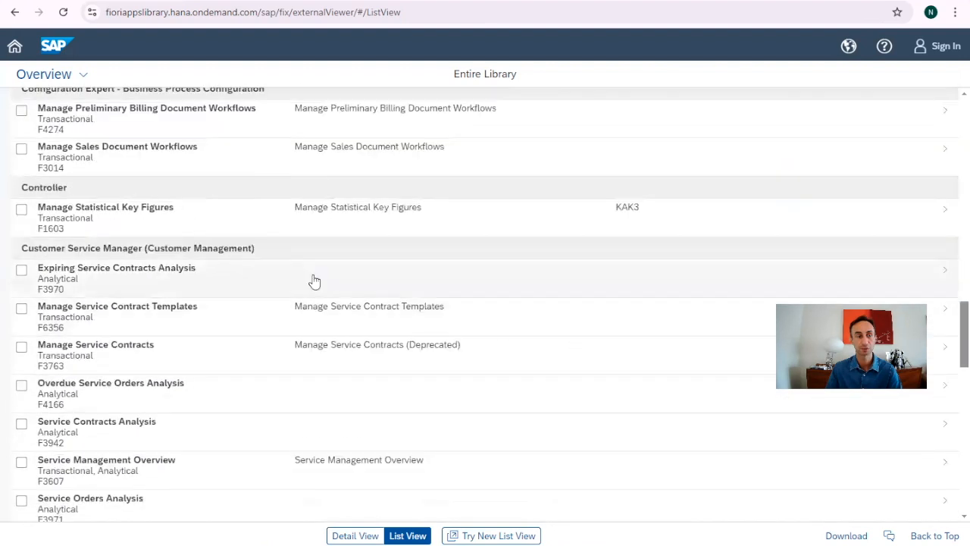
pyautogui.moveTo(67, 218)
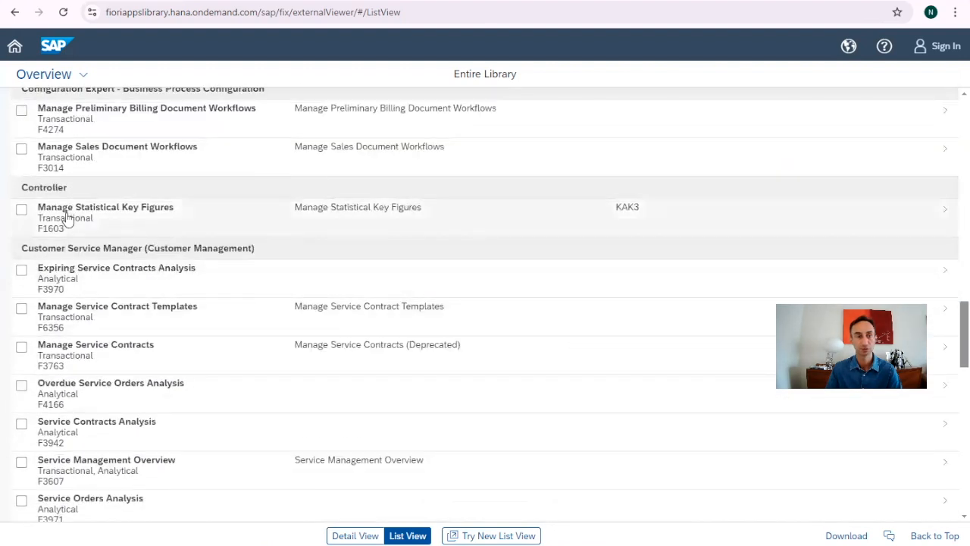
pyautogui.moveTo(348, 234)
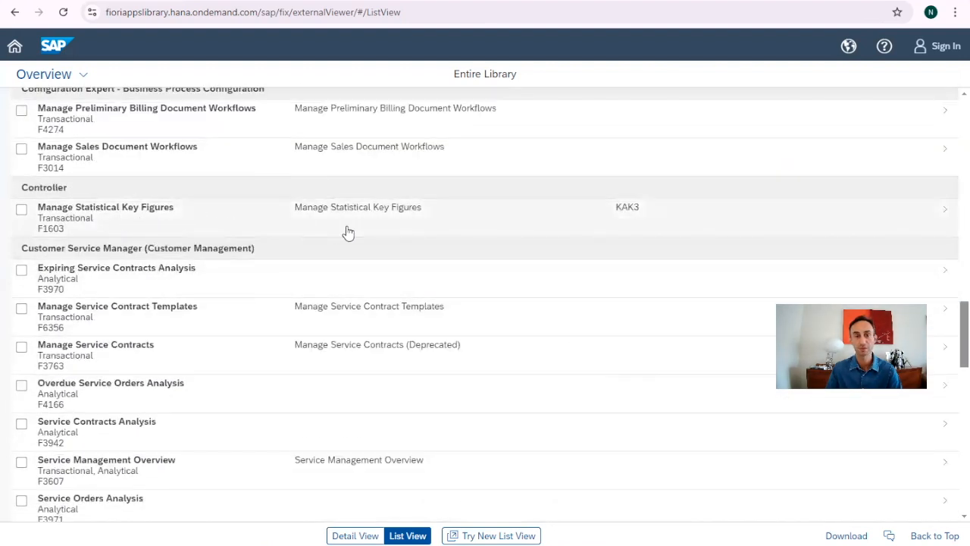
pyautogui.moveTo(527, 227)
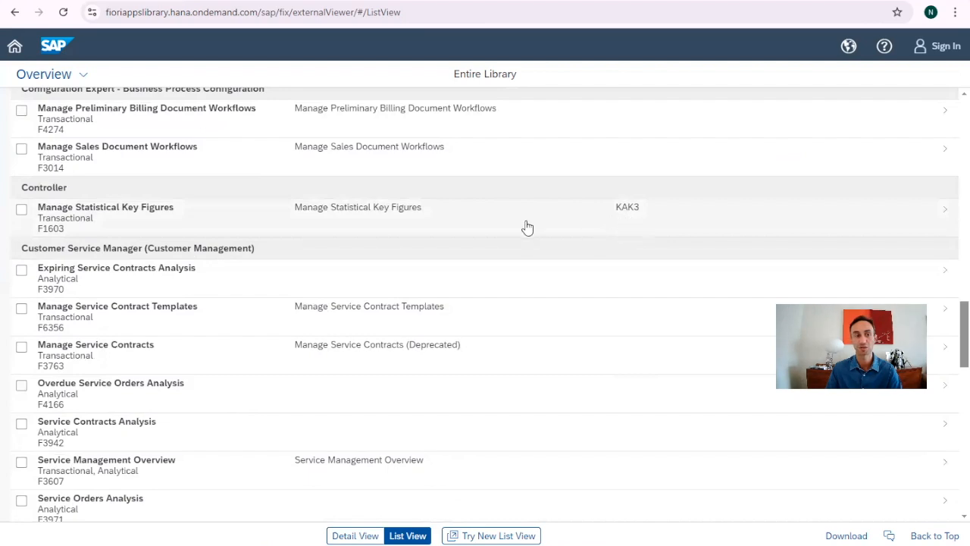
pyautogui.moveTo(44, 242)
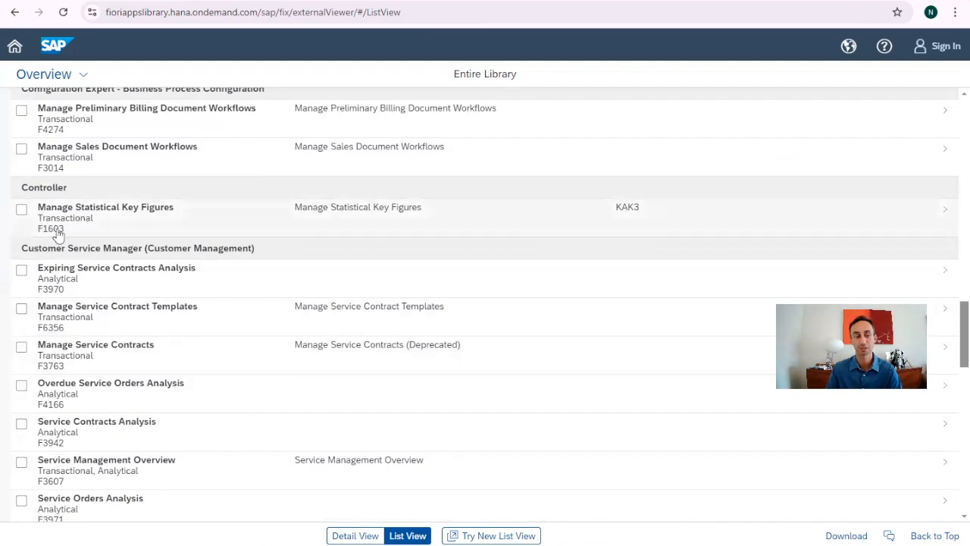
pyautogui.click(106, 212)
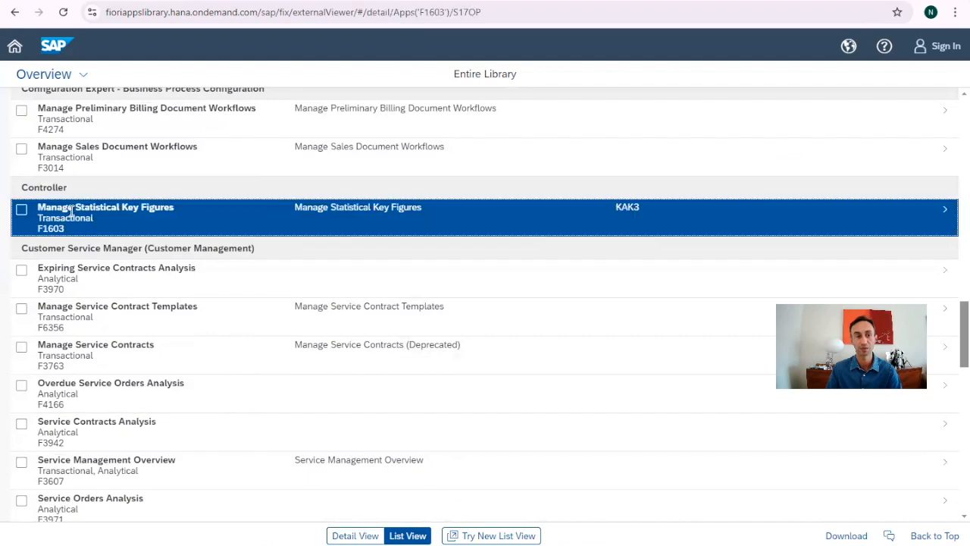
pyautogui.click(106, 213)
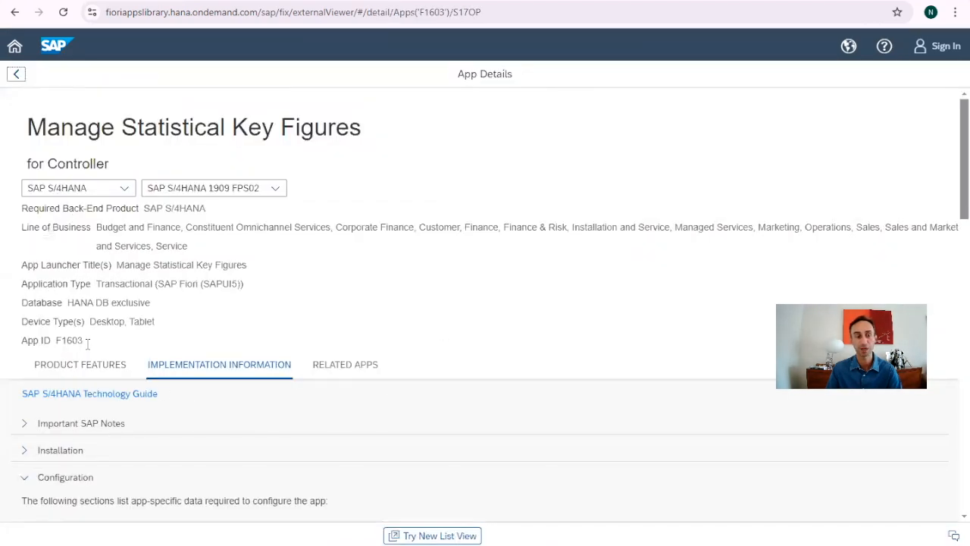
pyautogui.scroll(-3)
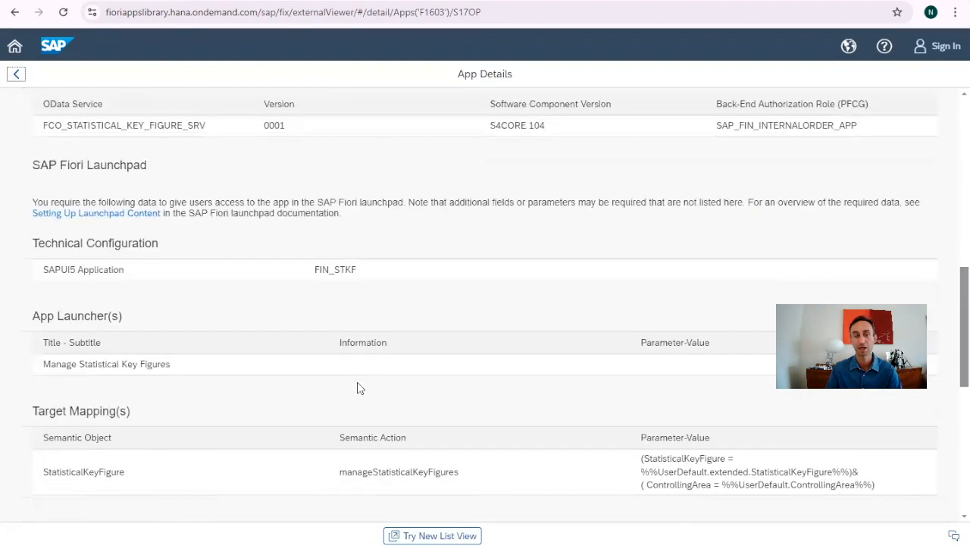
pyautogui.click(15, 72)
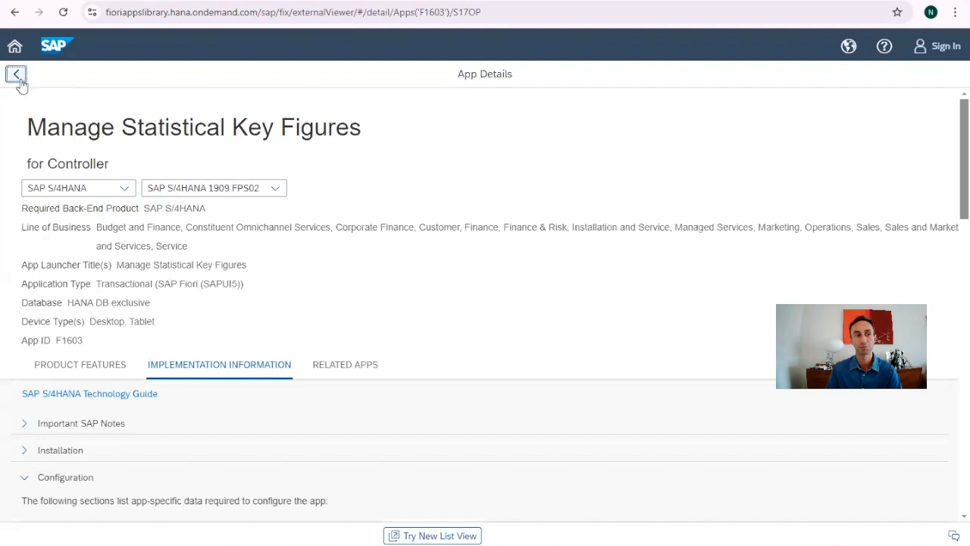
pyautogui.click(15, 76)
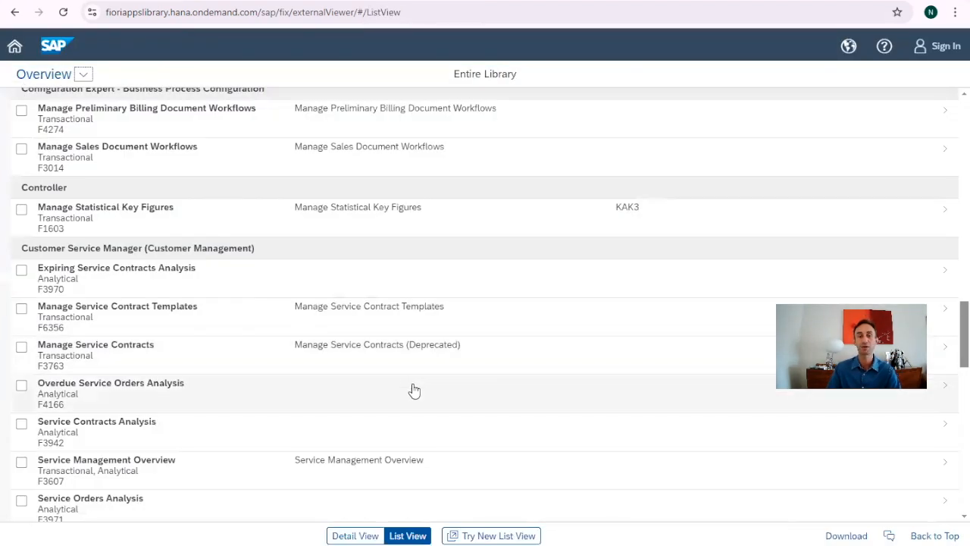
# - Download the app list as a CSV file and open it in Excel
pyautogui.scroll(-3)
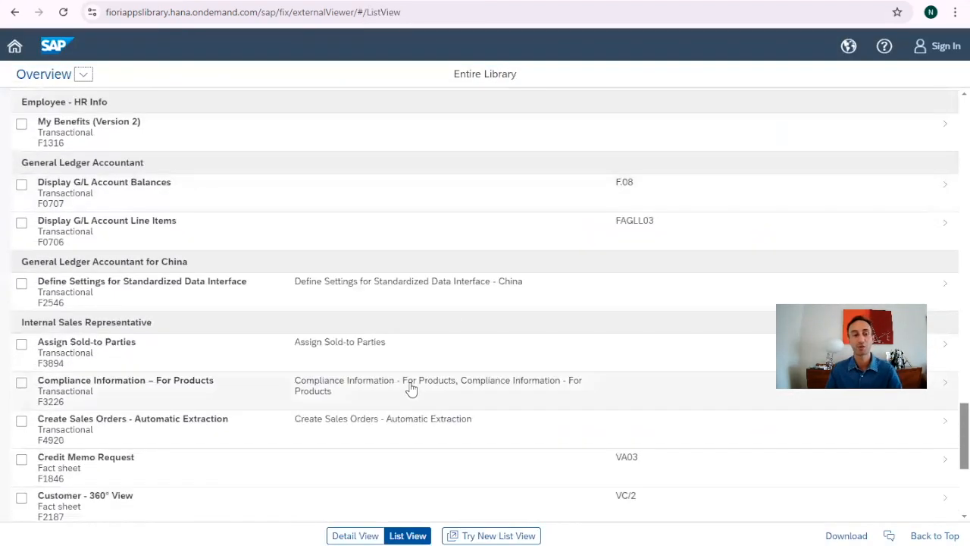
pyautogui.scroll(-3)
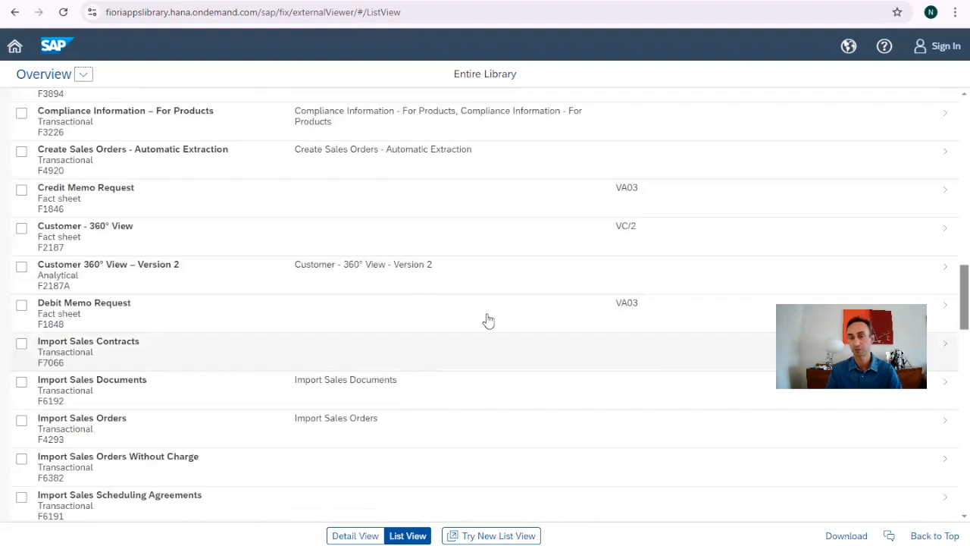
pyautogui.scroll(-3)
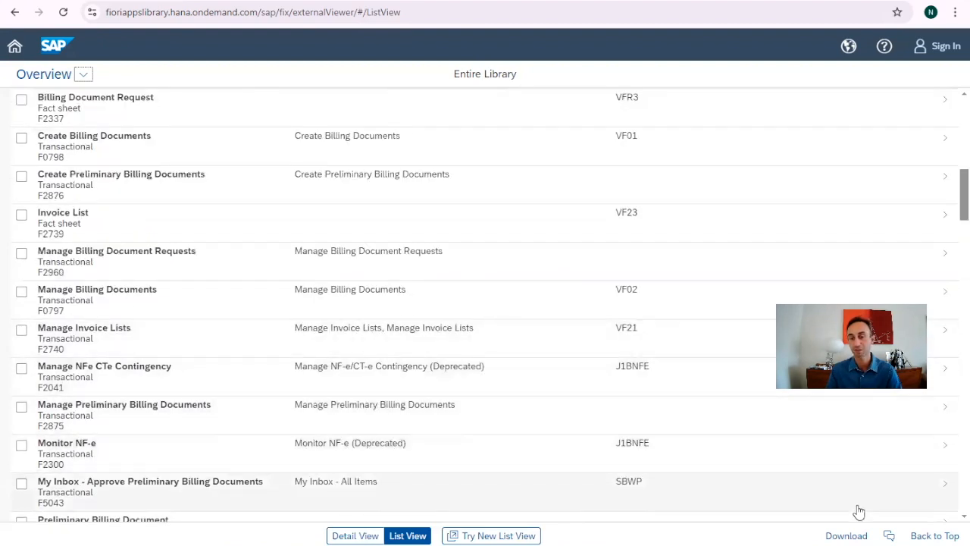
pyautogui.click(846, 535)
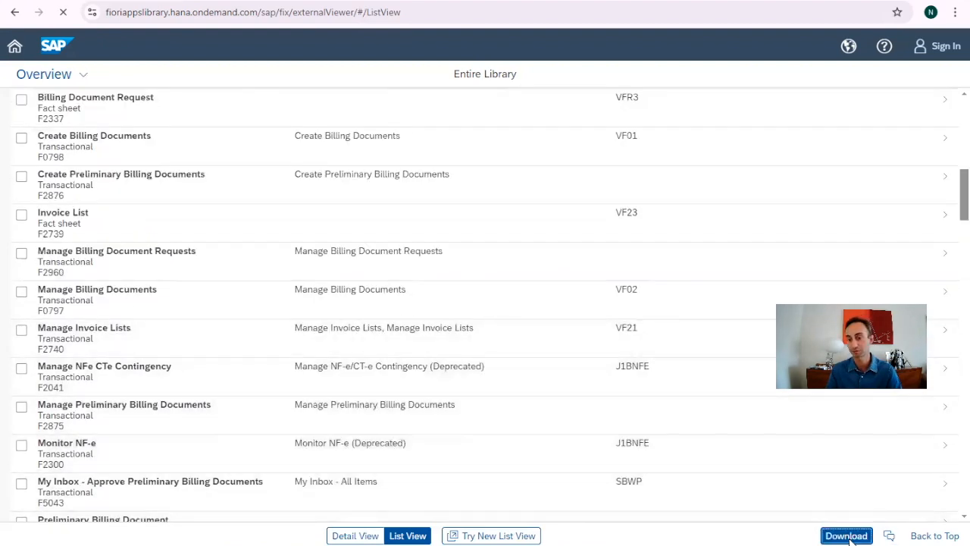
pyautogui.click(846, 536)
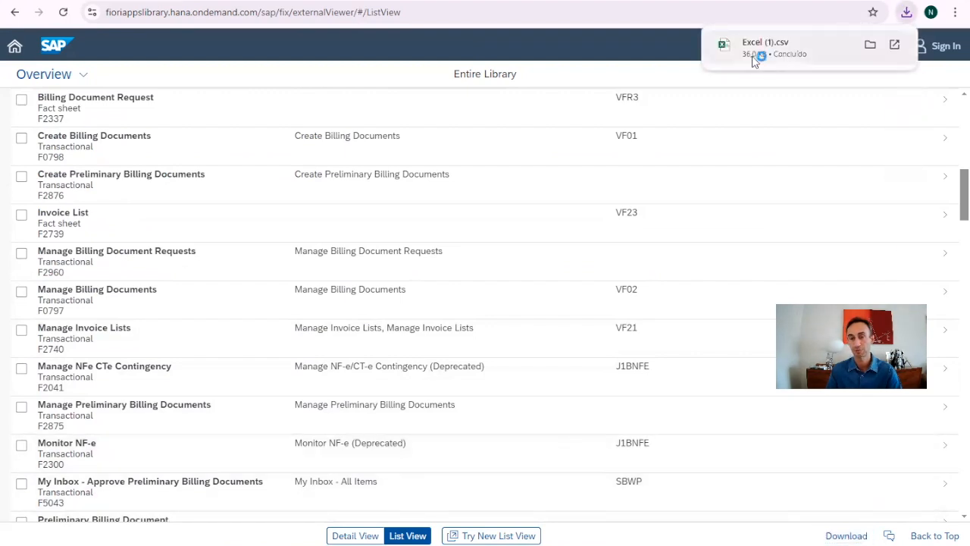
pyautogui.click(761, 43)
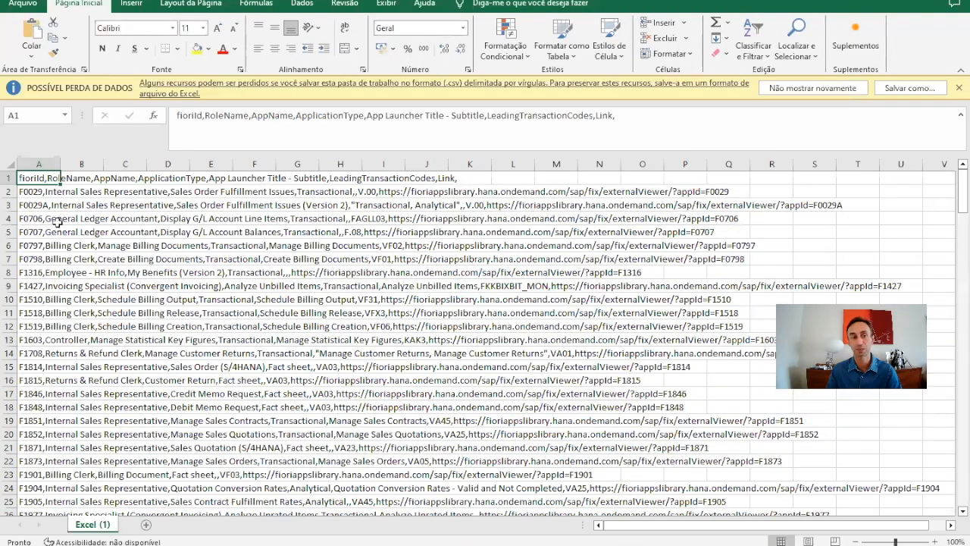
pyautogui.moveTo(507, 316)
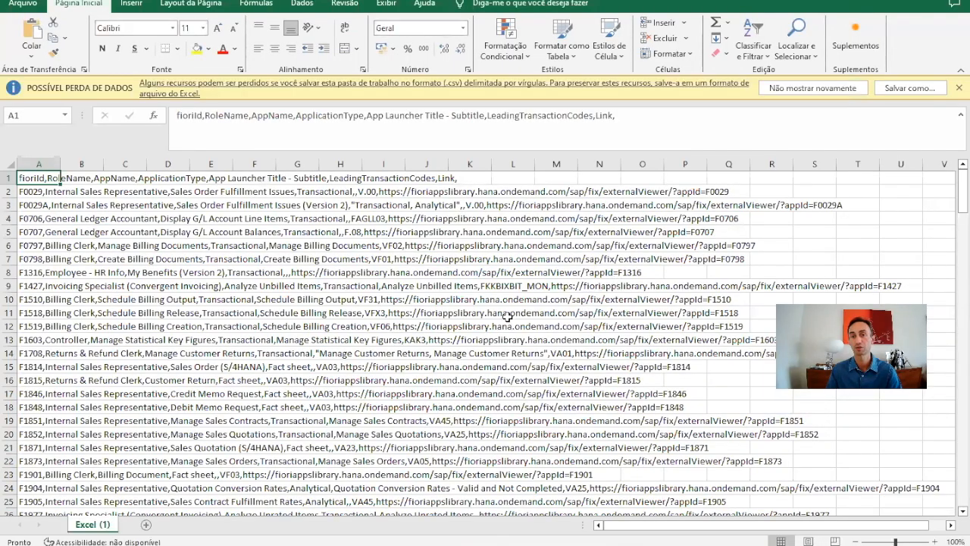